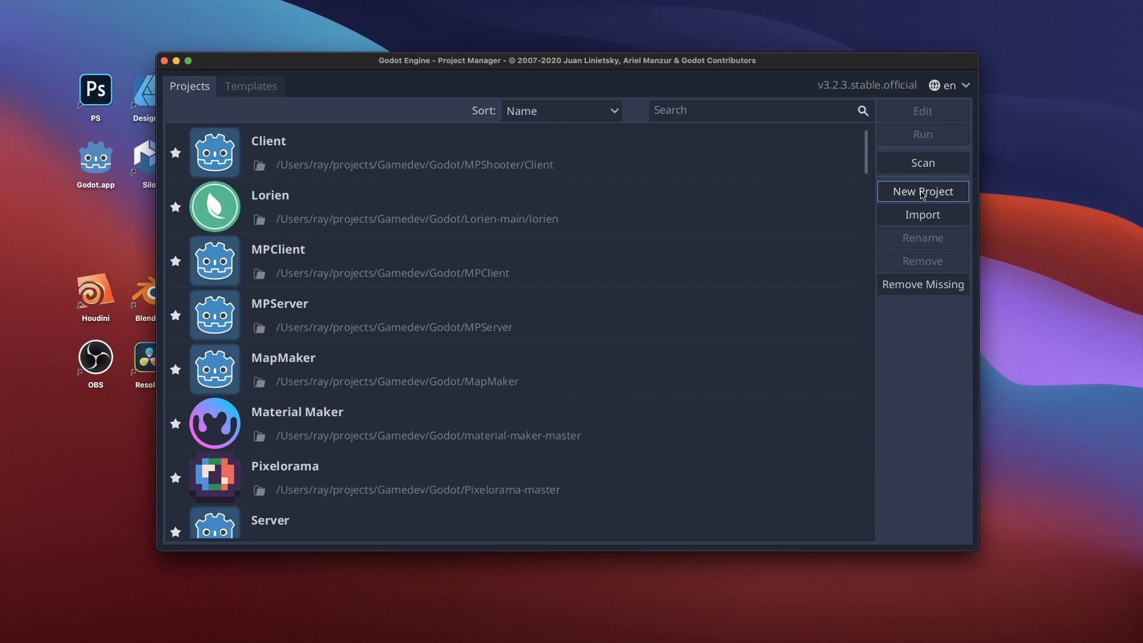
Create a new project named LetsRollTutorial in its own folder and open it for editing.
{"action": "left_click", "coordinate": [921, 190]}
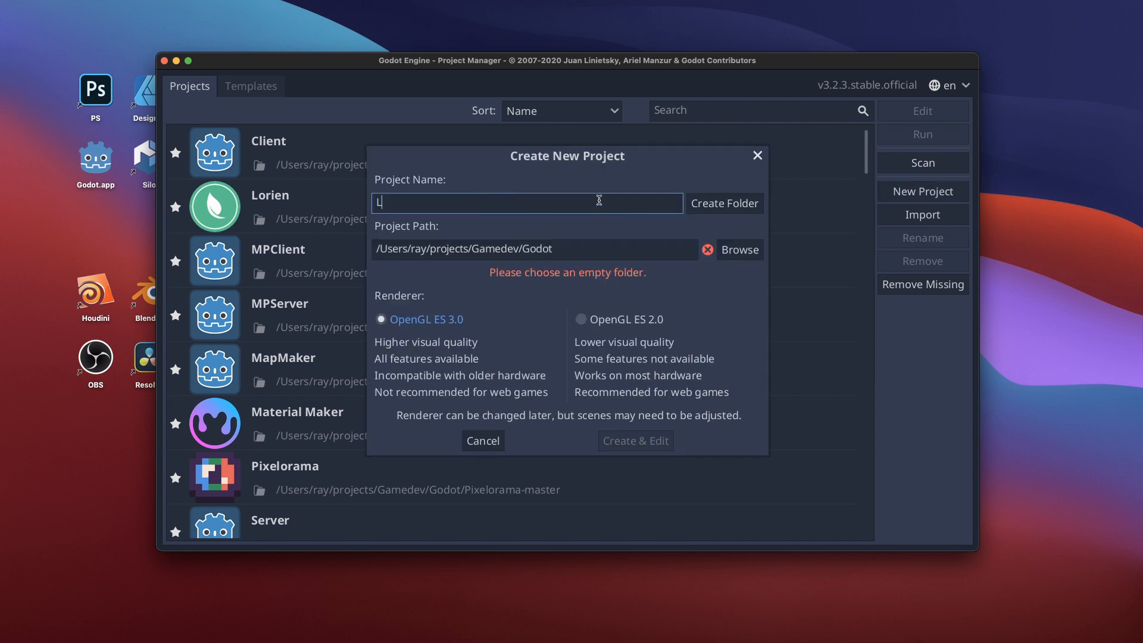
{"action": "type", "text": "etsRollTutorial"}
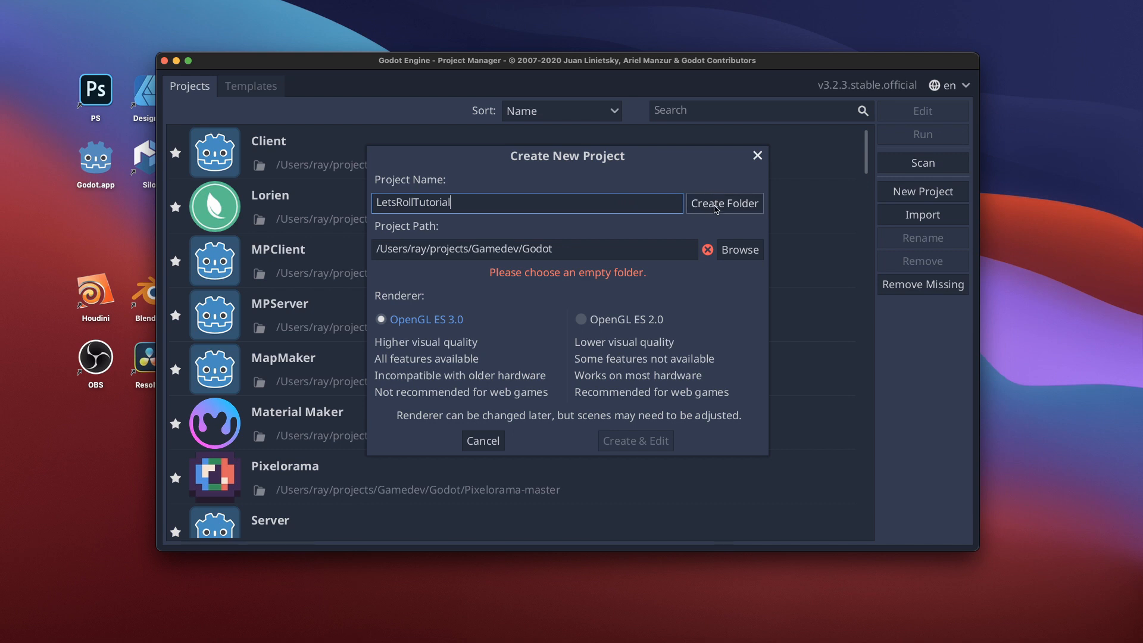
{"action": "left_click", "coordinate": [724, 204]}
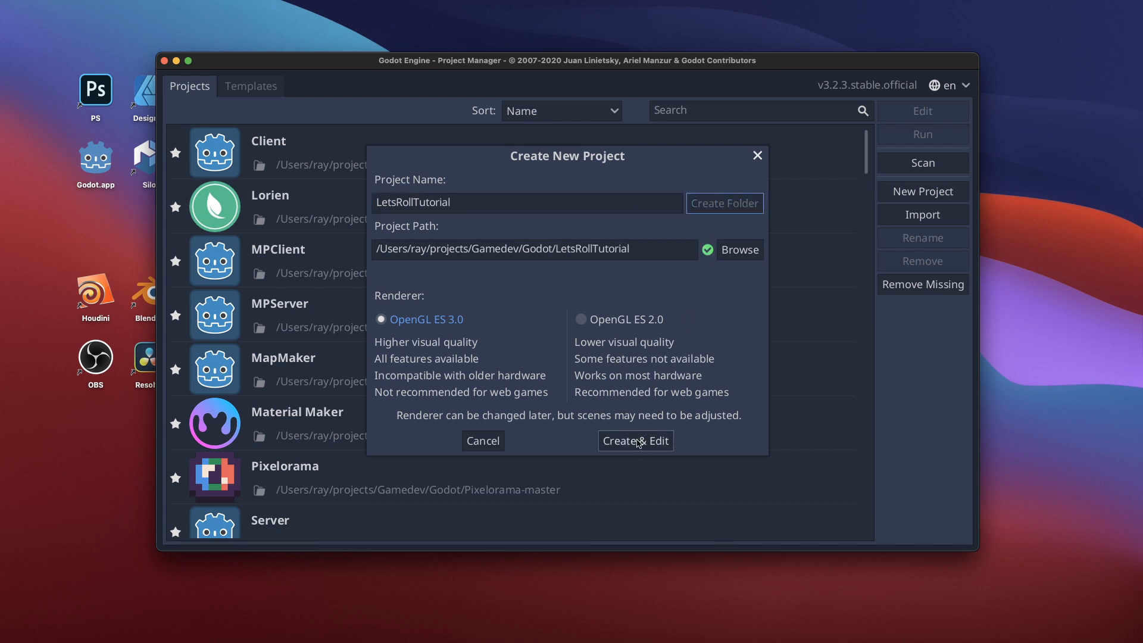
{"action": "left_click", "coordinate": [634, 441]}
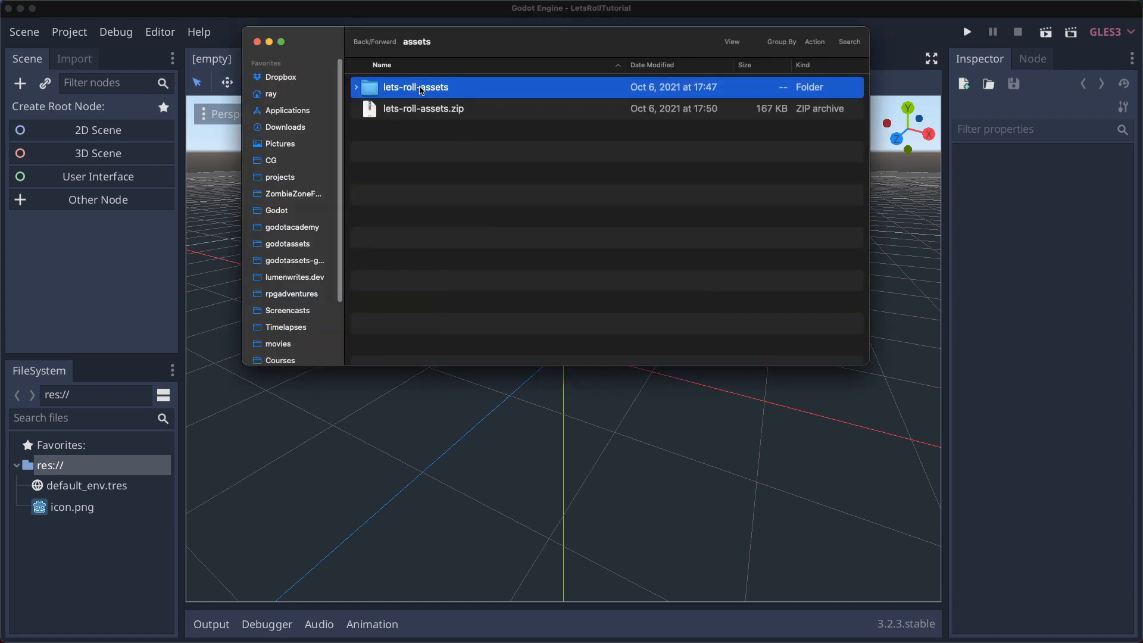
Copy in lets-roll-assets and save the blocks.gltf model as an inherited scene blocks.tscn in assets/models.
{"action": "double_click", "coordinate": [416, 87]}
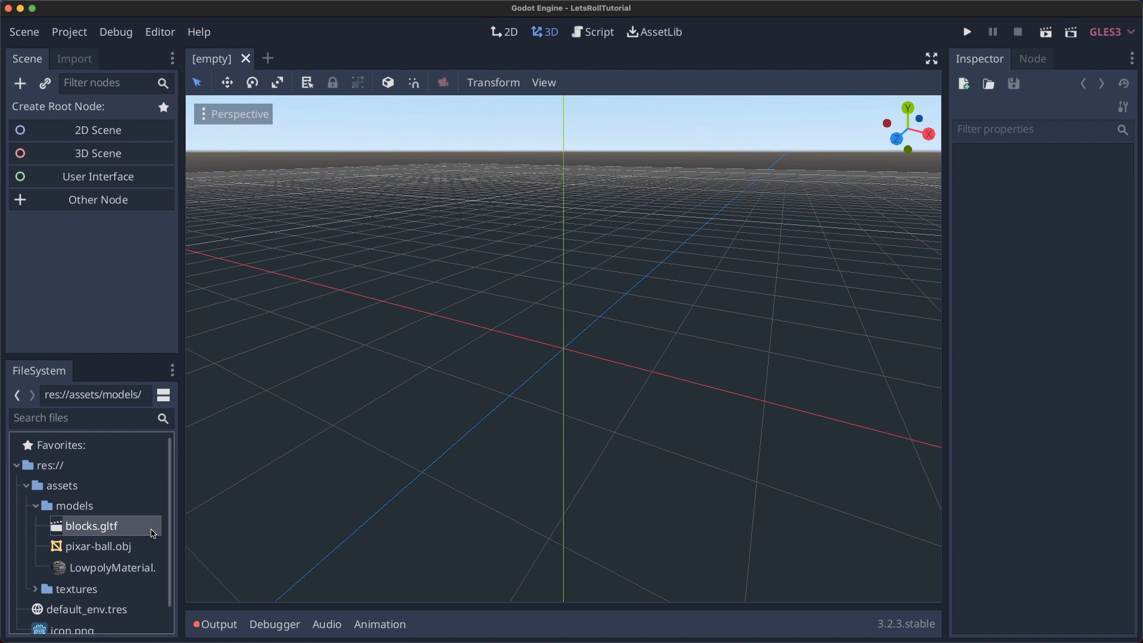
{"action": "double_click", "coordinate": [91, 524]}
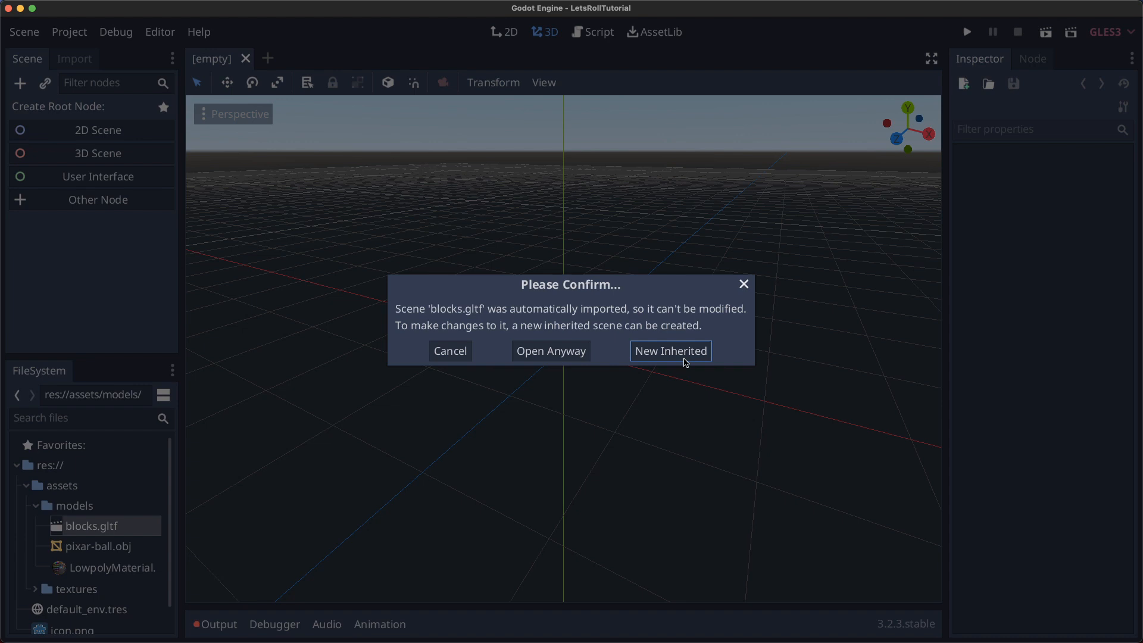
{"action": "left_click", "coordinate": [669, 350]}
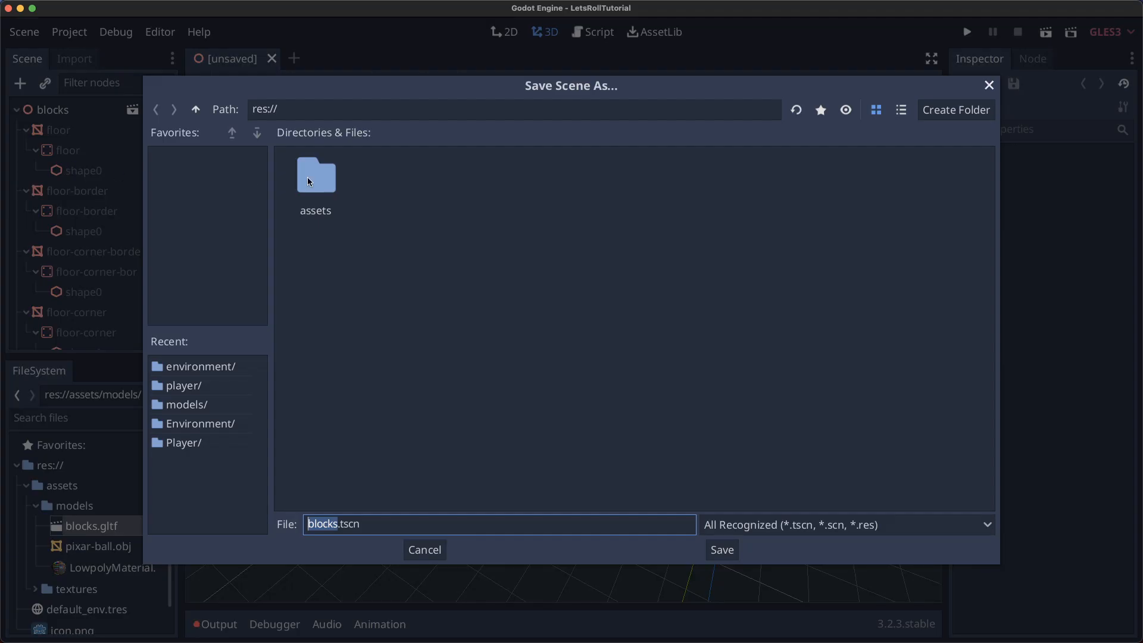
{"action": "double_click", "coordinate": [315, 175]}
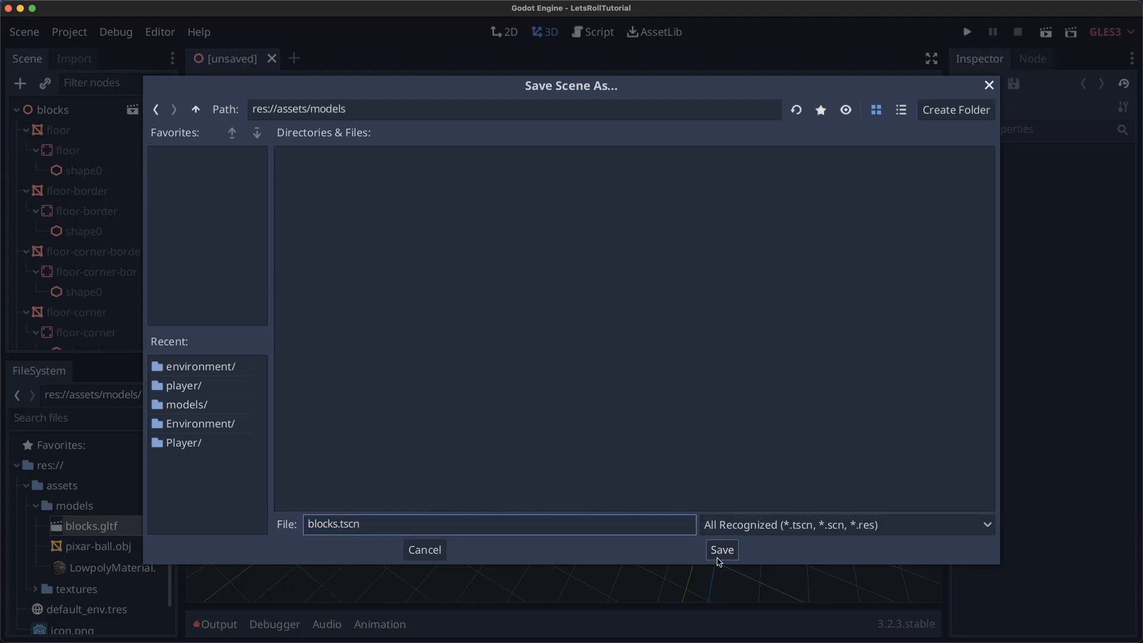
{"action": "left_click", "coordinate": [721, 550]}
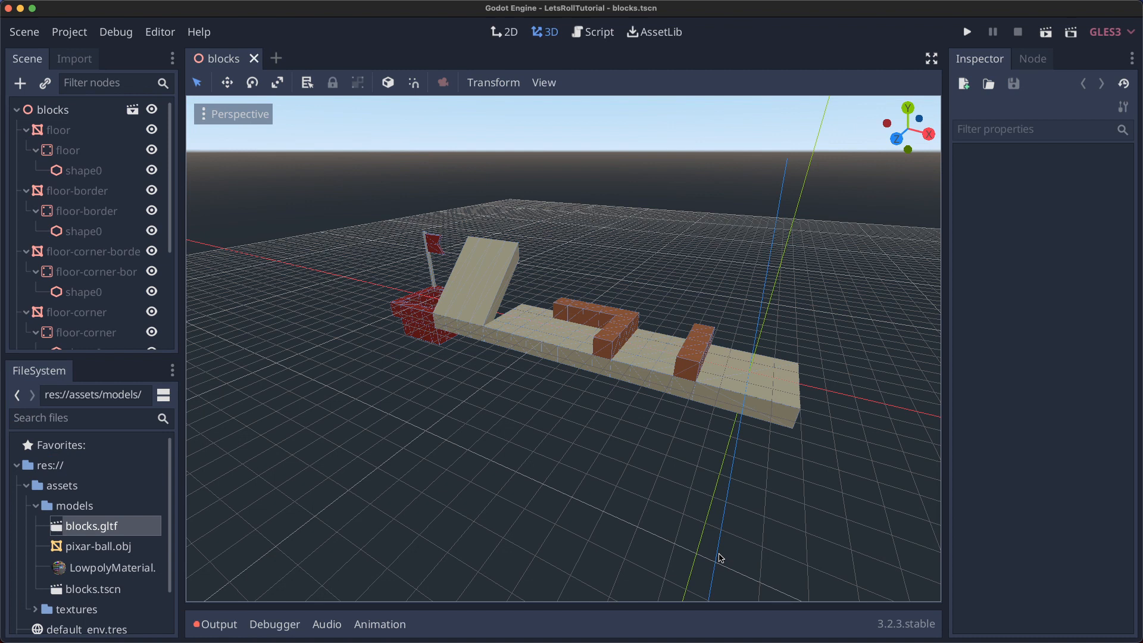
Convert the blocks scene to a MeshLibrary saved as blocks.meshlib in assets/models.
{"action": "left_click", "coordinate": [23, 31]}
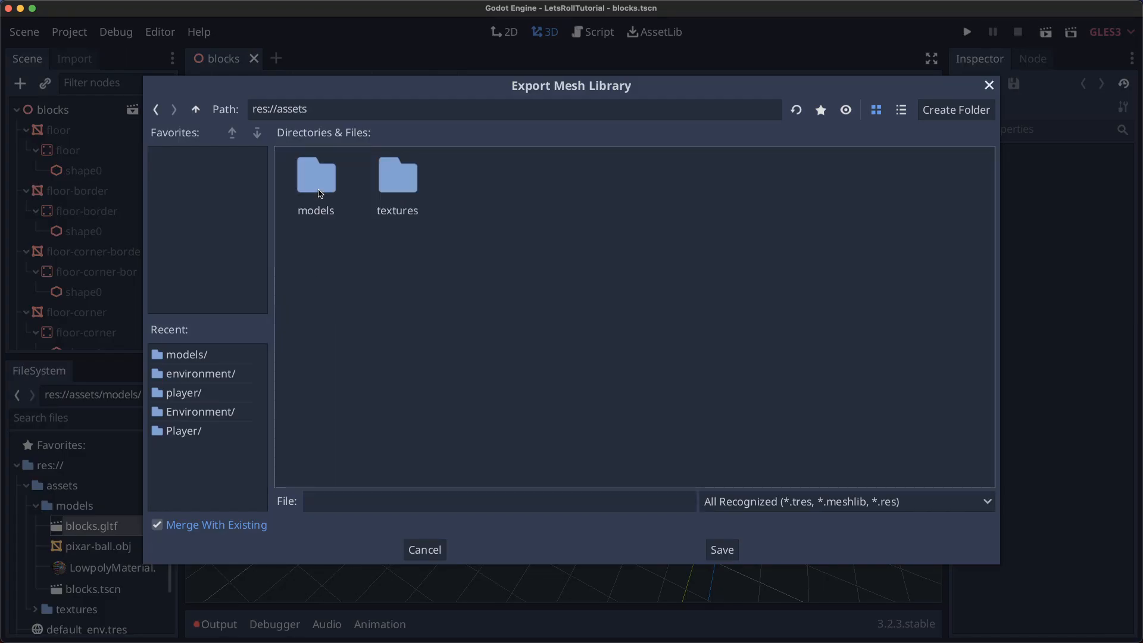
{"action": "double_click", "coordinate": [315, 177]}
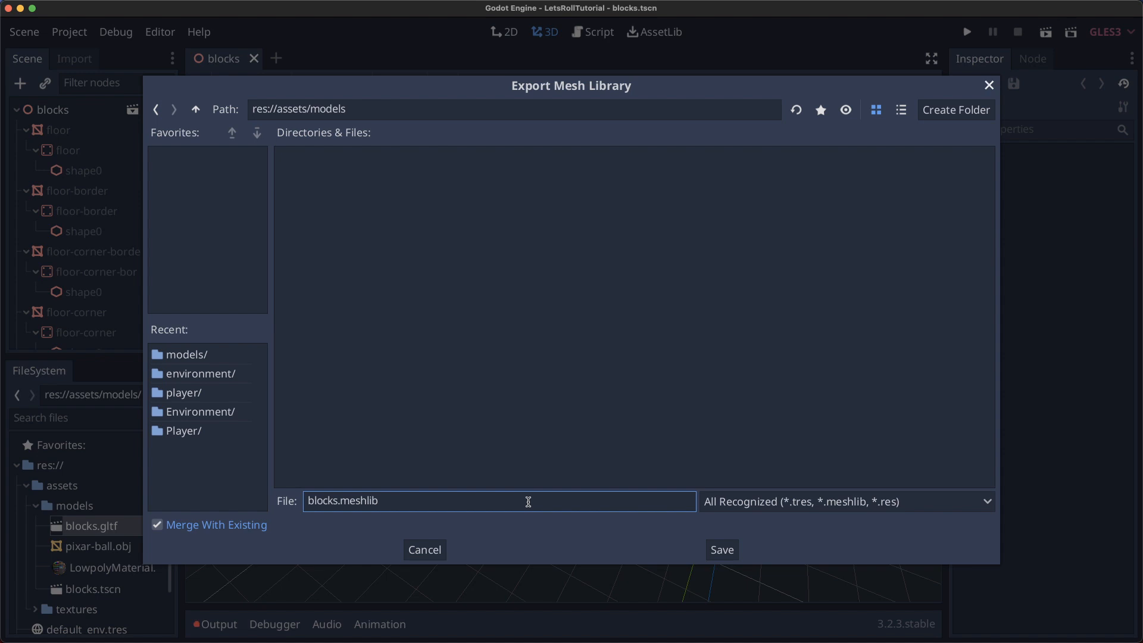
{"action": "left_click", "coordinate": [720, 550]}
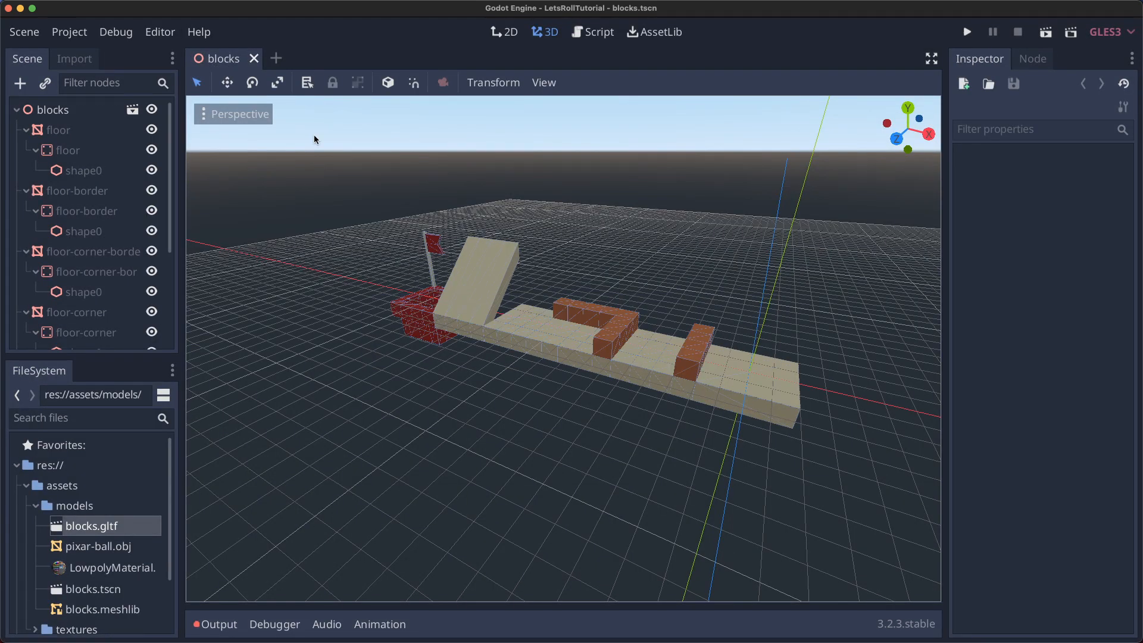
Create the Level01 scene with a GridMap using blocks.meshlib, cell size 4 and X centering toggled.
{"action": "left_click", "coordinate": [275, 59]}
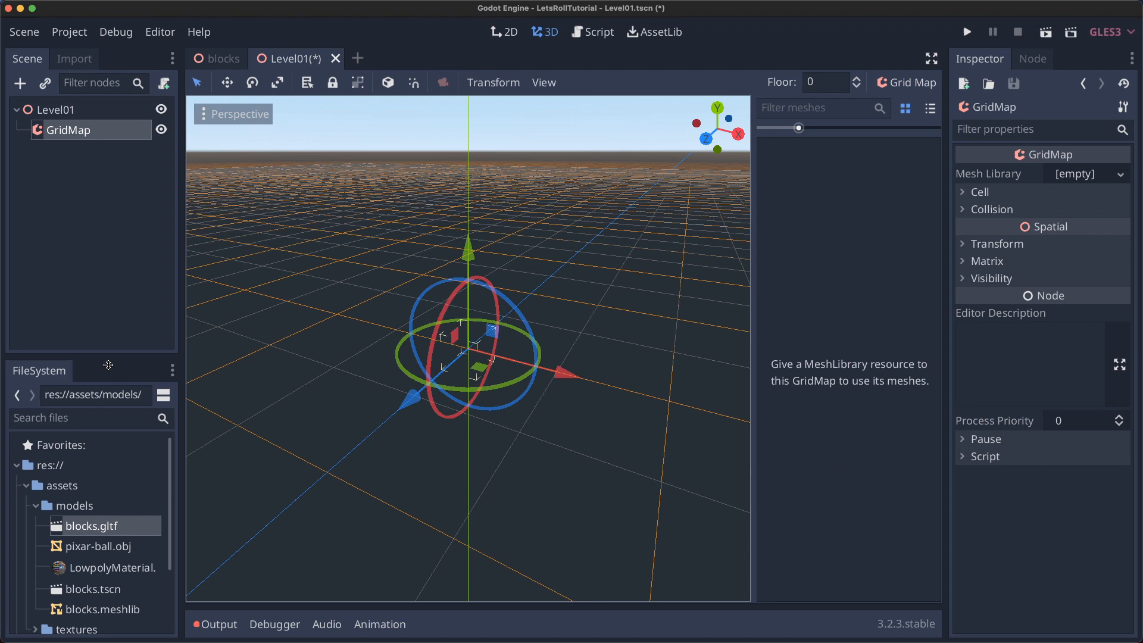
{"action": "left_click", "coordinate": [99, 608]}
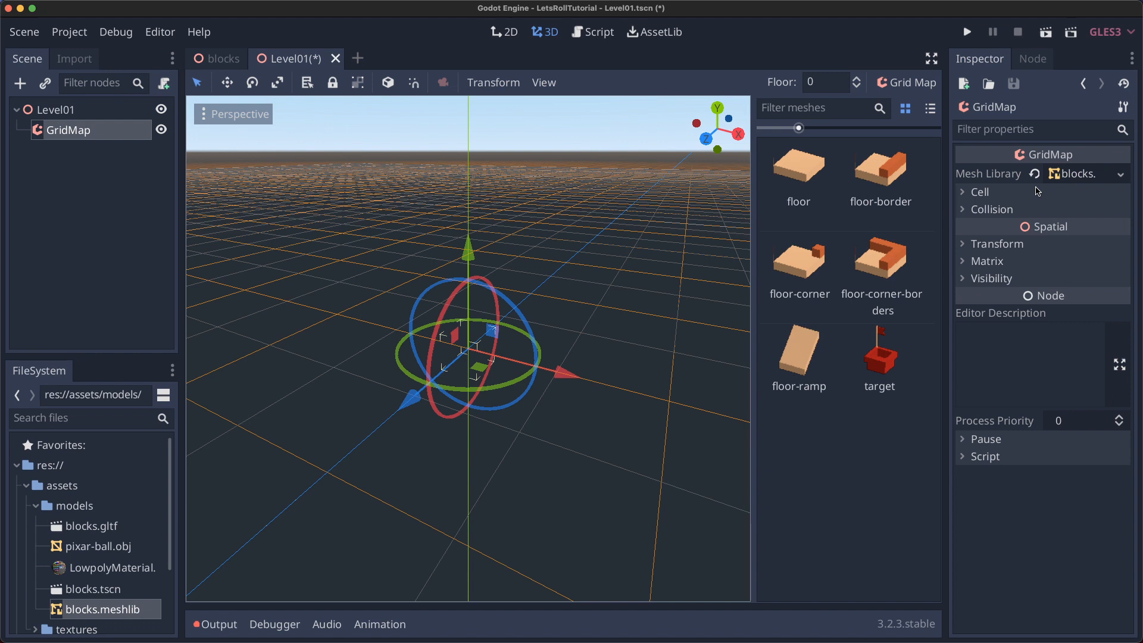
{"action": "left_click", "coordinate": [980, 192]}
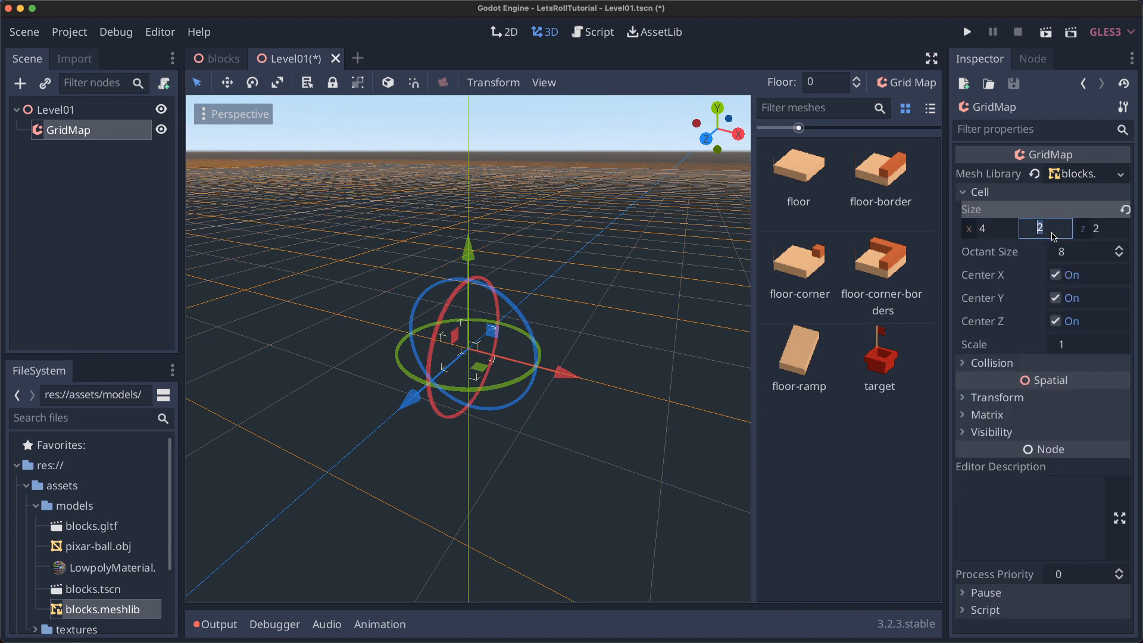
{"action": "type", "text": "4"}
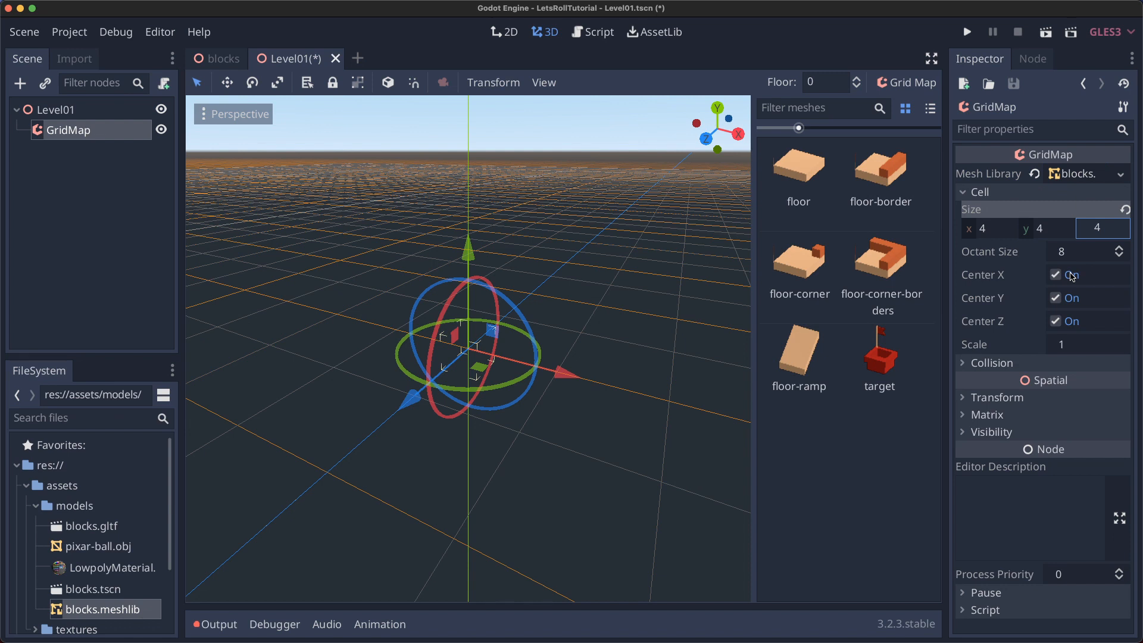
{"action": "left_click", "coordinate": [1055, 275]}
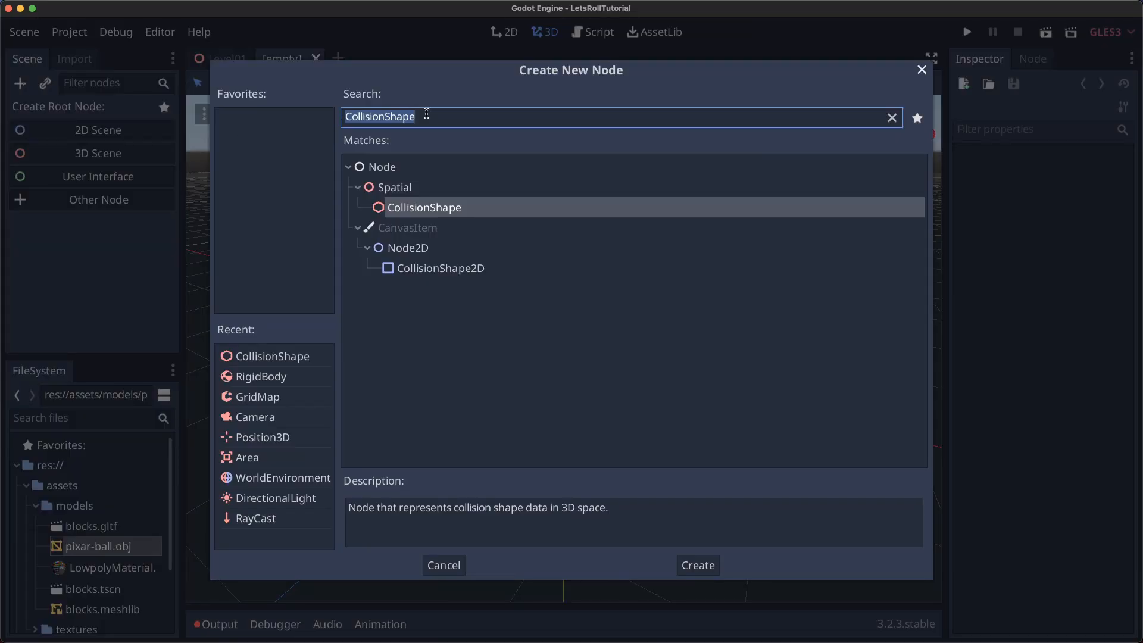
Make a RigidBody root named Ball and save the scene as res://player/Ball.tscn.
{"action": "type", "text": "RigidBody"}
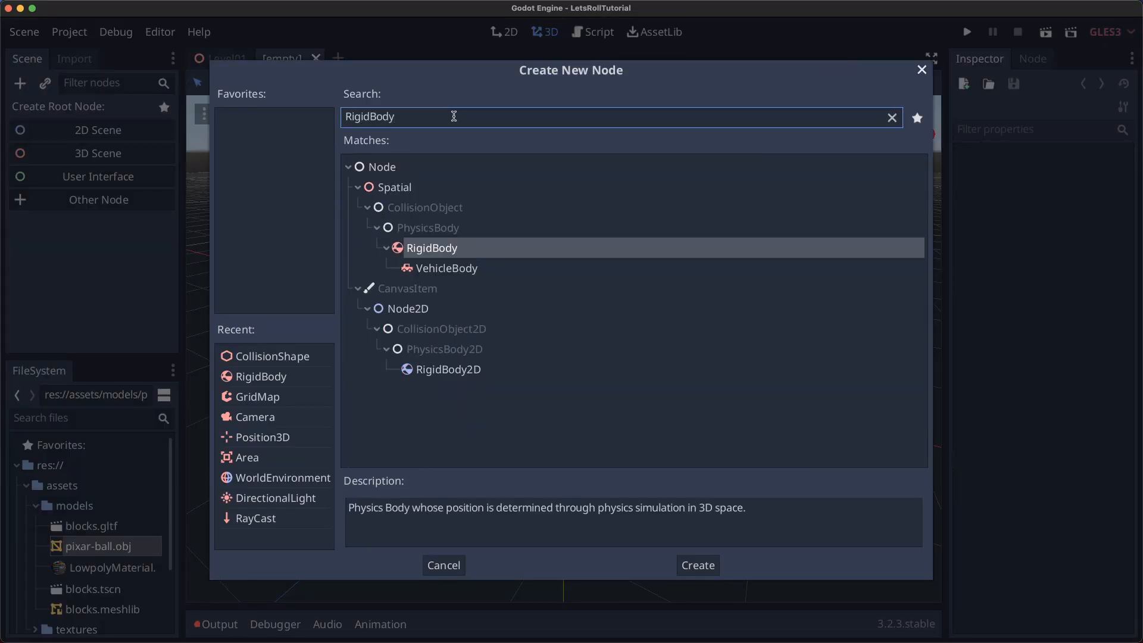
{"action": "left_click", "coordinate": [696, 565]}
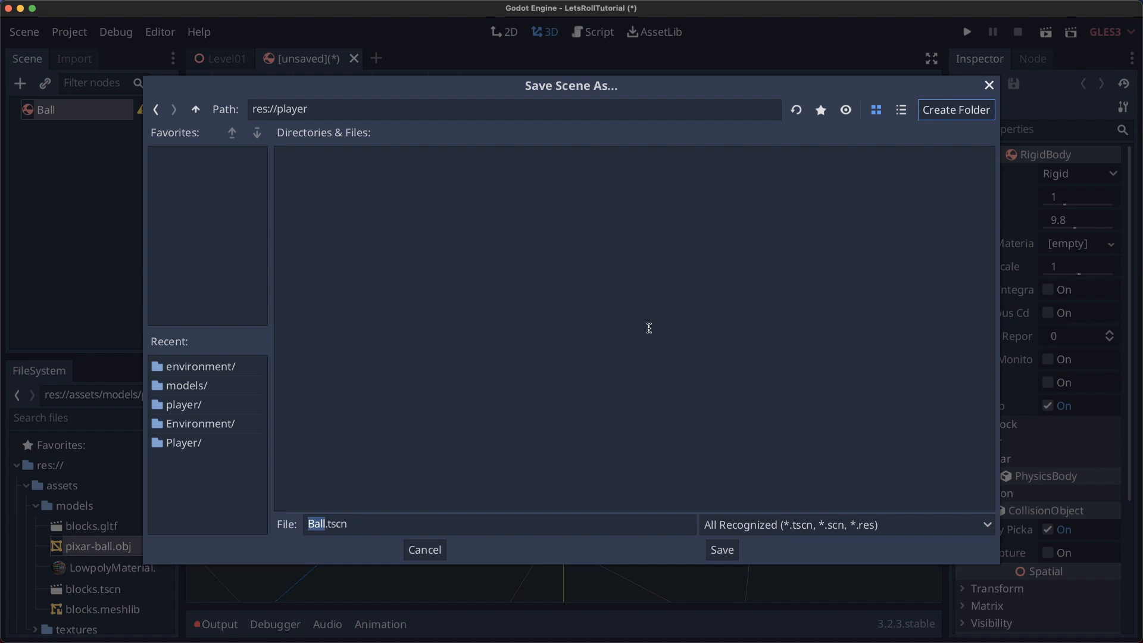
{"action": "left_click", "coordinate": [721, 550]}
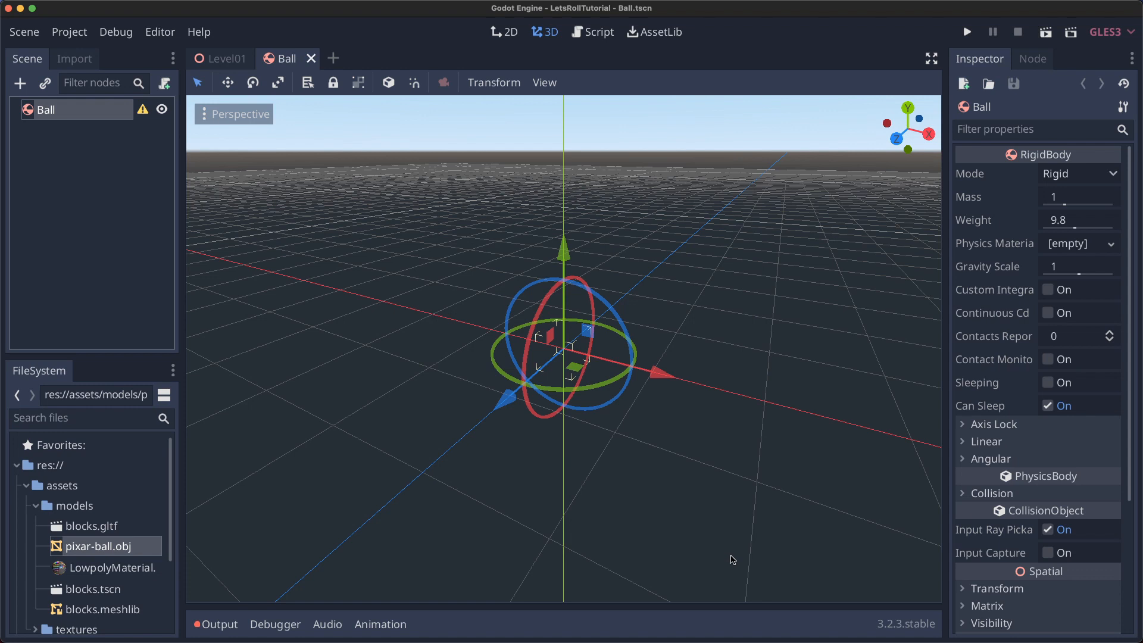
{"action": "mouse_move", "coordinate": [153, 117]}
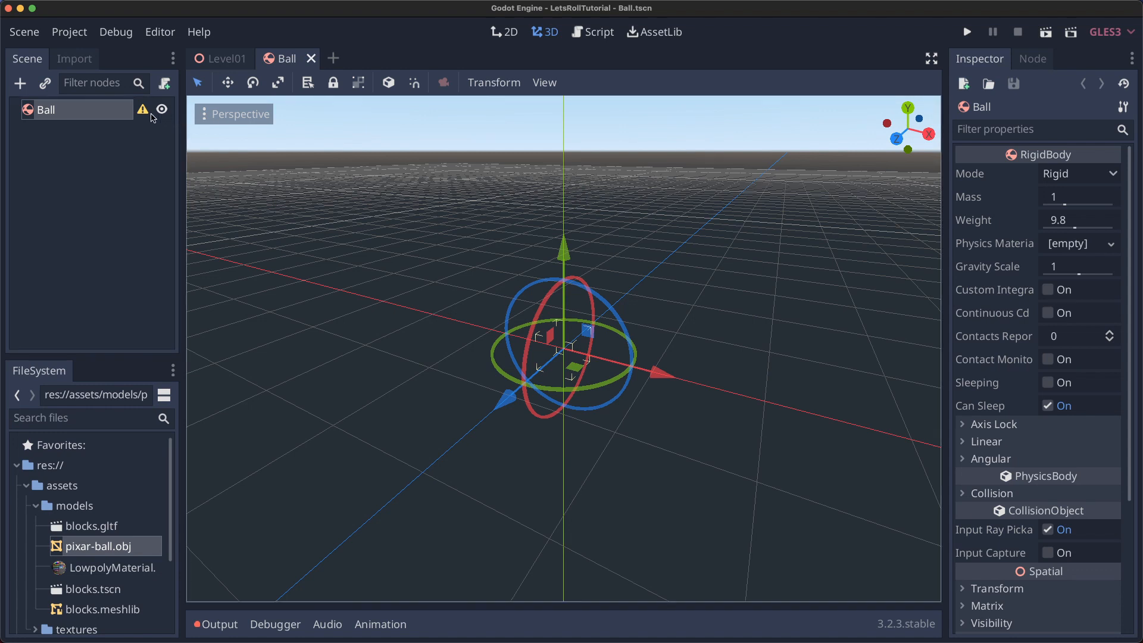
{"action": "mouse_move", "coordinate": [143, 109]}
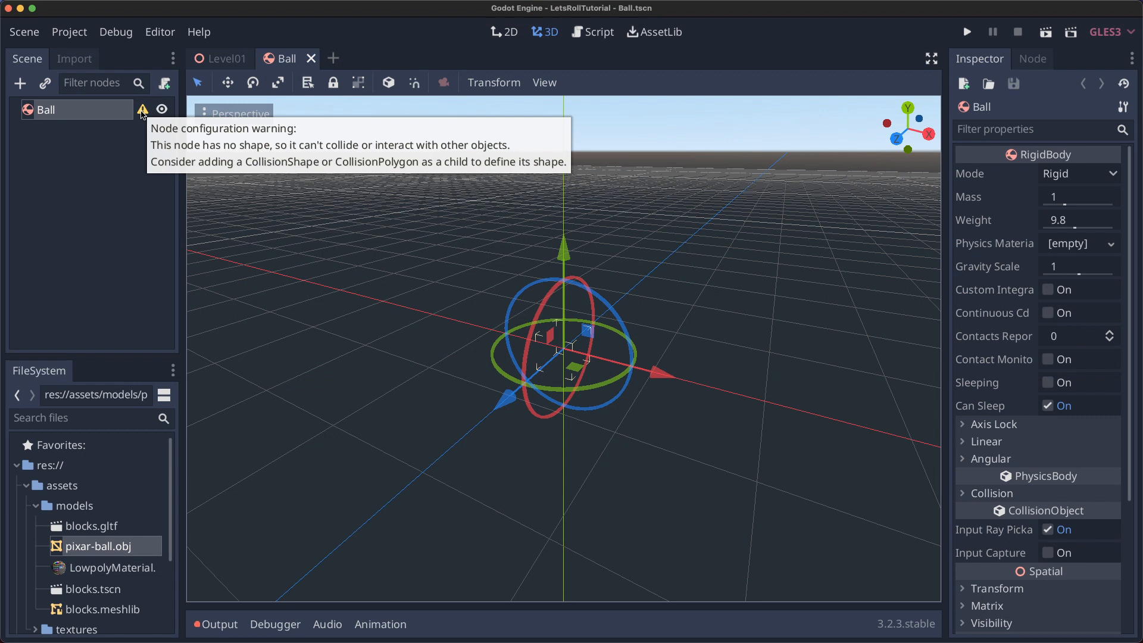
Add a CollisionShape child to the ball and assign it a shape type.
{"action": "left_click", "coordinate": [20, 83]}
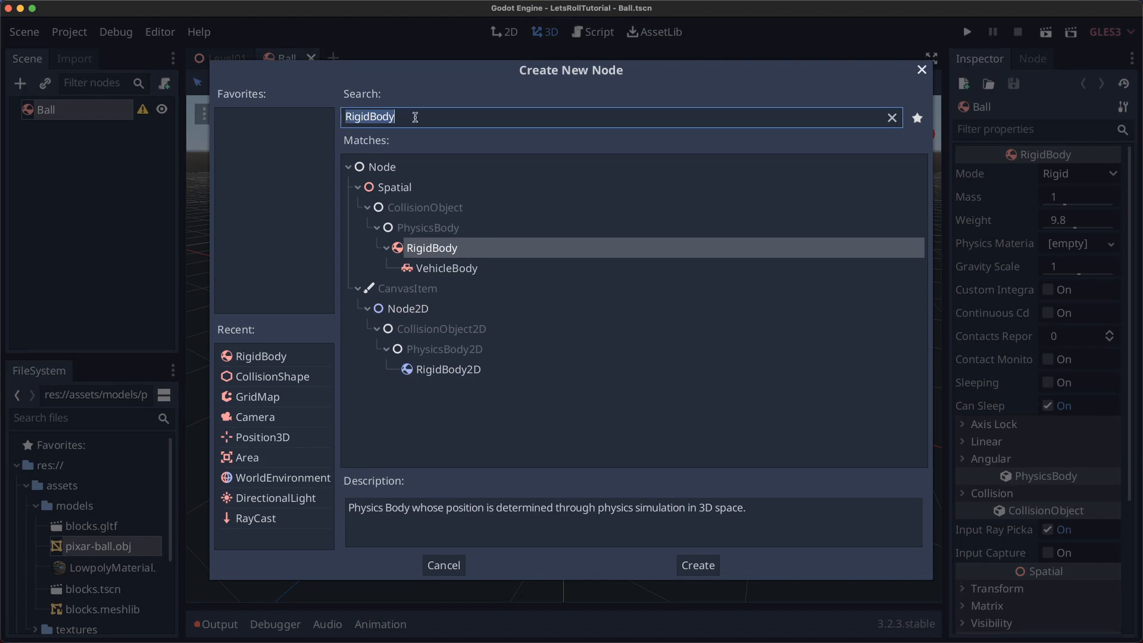
{"action": "type", "text": "CollisionShape"}
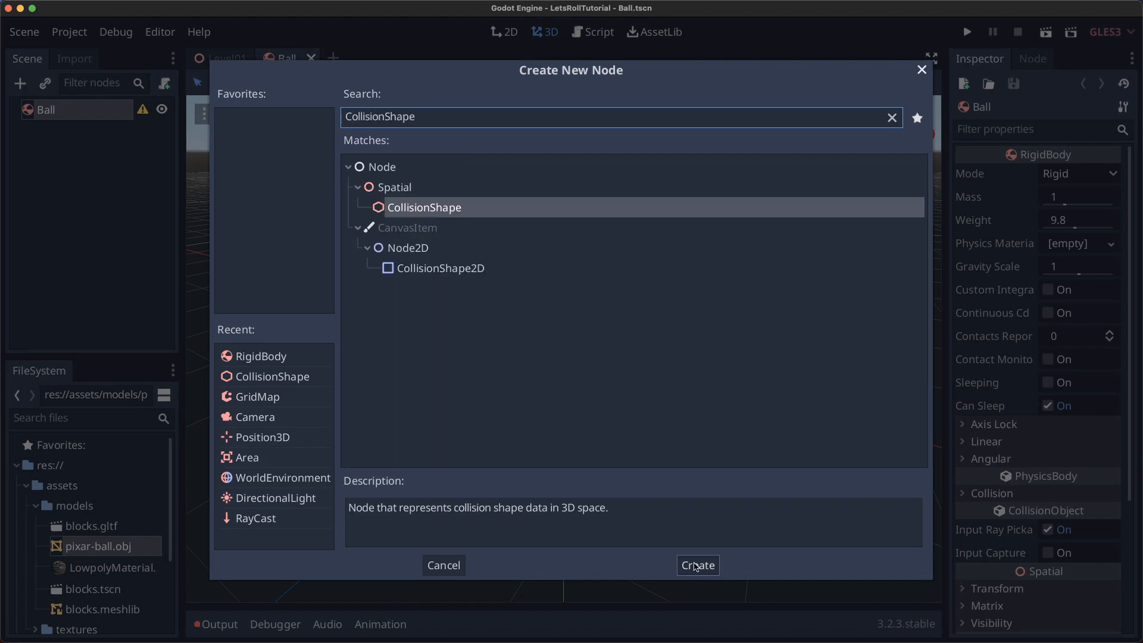
{"action": "left_click", "coordinate": [697, 565]}
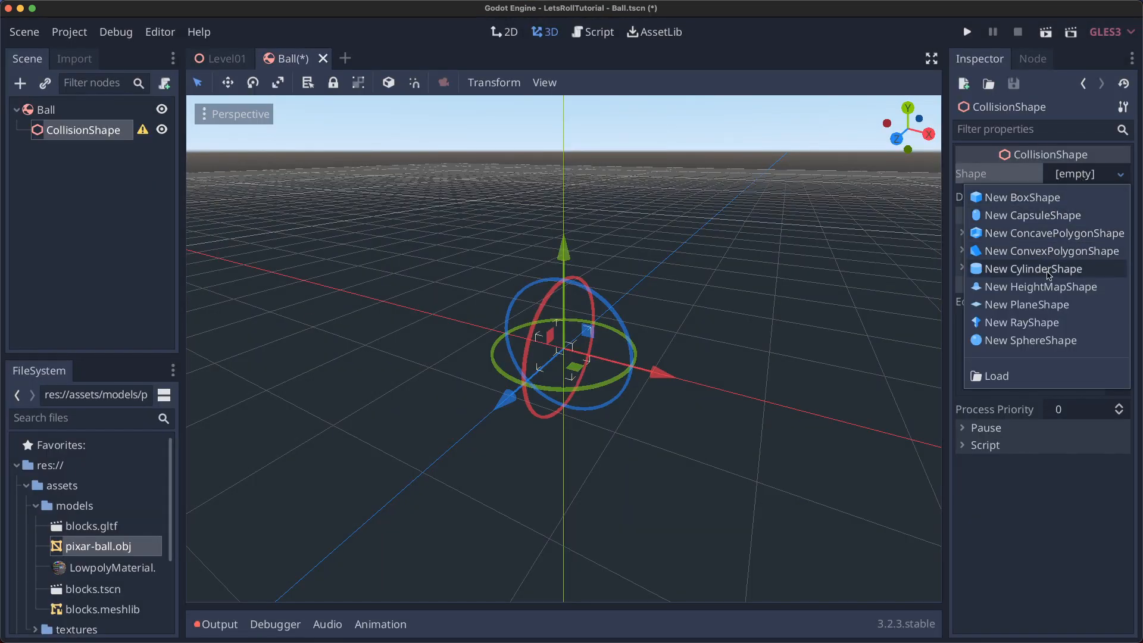
{"action": "left_click", "coordinate": [1030, 339]}
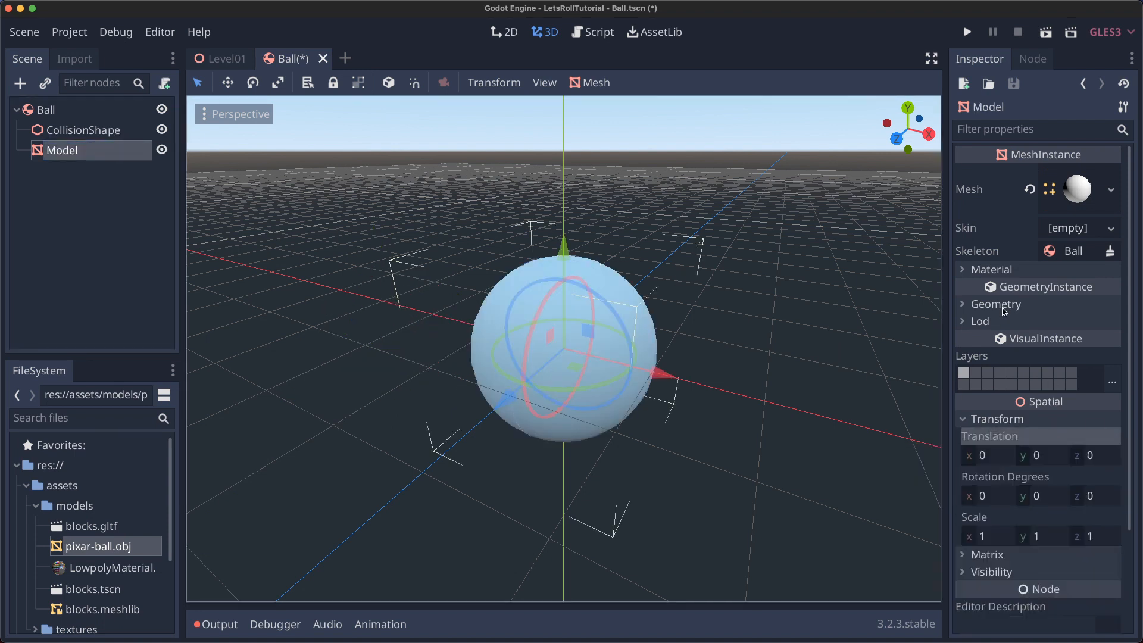
Inspect the Model mesh geometry and its pixar-ball.png override material, then reselect the Ball root.
{"action": "left_click", "coordinate": [983, 304]}
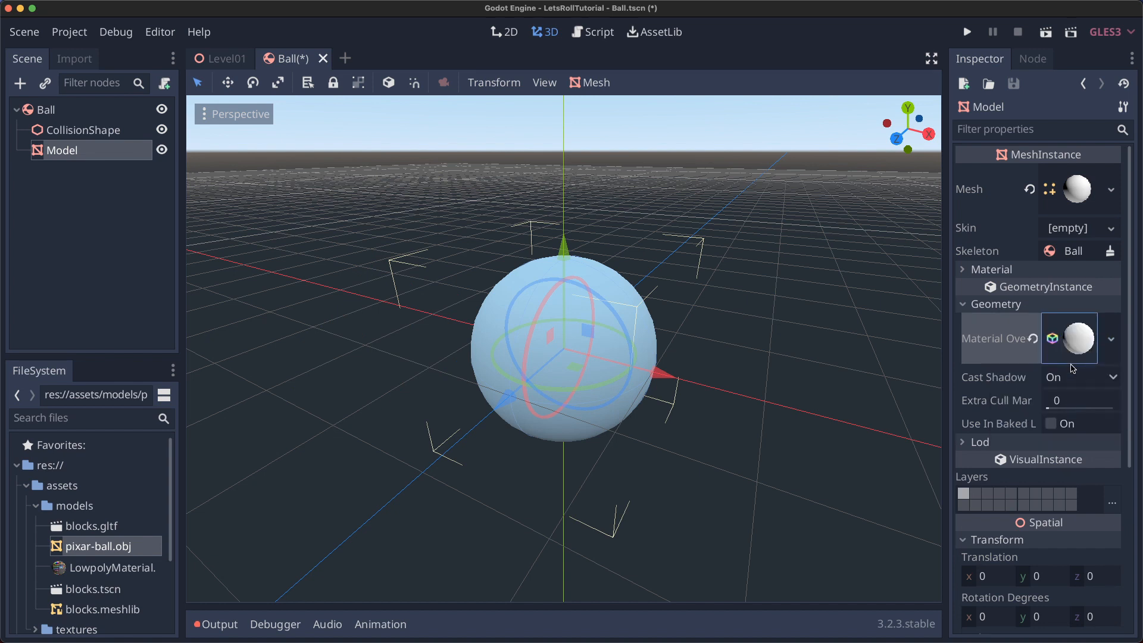
{"action": "left_click", "coordinate": [1070, 338]}
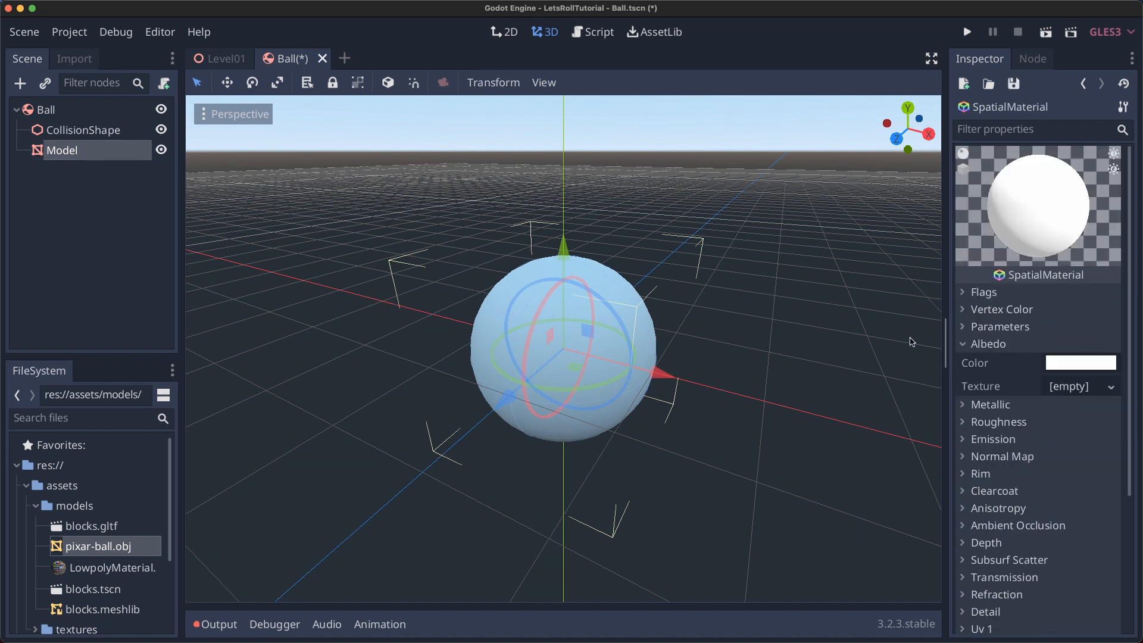
{"action": "scroll", "scroll_direction": "down", "scroll_amount": 3}
{"action": "type", "text": "0"}
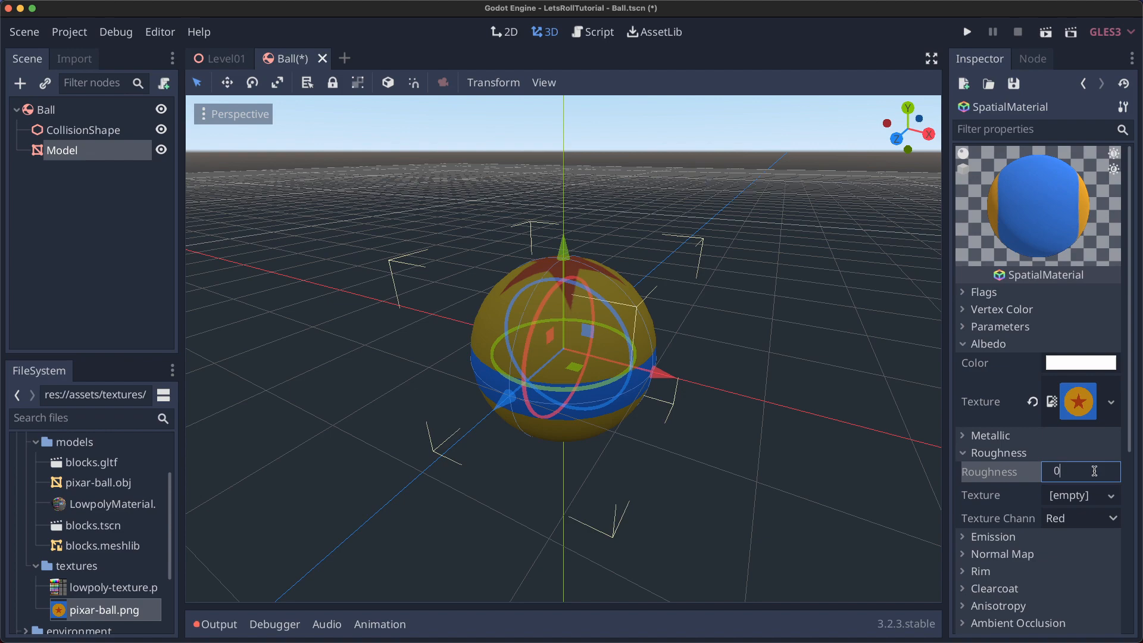
{"action": "left_click", "coordinate": [48, 110]}
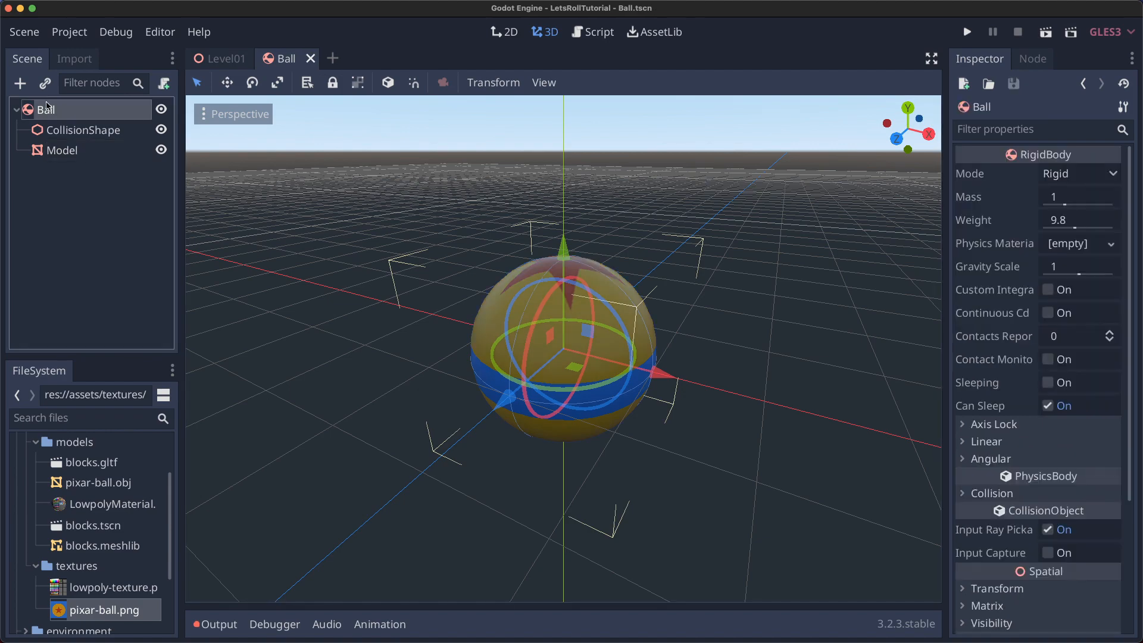
Add a Position3D CameraRig with a child Camera set as the current camera.
{"action": "type", "text": "Position"}
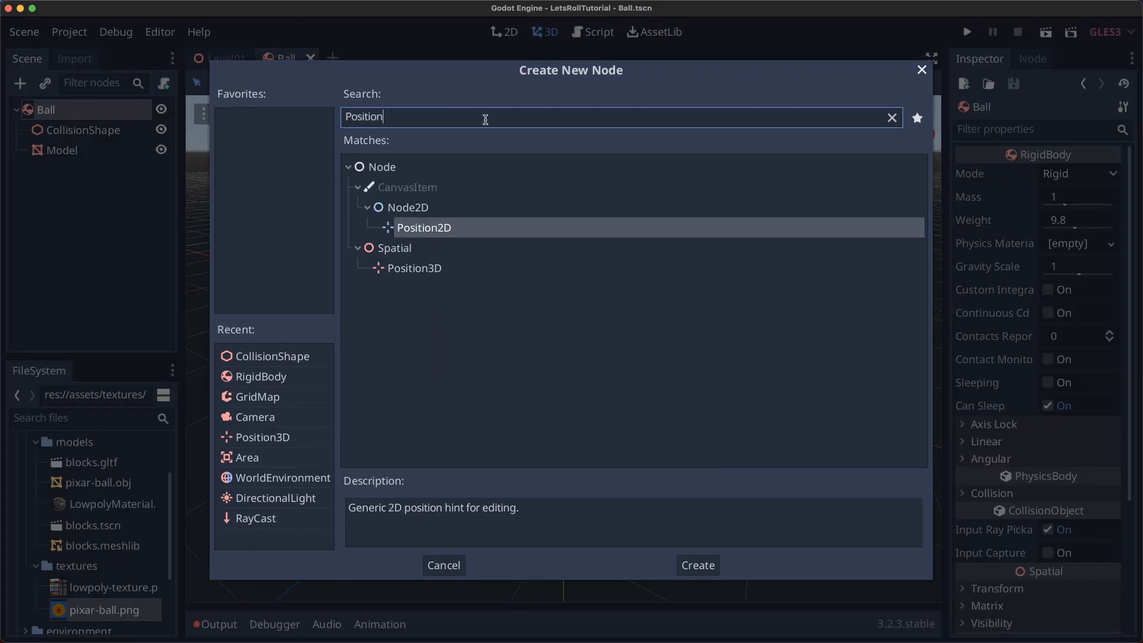
{"action": "left_click", "coordinate": [697, 564]}
{"action": "type", "text": "Ca"}
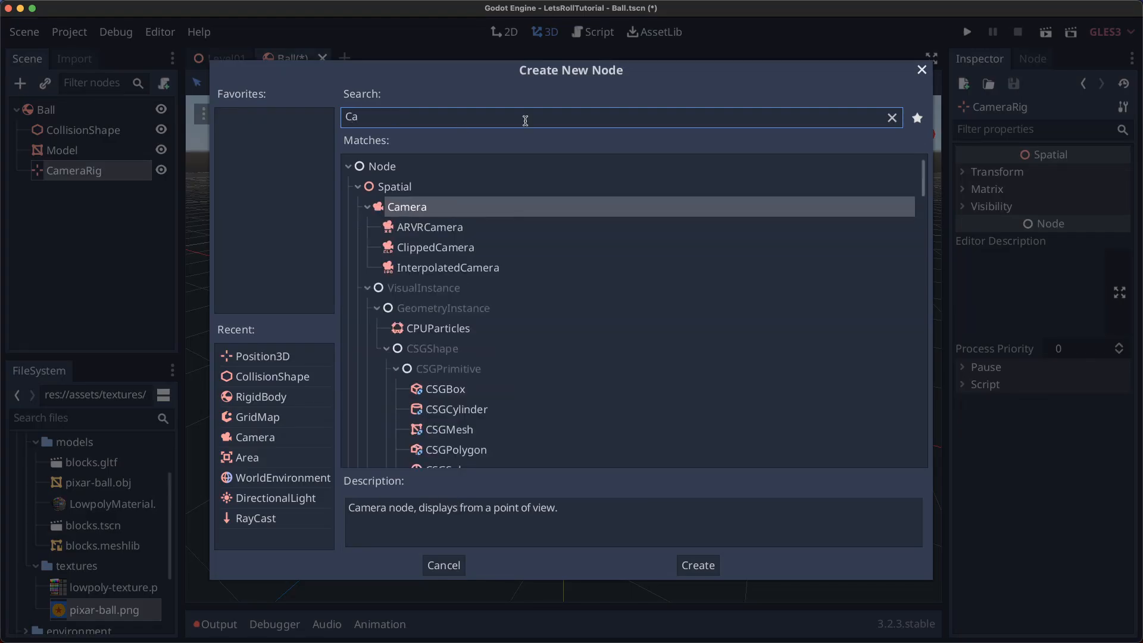
{"action": "left_click", "coordinate": [696, 564]}
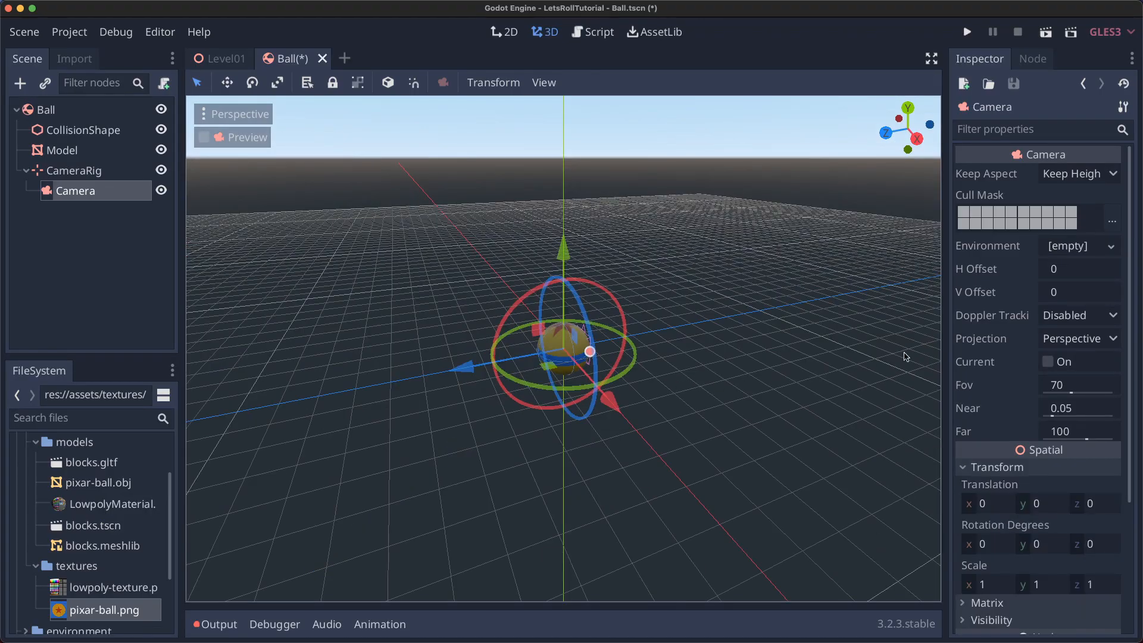
{"action": "left_click", "coordinate": [1048, 362]}
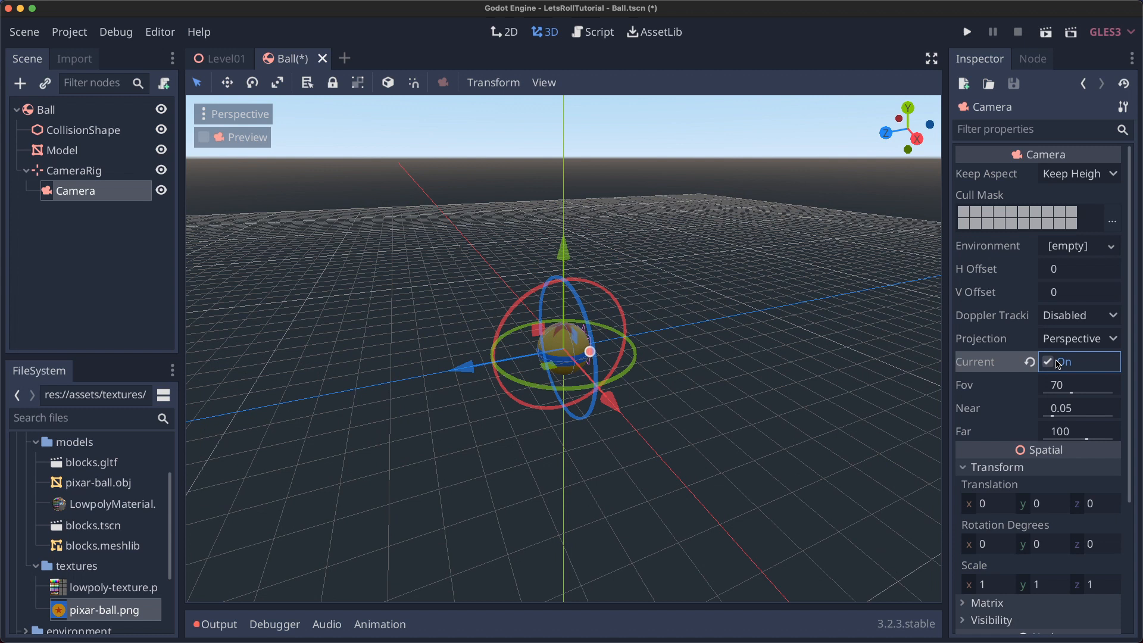
Place the camera at translation y 2.85, z 3.5, rotation x -30, and save the Ball scene.
{"action": "type", "text": "2.85"}
{"action": "left_click", "coordinate": [1098, 503]}
{"action": "type", "text": "3.5"}
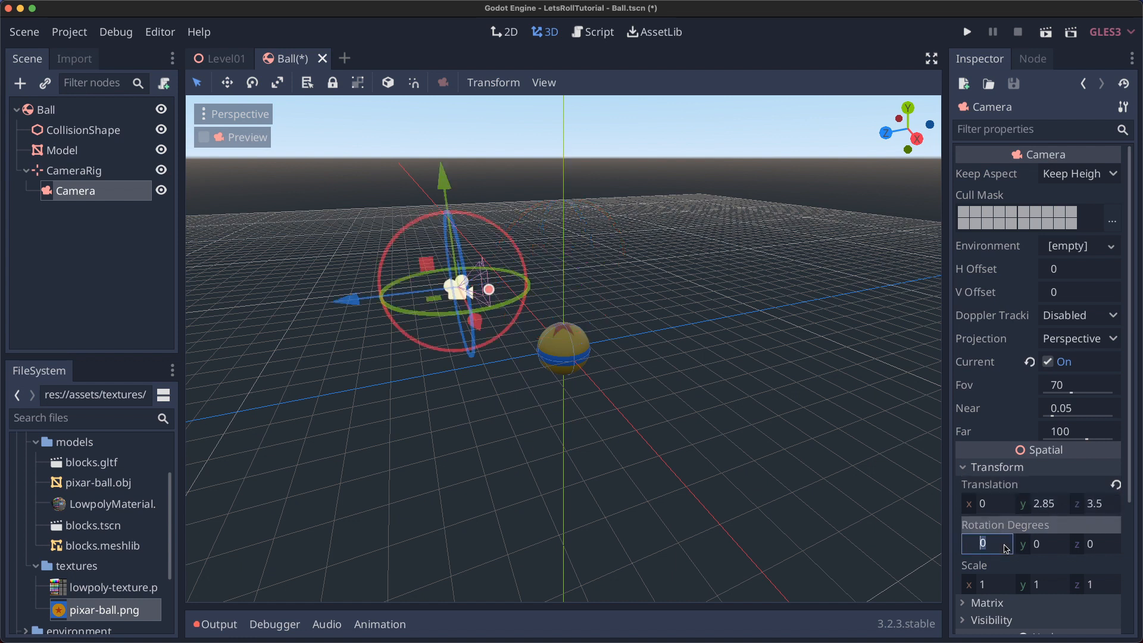
{"action": "type", "text": "-30"}
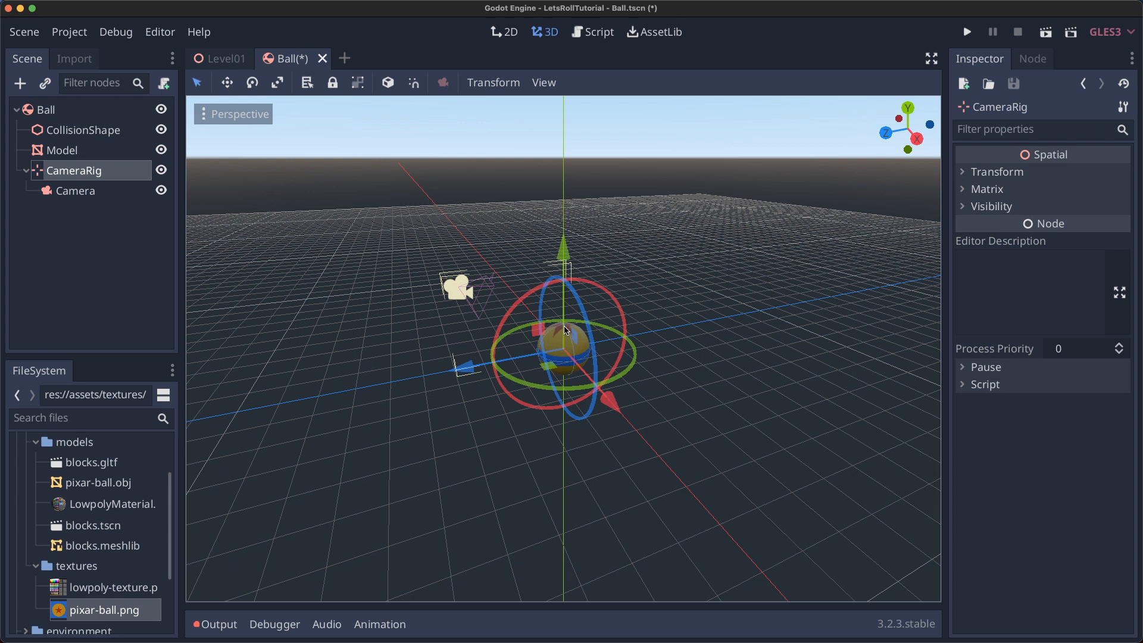
{"action": "key", "text": "cmd+s"}
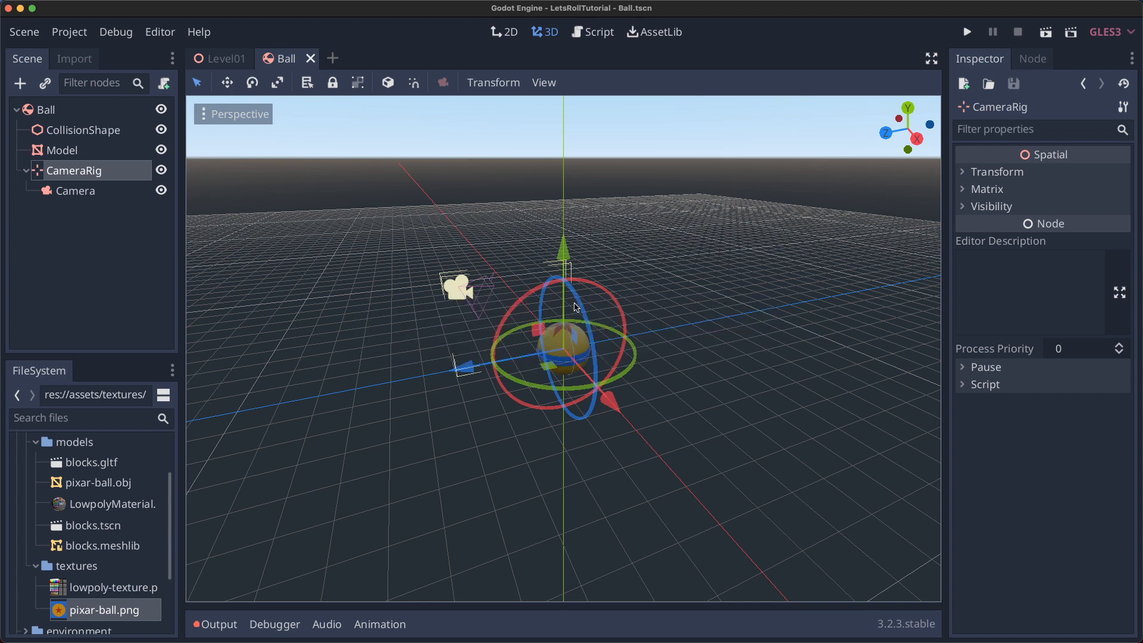
Instance player/Ball.tscn into the Level01 scene above the start platform.
{"action": "left_click", "coordinate": [224, 58]}
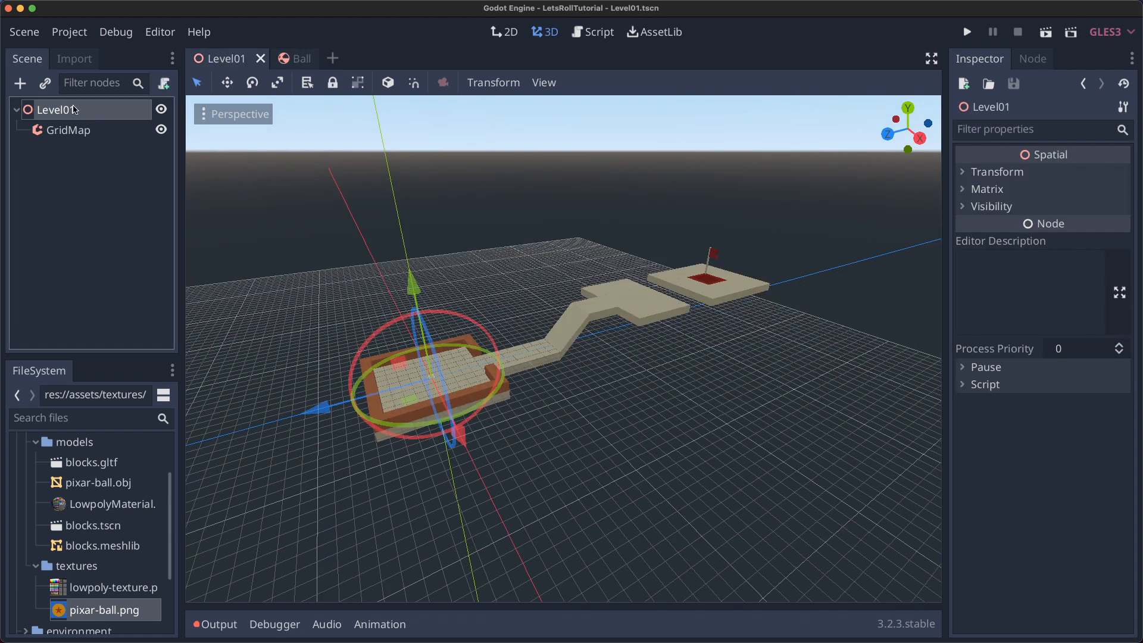
{"action": "type", "text": "Ba"}
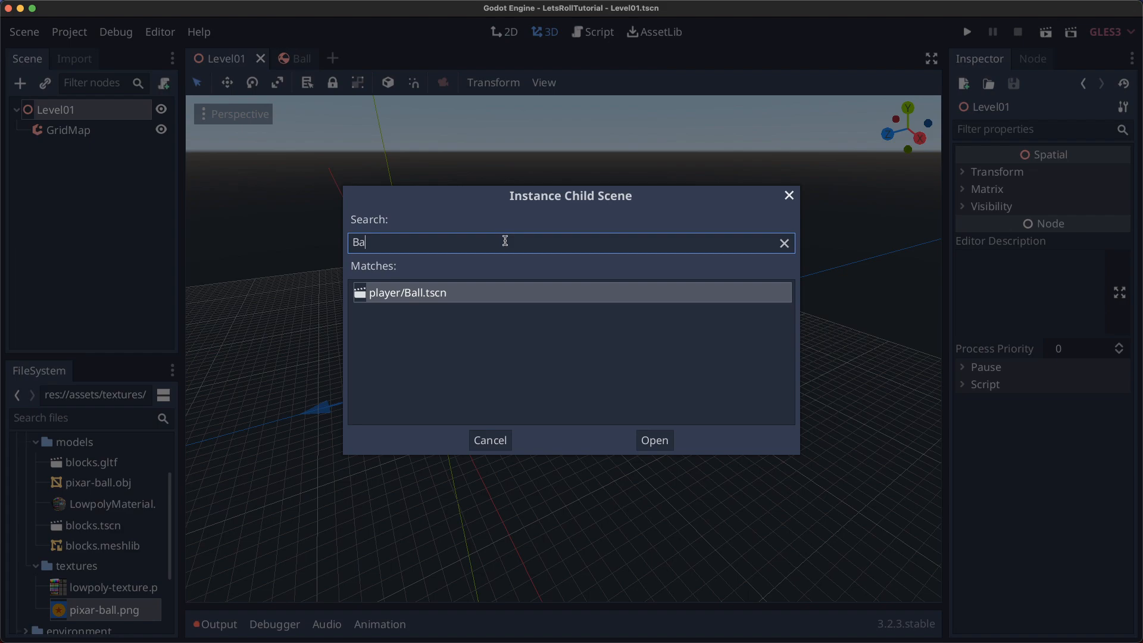
{"action": "left_click", "coordinate": [652, 440]}
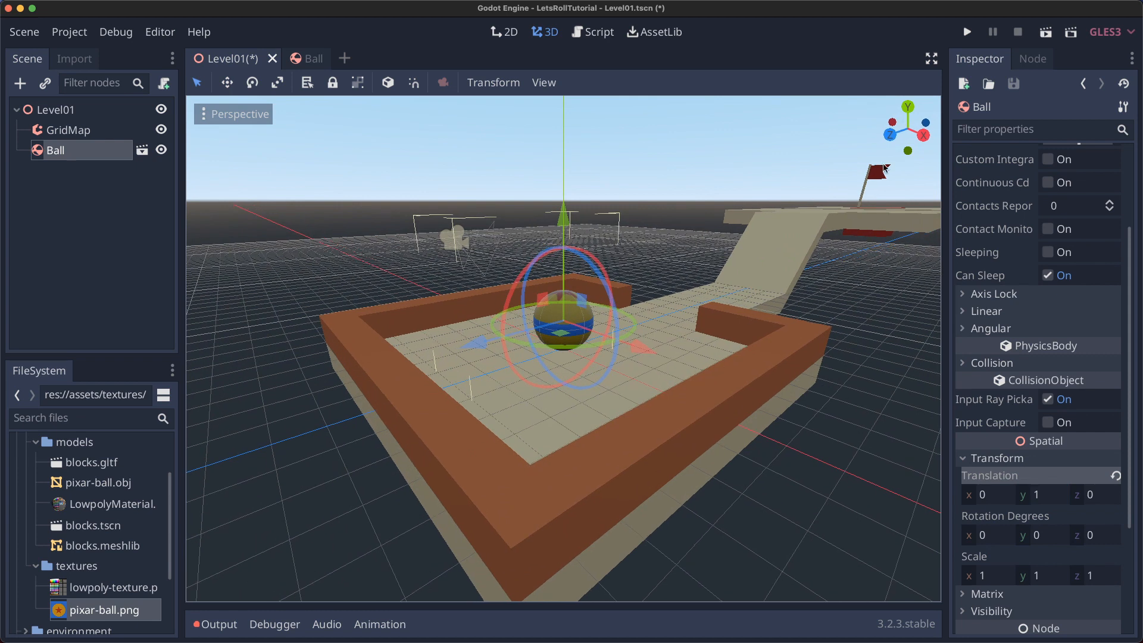
Run the game with Level01.tscn chosen as the main scene, then stop it.
{"action": "left_click", "coordinate": [966, 31]}
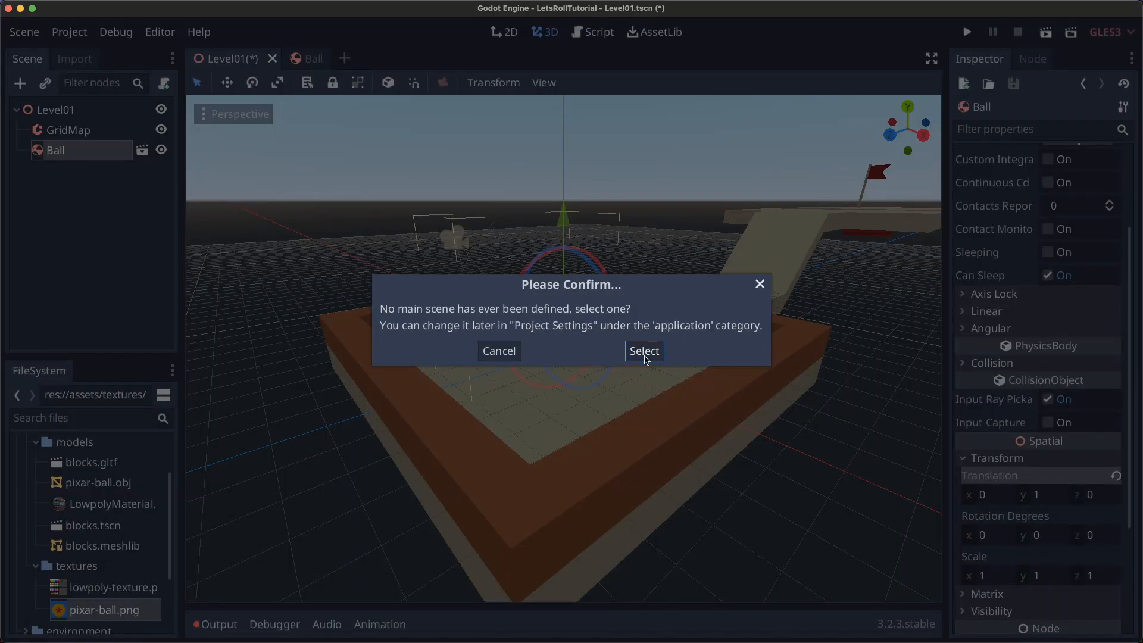
{"action": "left_click", "coordinate": [642, 350]}
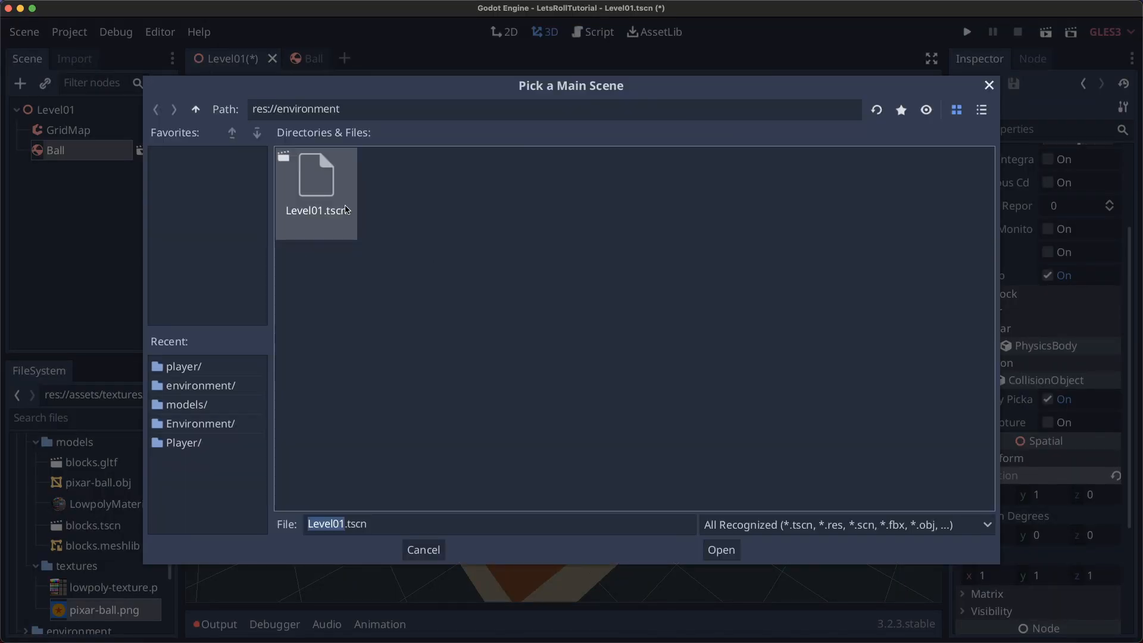
{"action": "left_click", "coordinate": [719, 550]}
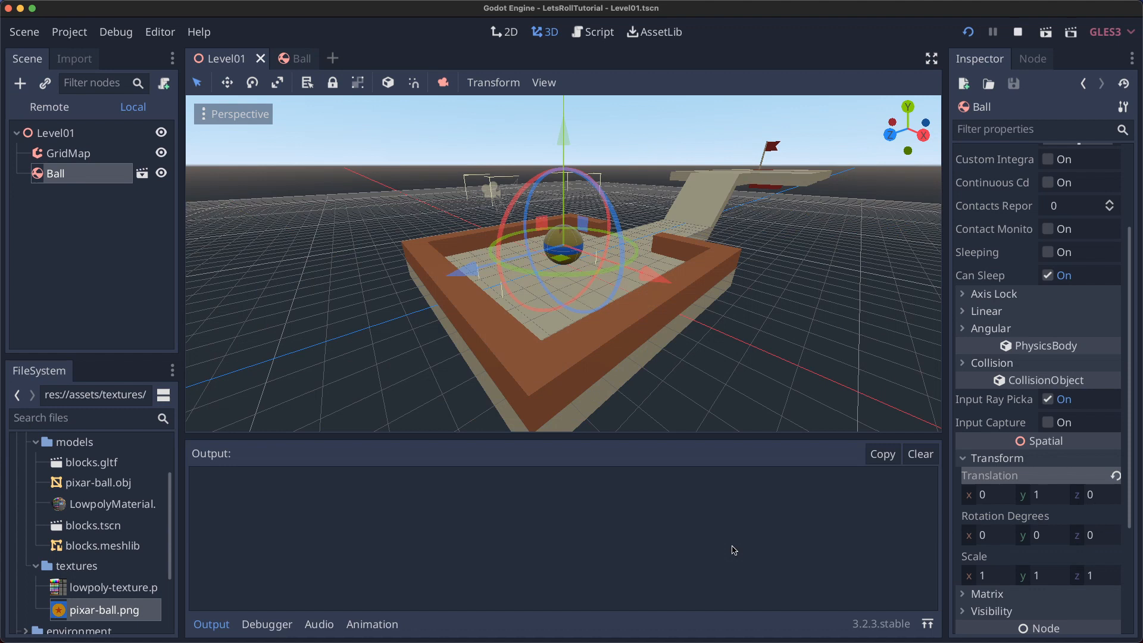
{"action": "left_click", "coordinate": [1044, 31]}
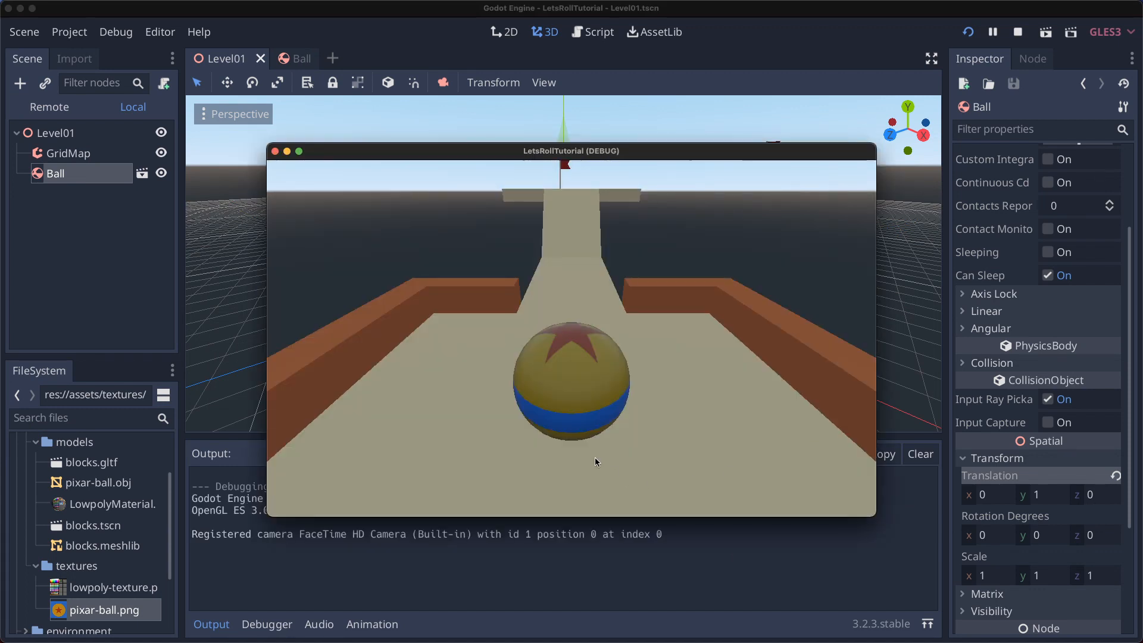
{"action": "mouse_move", "coordinate": [764, 416]}
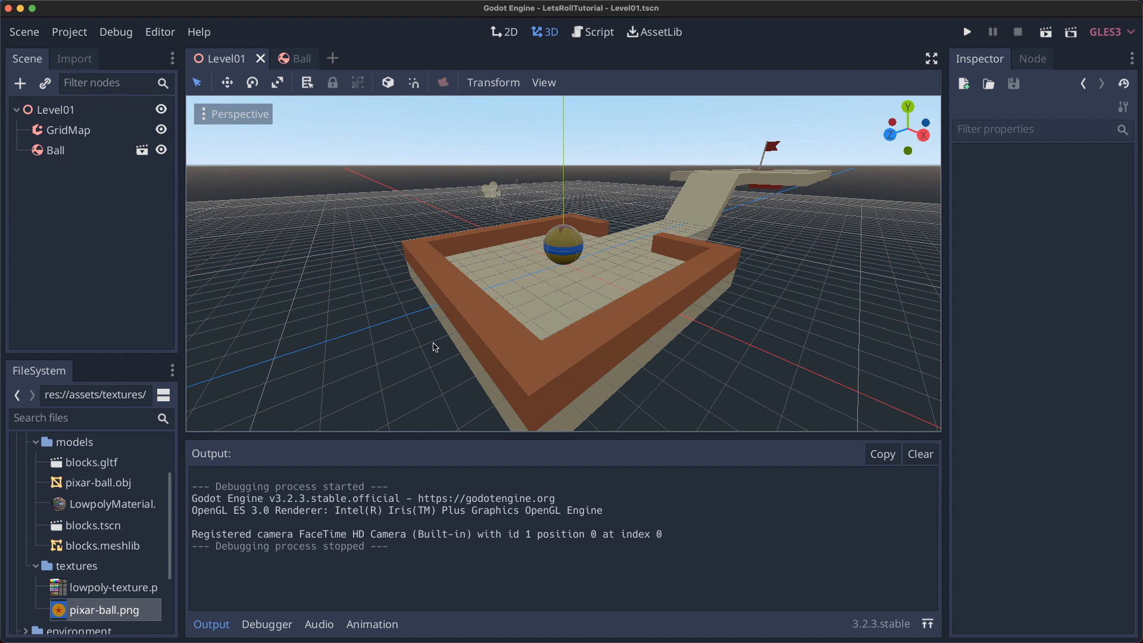
In Project Settings Input Map, add actions forward, back, left, right, jump bound to W, S, A, D, Space.
{"action": "left_click", "coordinate": [69, 31]}
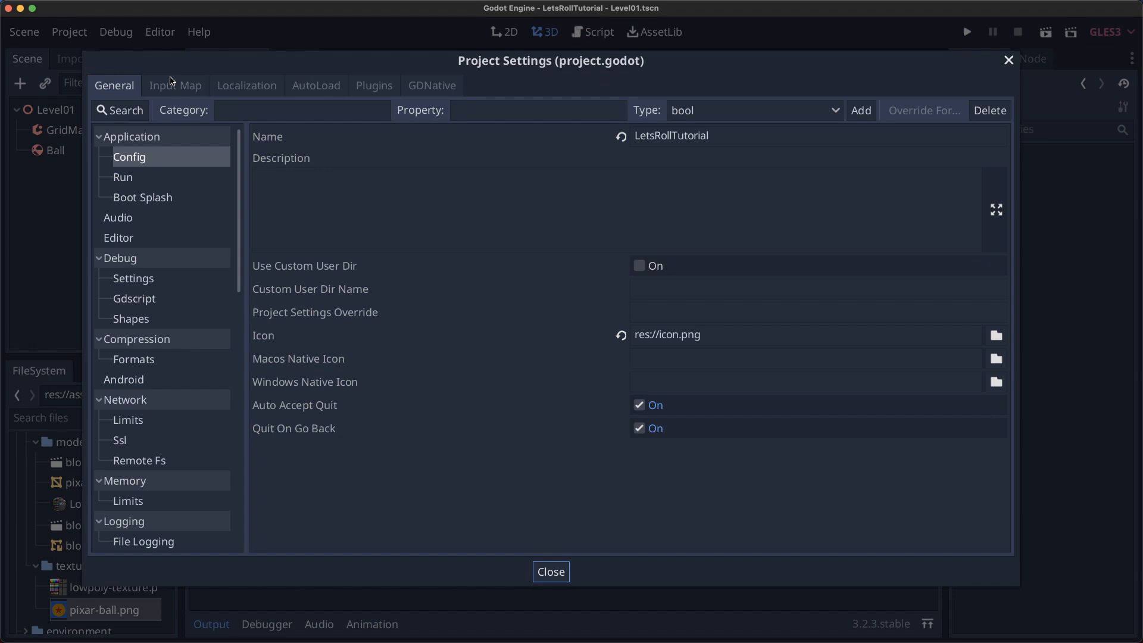
{"action": "left_click", "coordinate": [175, 85]}
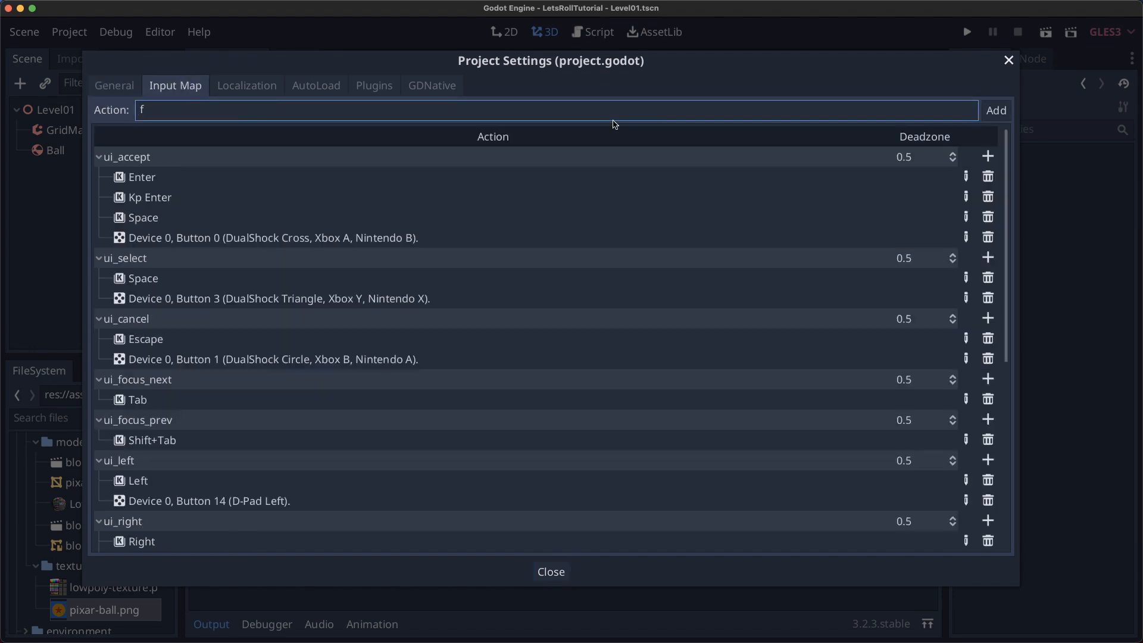
{"action": "left_click", "coordinate": [995, 110]}
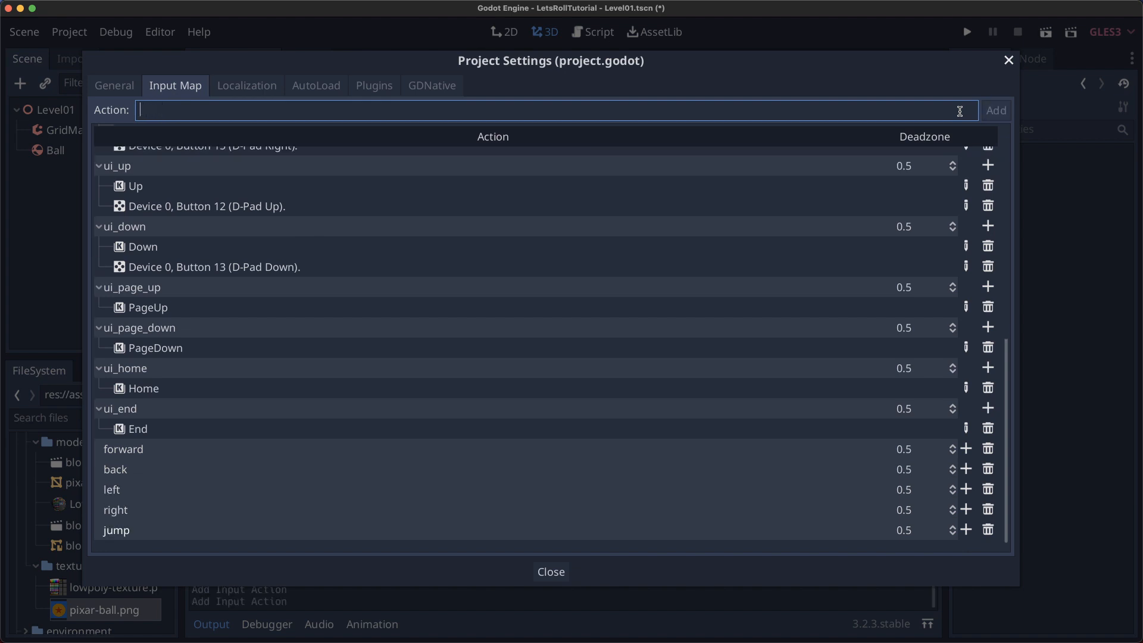
{"action": "left_click", "coordinate": [965, 449]}
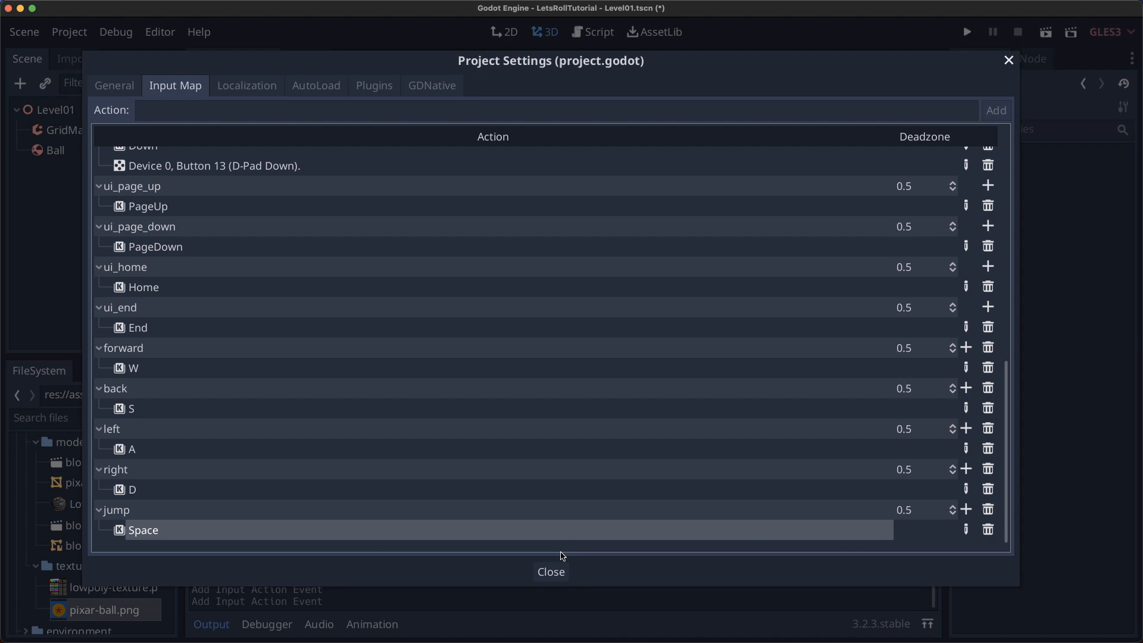
{"action": "left_click", "coordinate": [550, 571]}
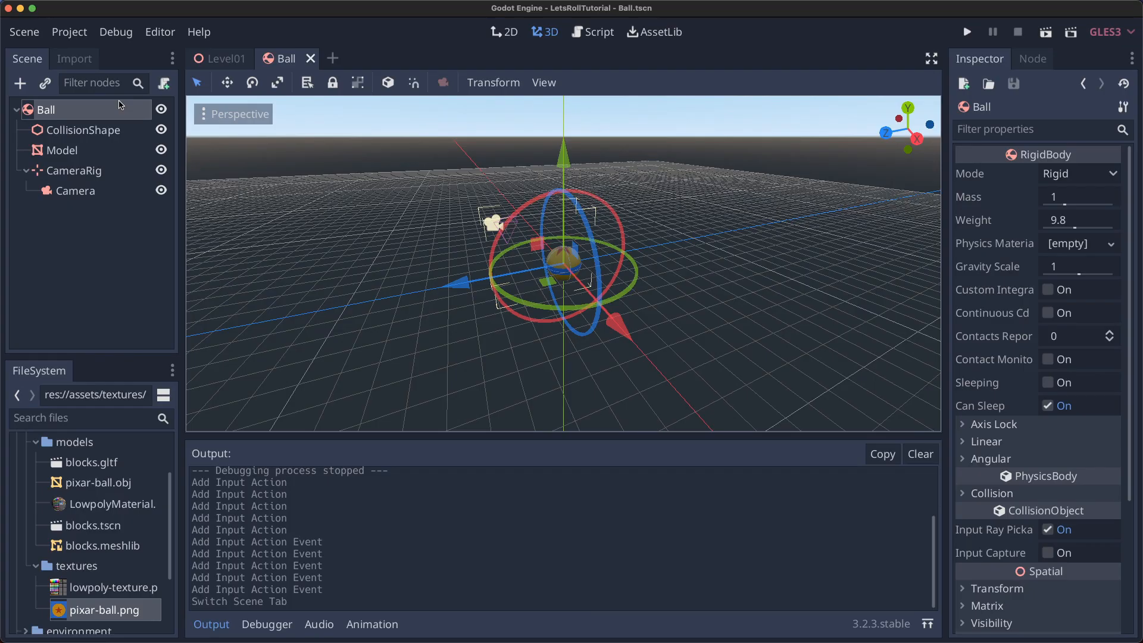
{"action": "mouse_move", "coordinate": [163, 82]}
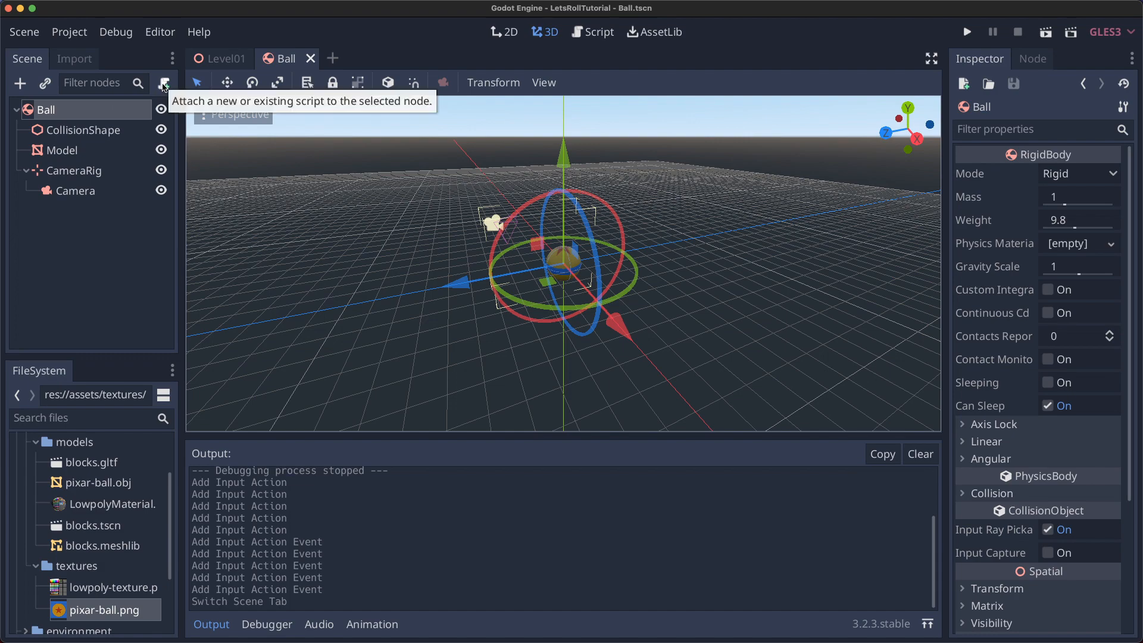
Attach a new No Comments template script res://player/Ball.gd to the Ball node.
{"action": "left_click", "coordinate": [165, 82]}
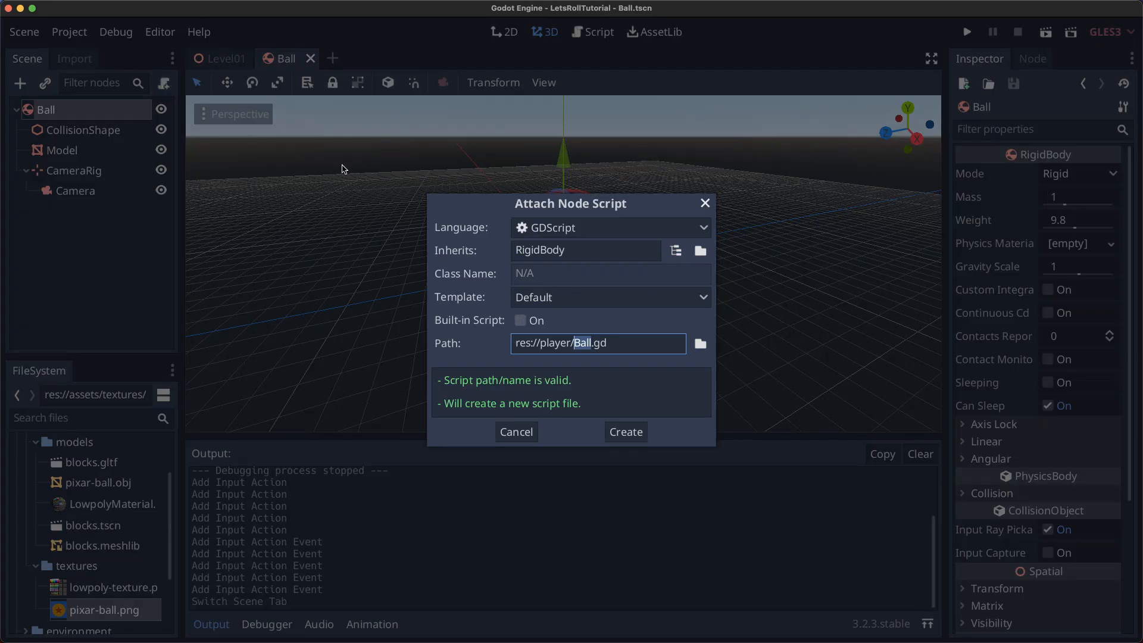
{"action": "left_click", "coordinate": [608, 296]}
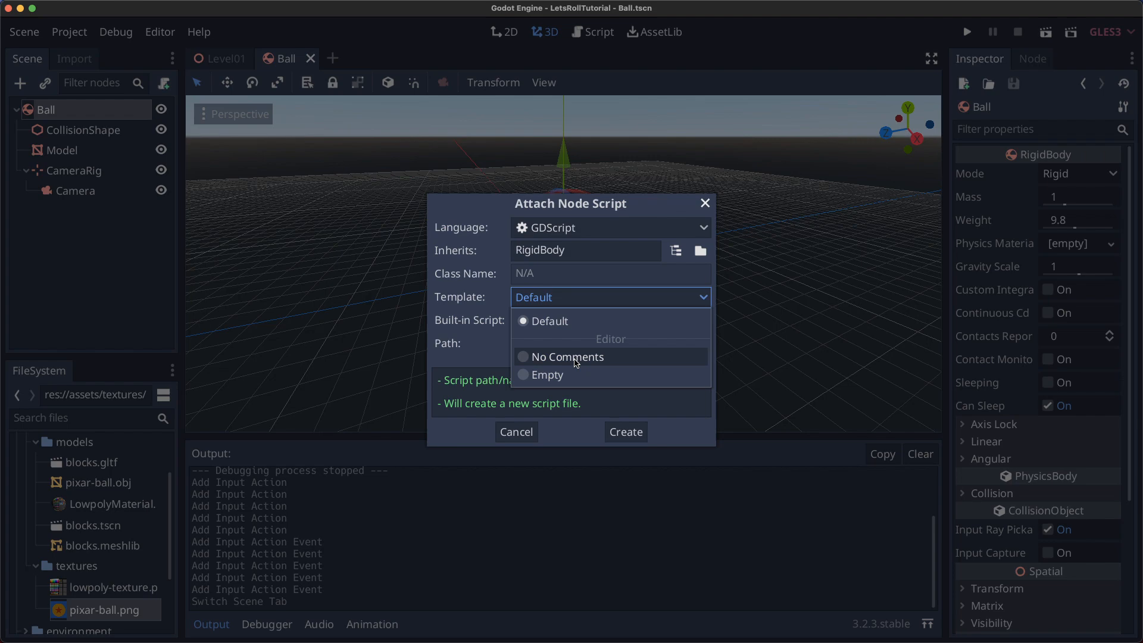
{"action": "left_click", "coordinate": [567, 356]}
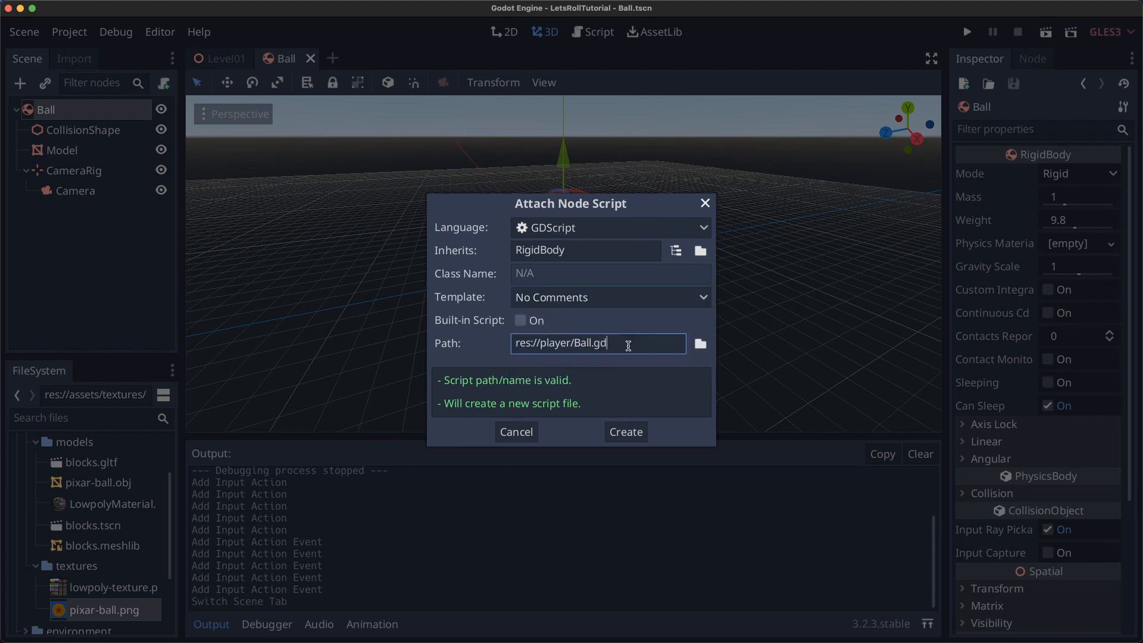
{"action": "left_click", "coordinate": [624, 431]}
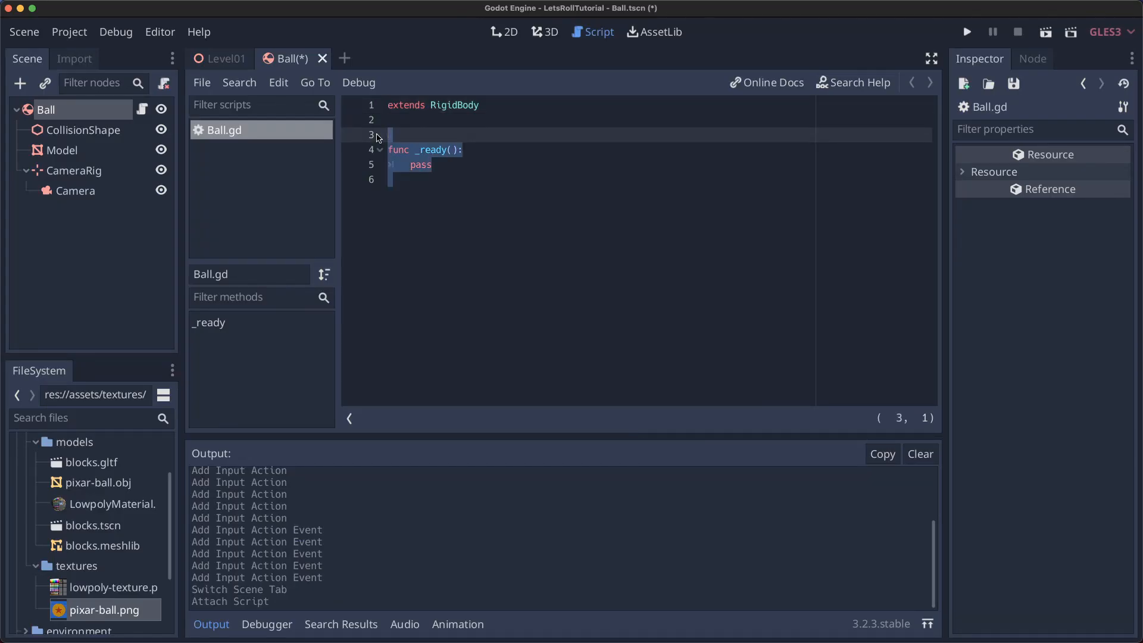
Declare `export var rolling_force = 40` under `extends RigidBody` in Ball.gd.
{"action": "type", "text": "export var rolling_force = 40"}
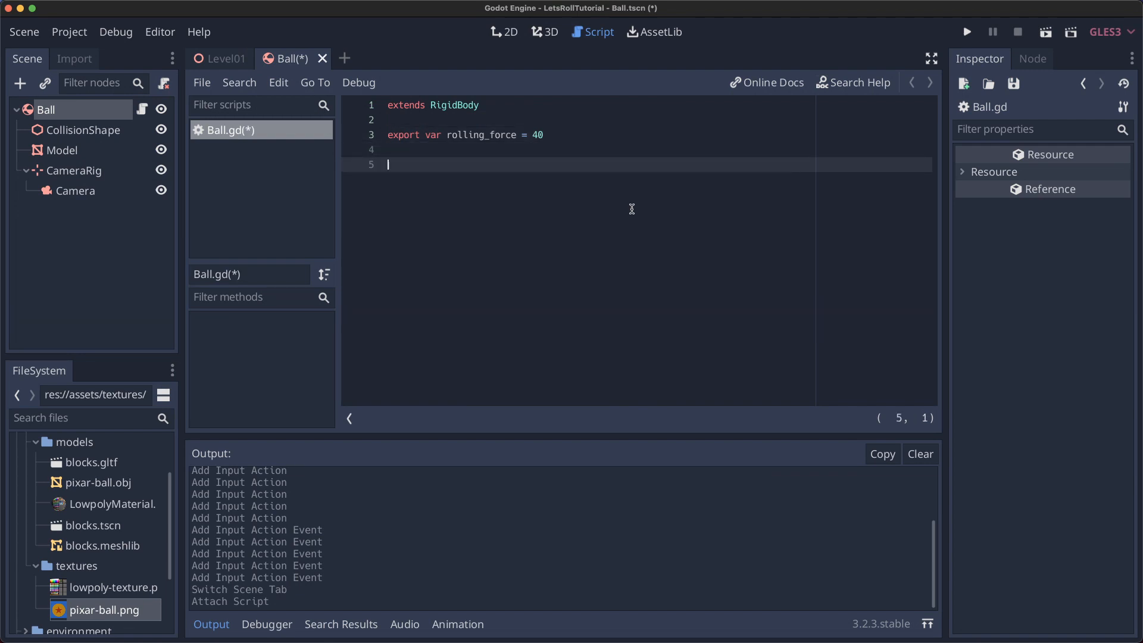
{"action": "double_click", "coordinate": [480, 134]}
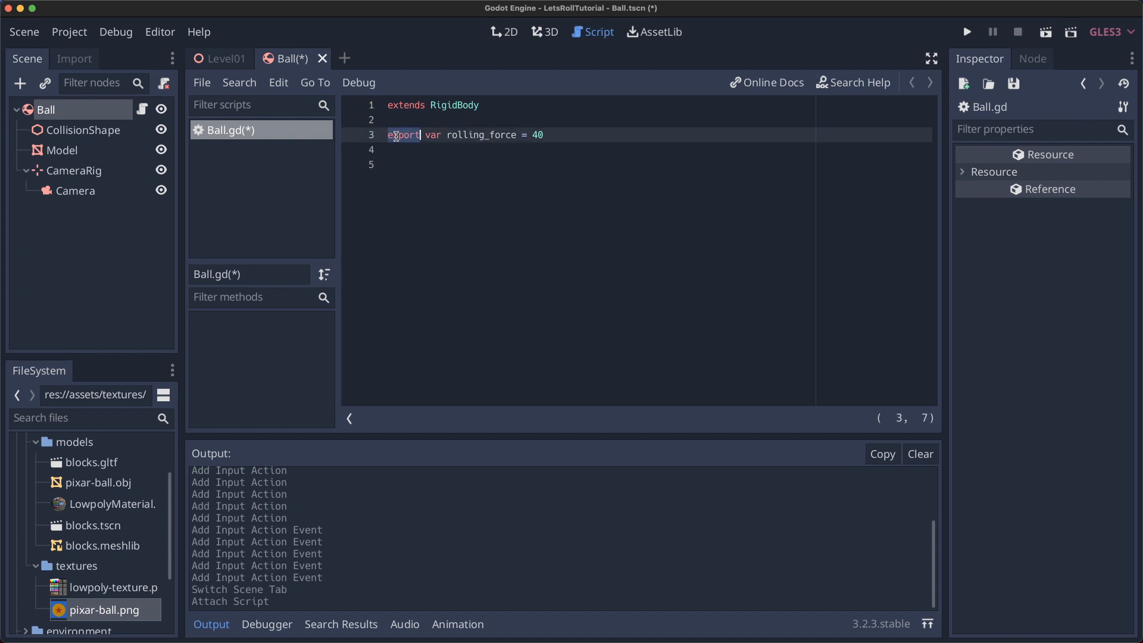
{"action": "left_click", "coordinate": [384, 164]}
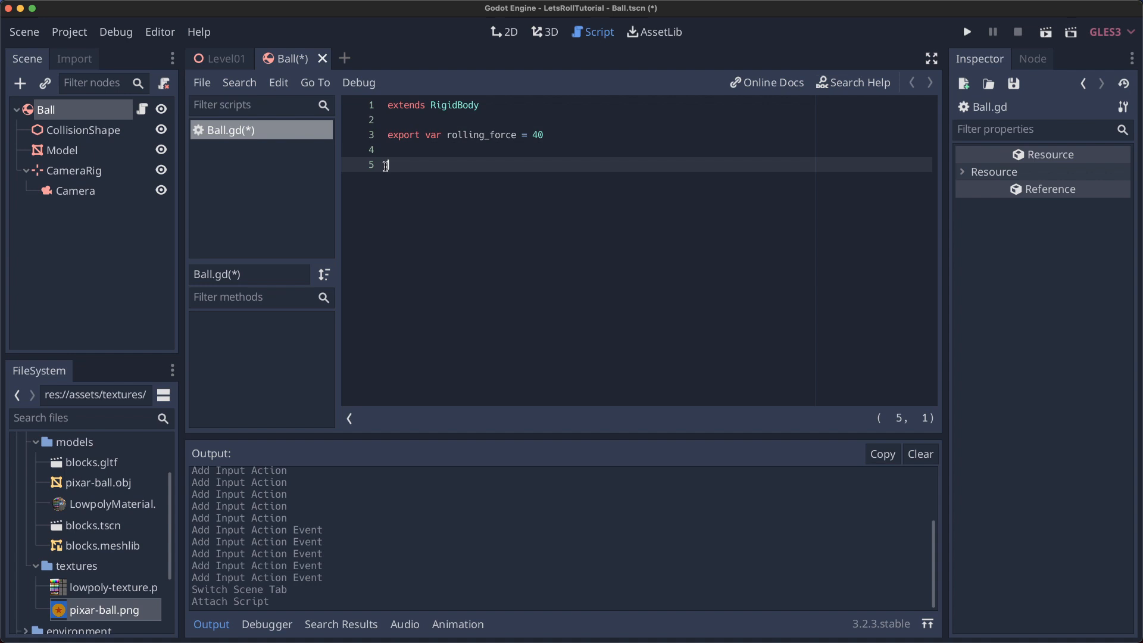
{"action": "left_click", "coordinate": [544, 31]}
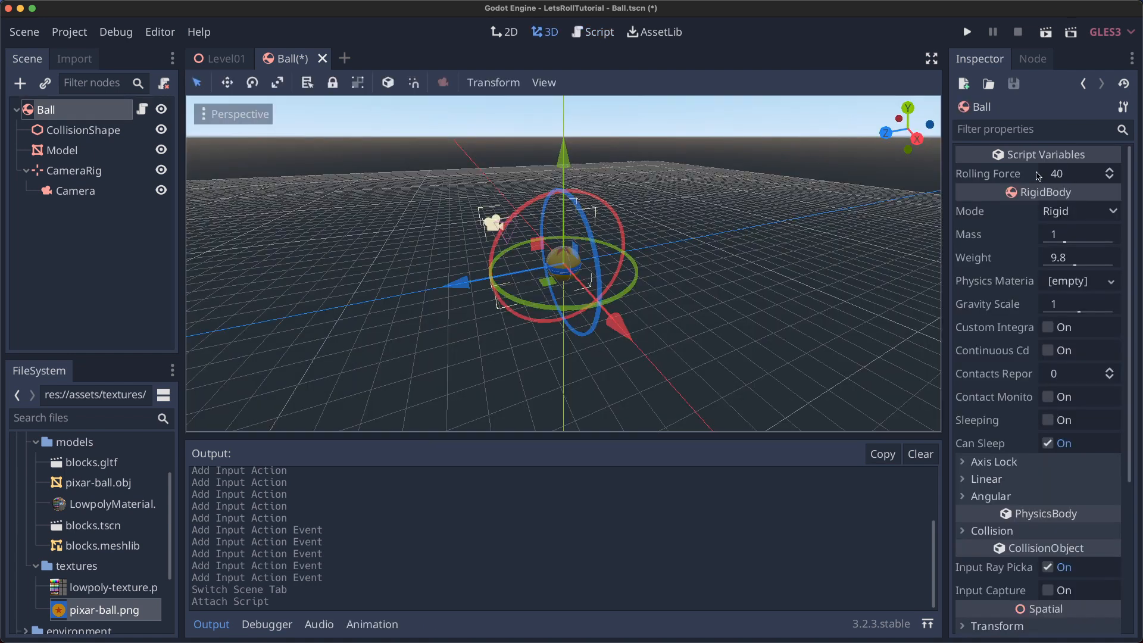
{"action": "left_click", "coordinate": [592, 31]}
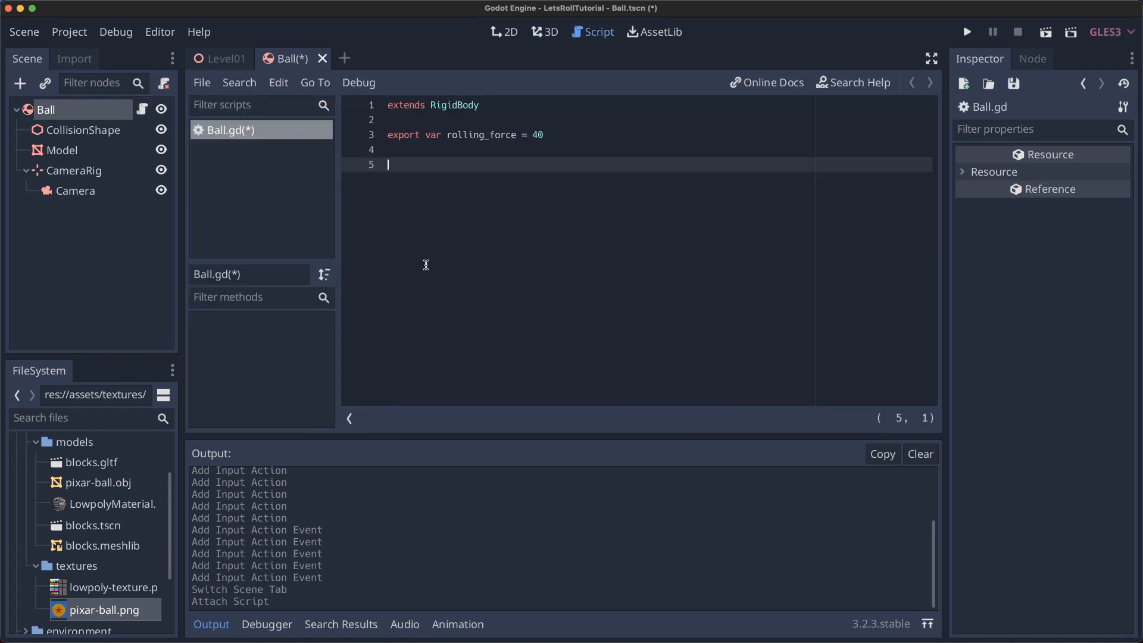
Add a _physics_process(delta) function that checks whether the "forward" action is held.
{"action": "type", "text": "func _physics_process(delta):"}
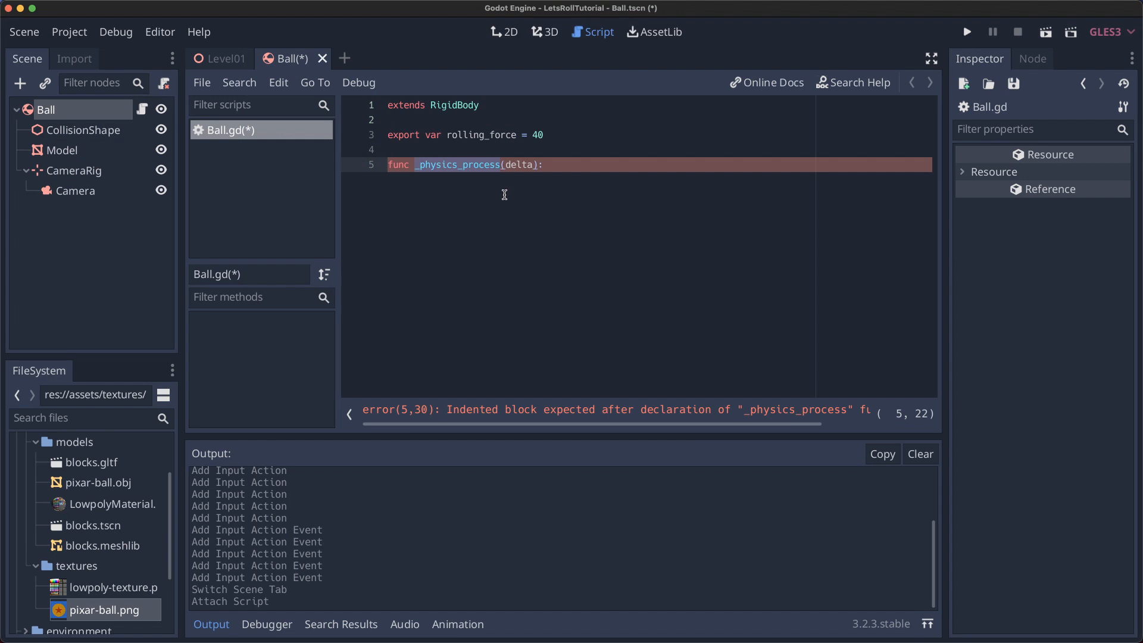
{"action": "type", "text": "if Input.is_action_pressed(\"forward\"):"}
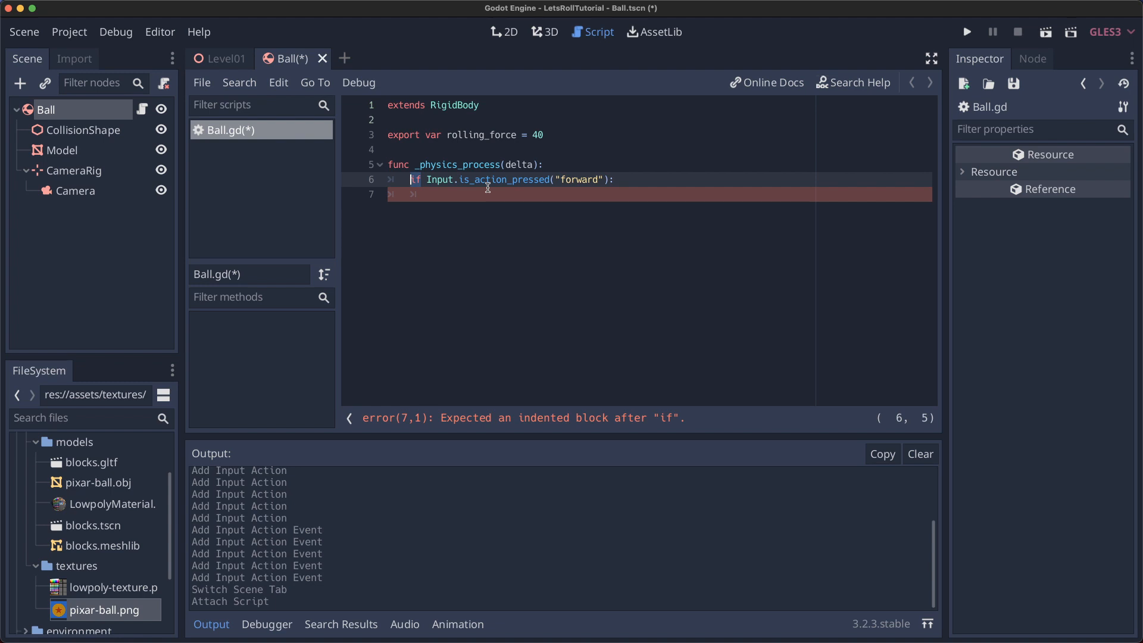
{"action": "left_click", "coordinate": [507, 180]}
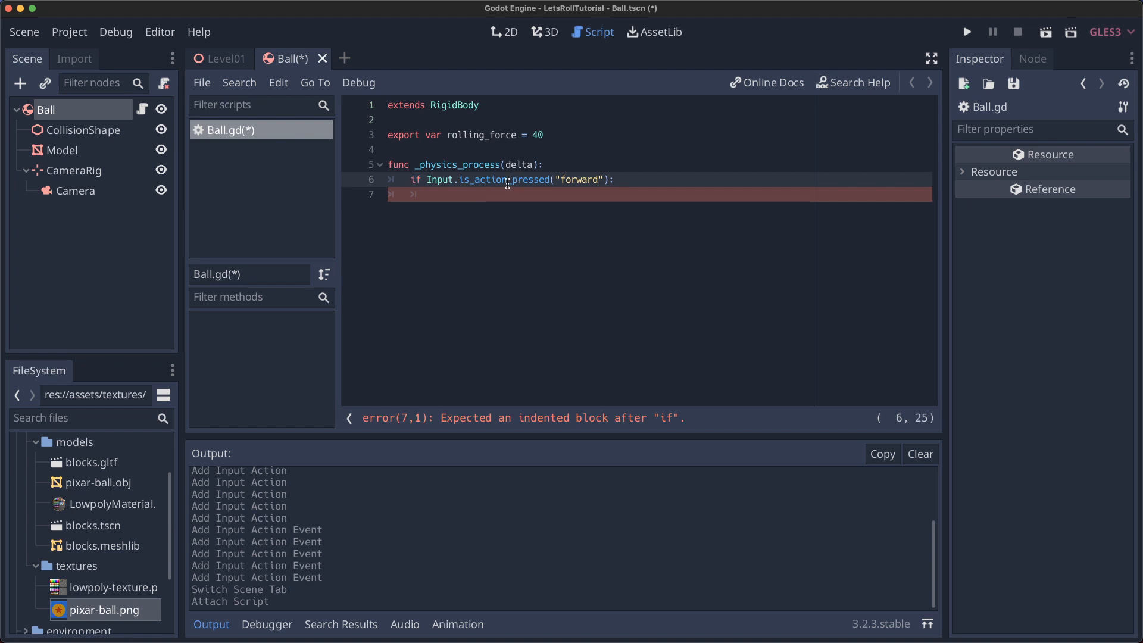
{"action": "double_click", "coordinate": [576, 180]}
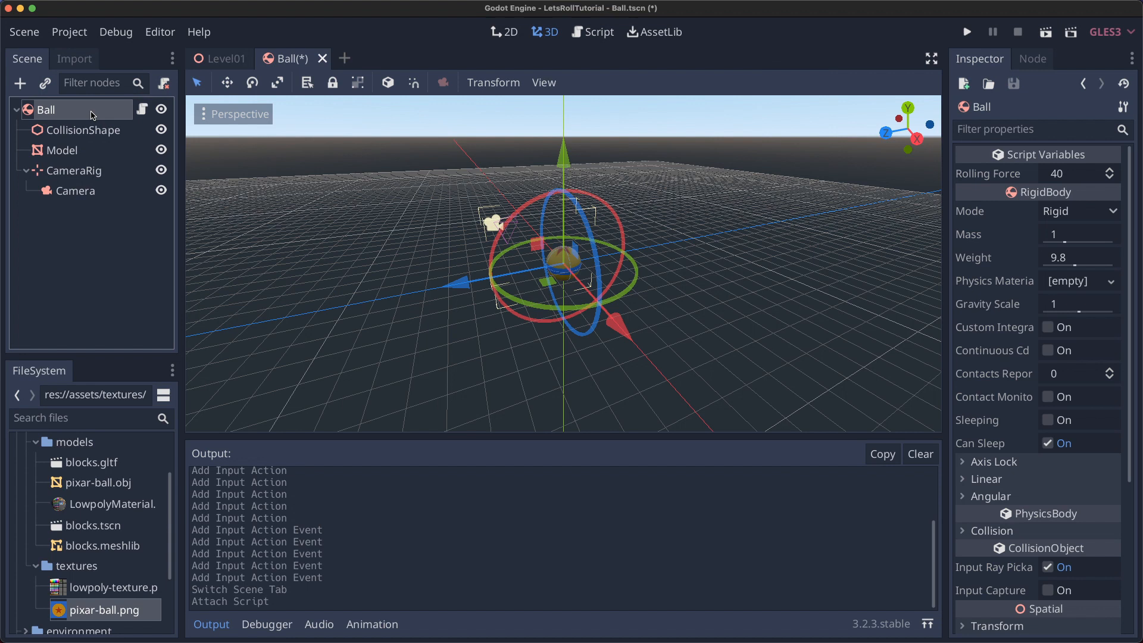
{"action": "mouse_move", "coordinate": [1092, 302]}
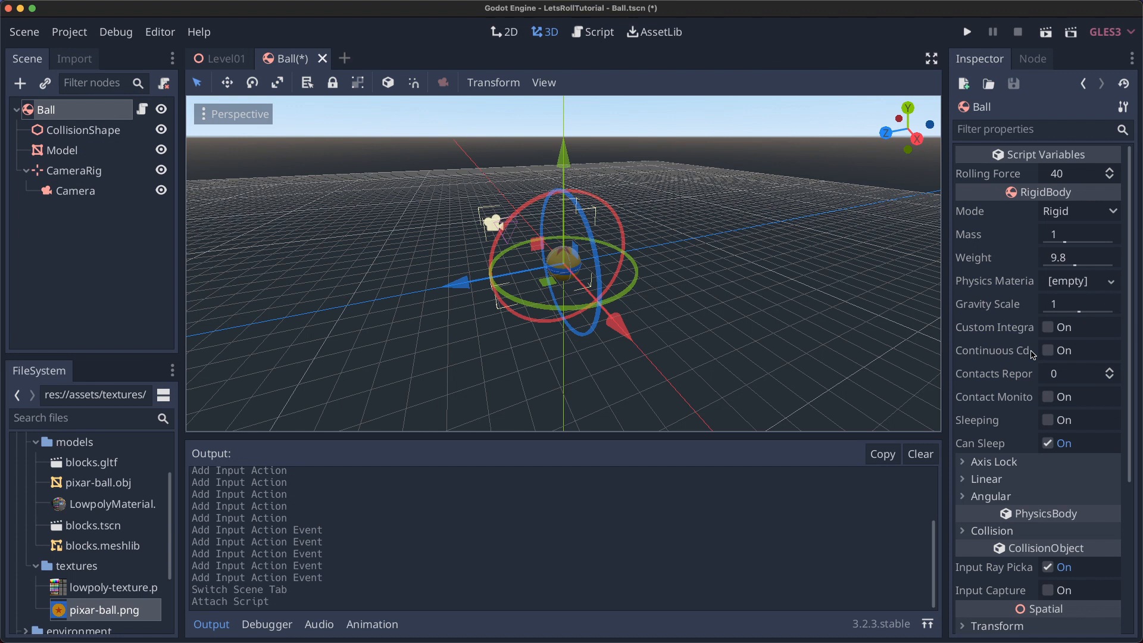
{"action": "left_click", "coordinate": [985, 495]}
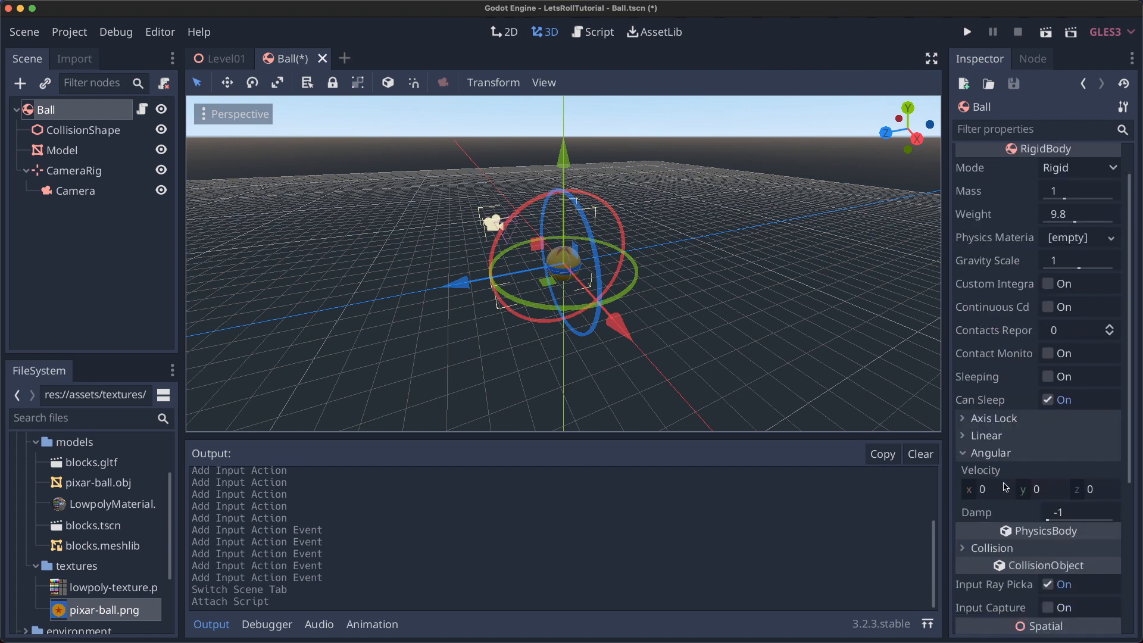
Subtract rolling_force*delta from angular_velocity.x when forward is held, checking roll direction on the ball.
{"action": "left_click", "coordinate": [592, 31]}
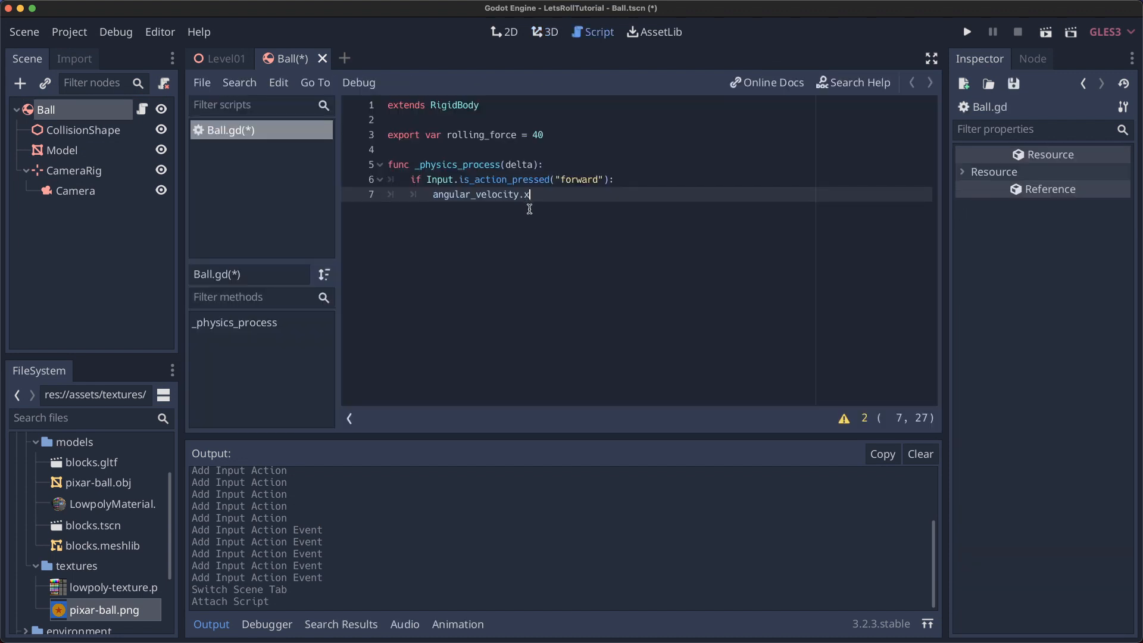
{"action": "left_click", "coordinate": [543, 31]}
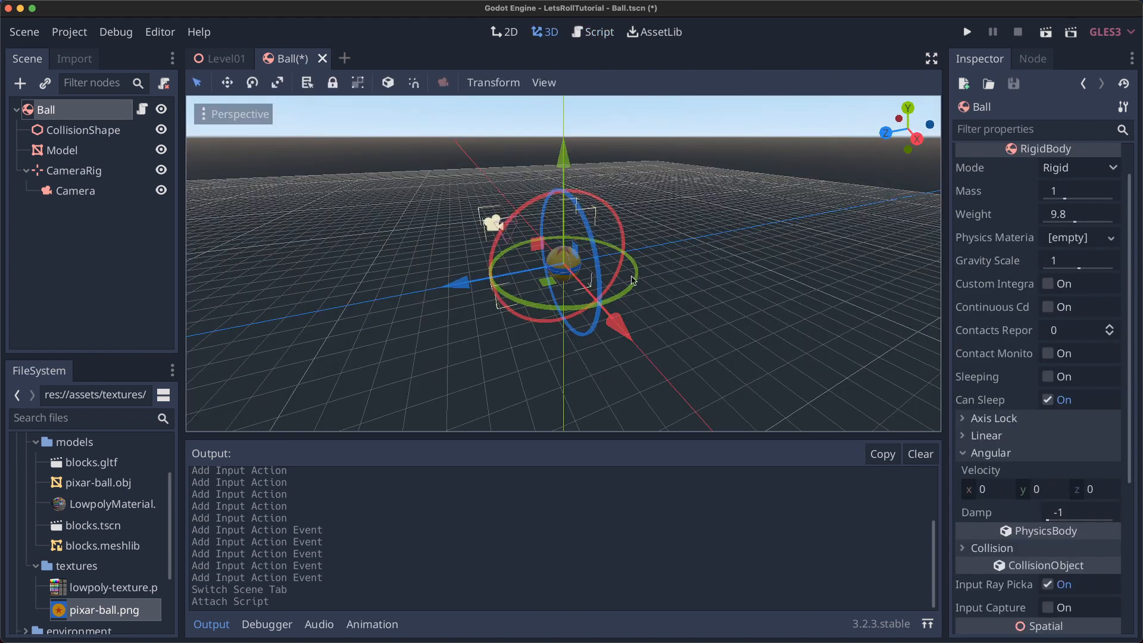
{"action": "left_click_drag", "start_coordinate": [631, 281], "coordinate": [524, 183]}
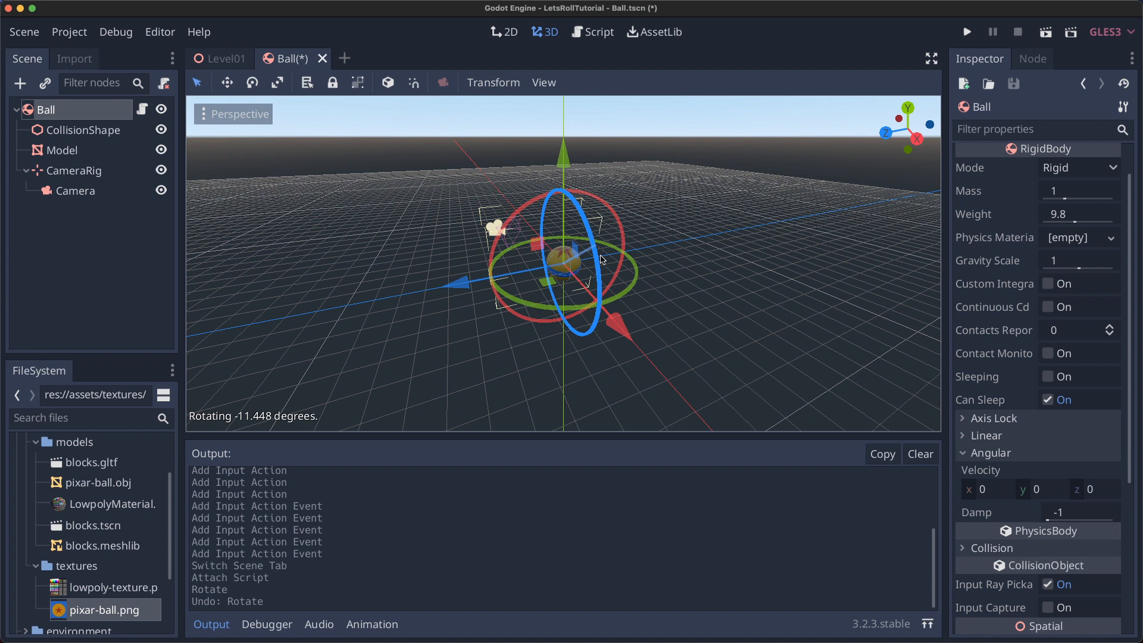
{"action": "left_click_drag", "start_coordinate": [599, 259], "coordinate": [534, 195]}
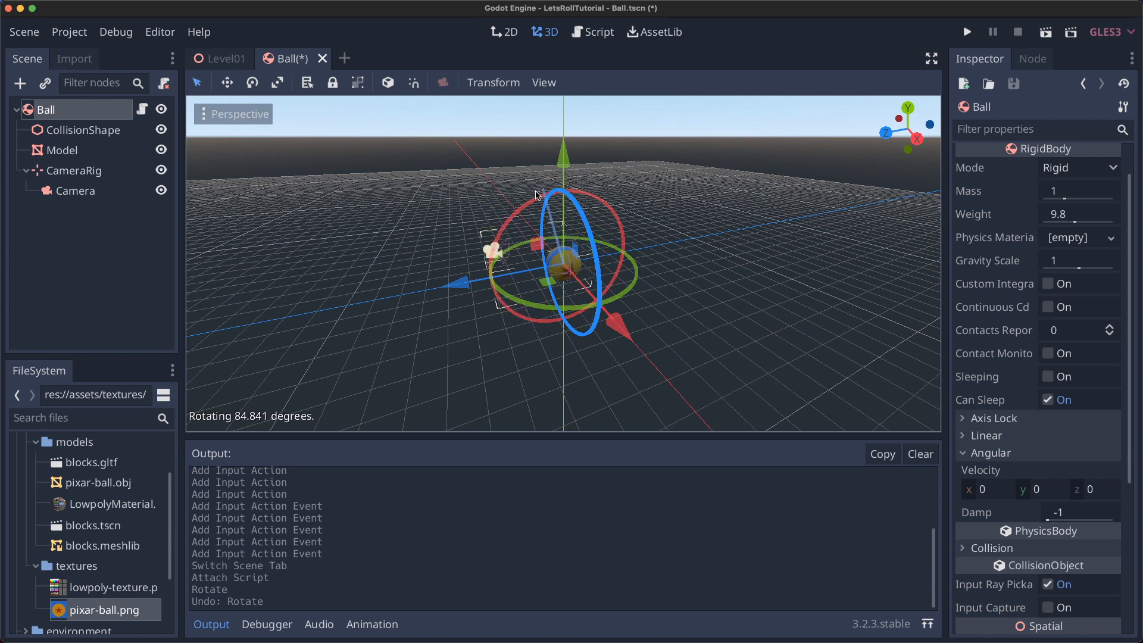
{"action": "left_click", "coordinate": [591, 31]}
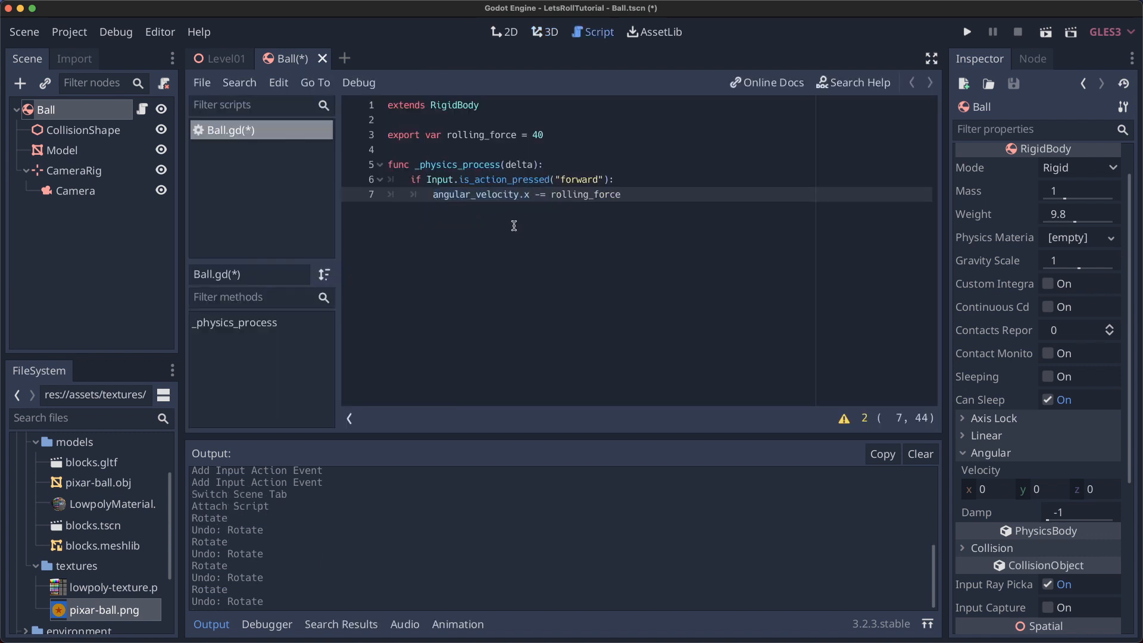
{"action": "double_click", "coordinate": [584, 194]}
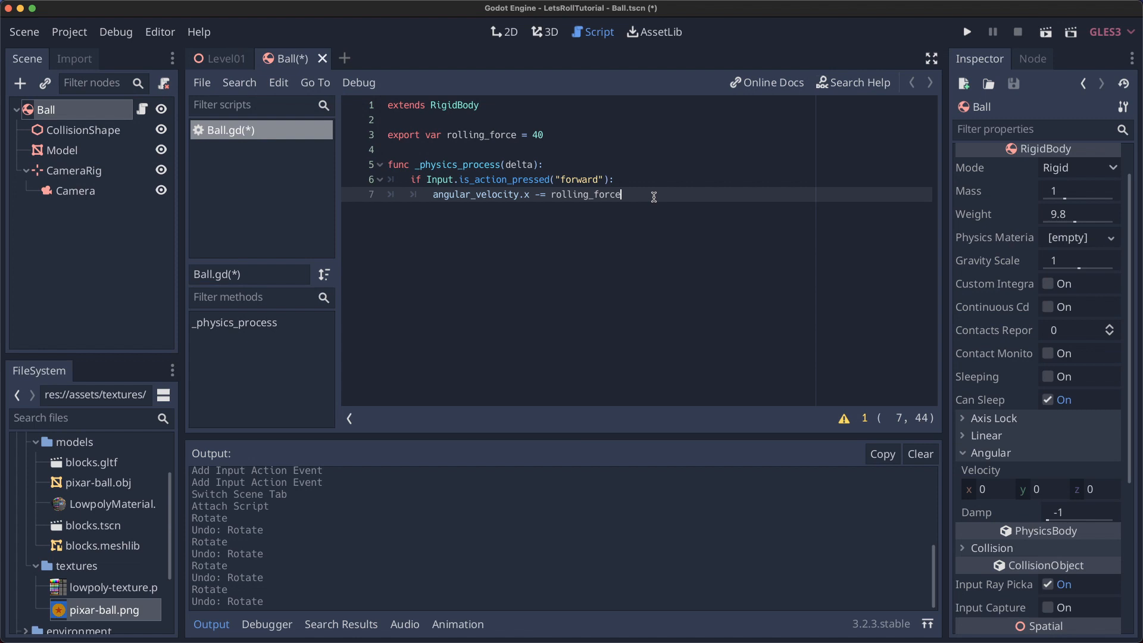
{"action": "type", "text": "*delta"}
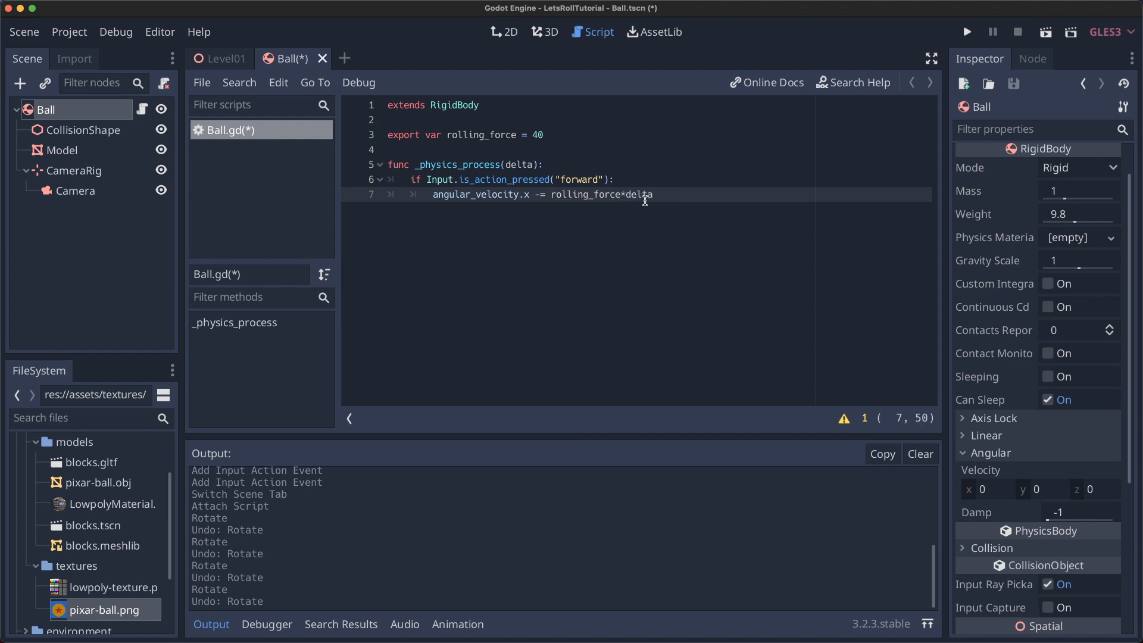
Add back, left and right branches adjusting angular_velocity.x and .z by rolling_force*delta, then run the game.
{"action": "double_click", "coordinate": [638, 194]}
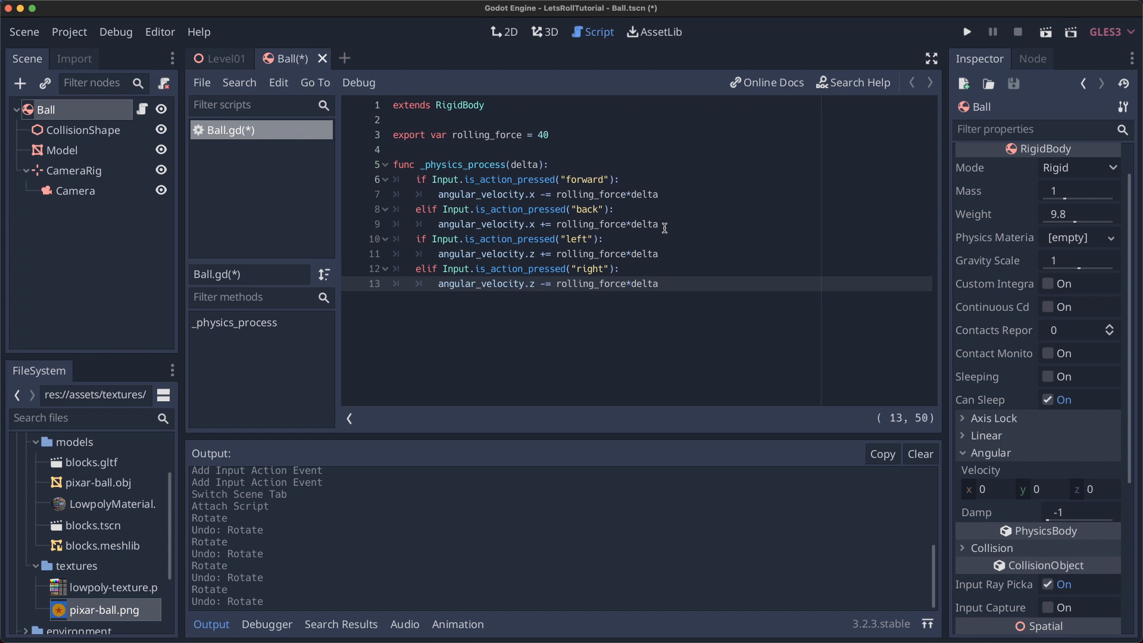
{"action": "mouse_move", "coordinate": [623, 239]}
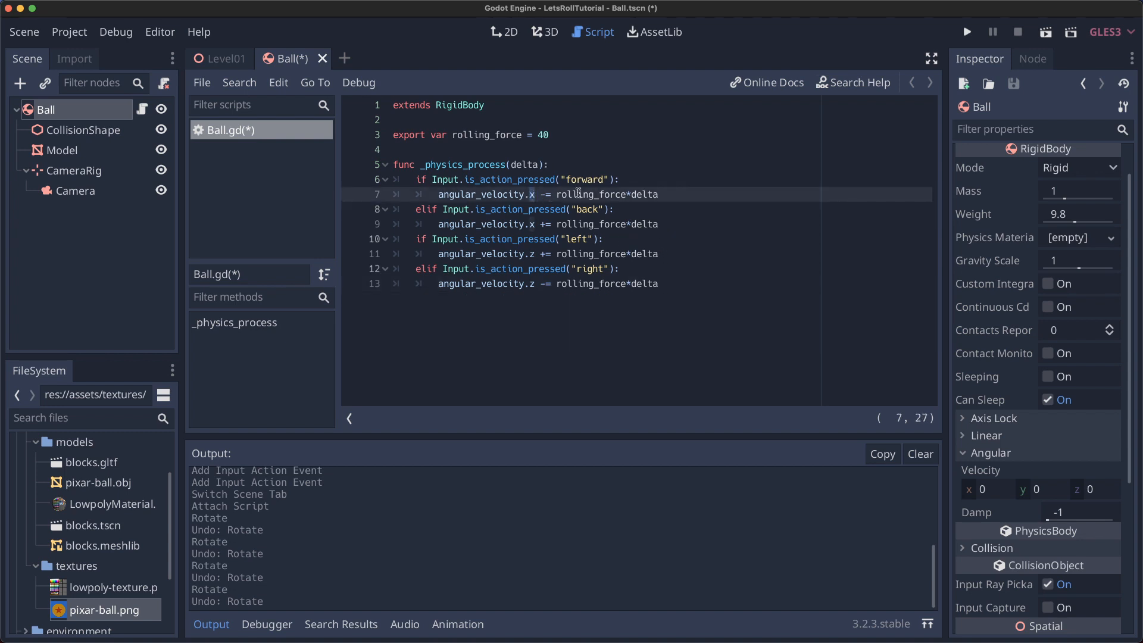
{"action": "left_click", "coordinate": [545, 223]}
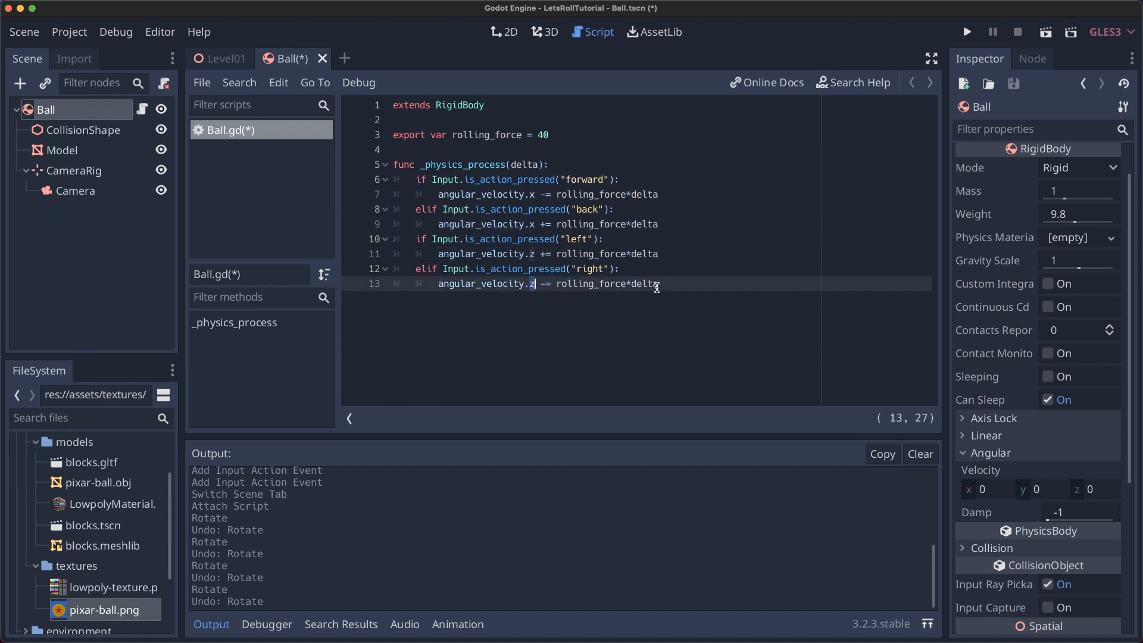
{"action": "left_click", "coordinate": [967, 31]}
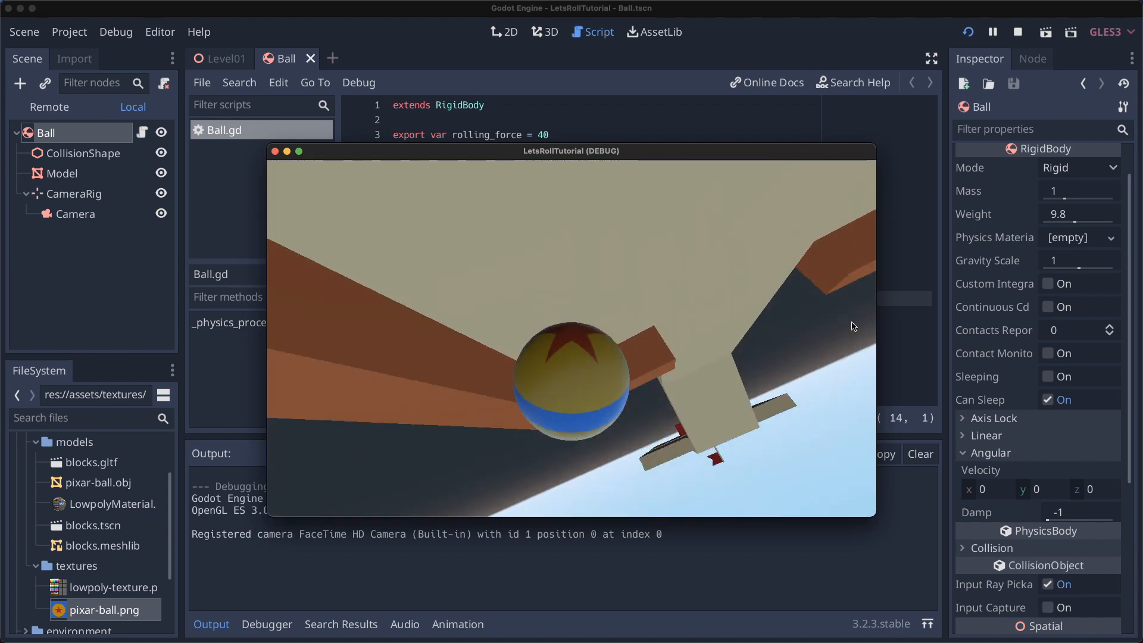
Stop the test run and spin the ball in the 3D view to show the camera tumbling with it.
{"action": "left_click", "coordinate": [1016, 31]}
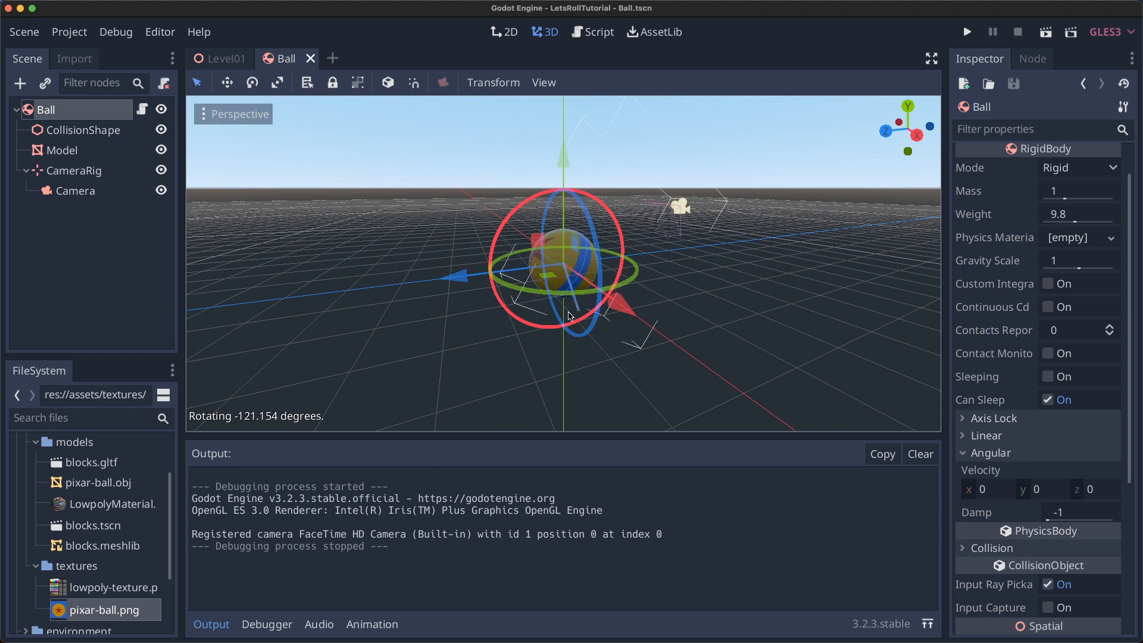
{"action": "left_click_drag", "start_coordinate": [569, 317], "coordinate": [468, 295]}
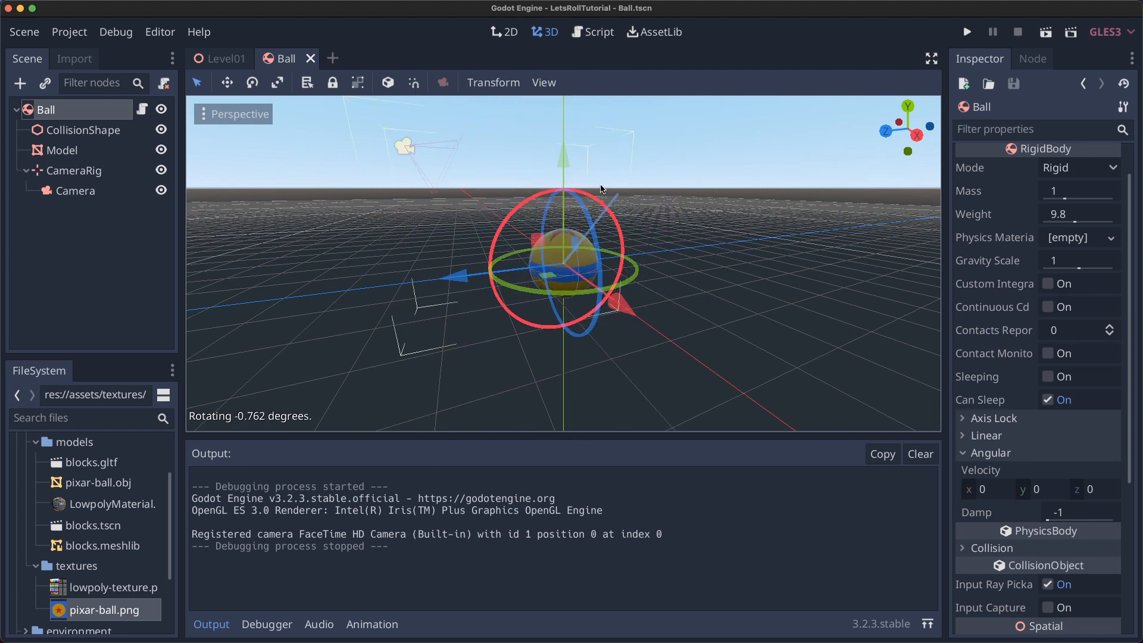
{"action": "left_click_drag", "start_coordinate": [601, 188], "coordinate": [583, 197]}
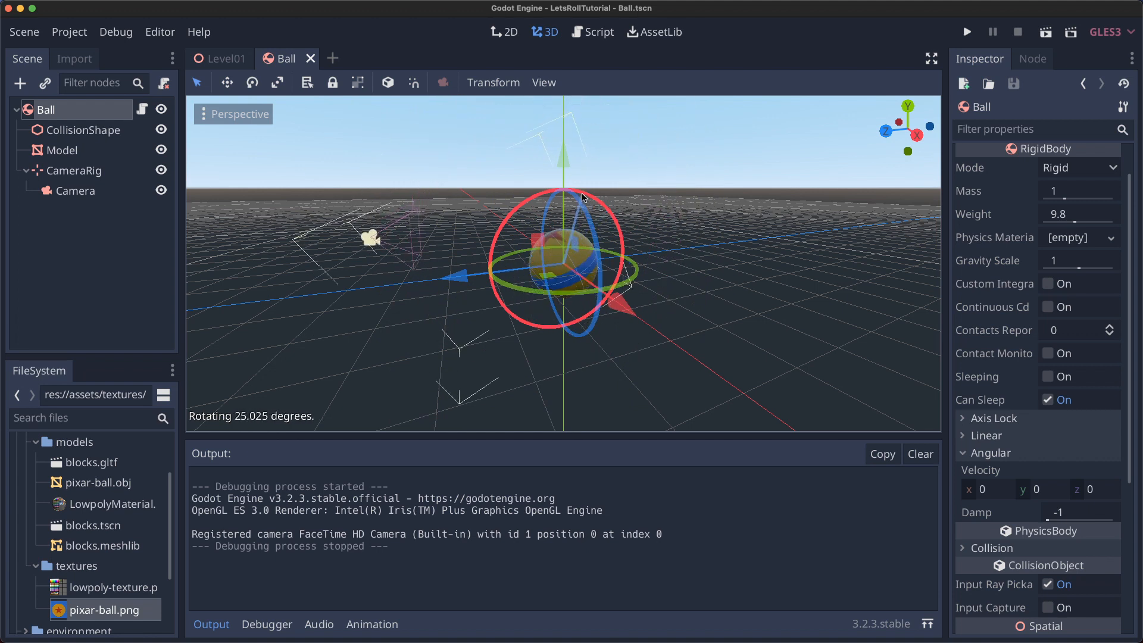
{"action": "left_click_drag", "start_coordinate": [564, 196], "coordinate": [569, 168]}
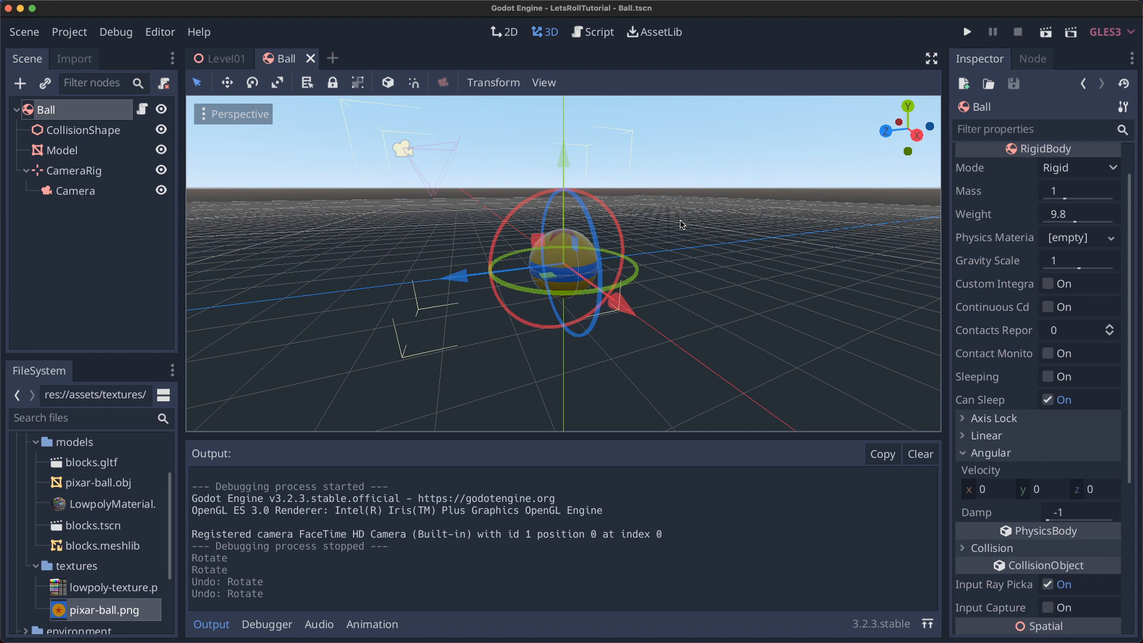
{"action": "left_click", "coordinate": [597, 31]}
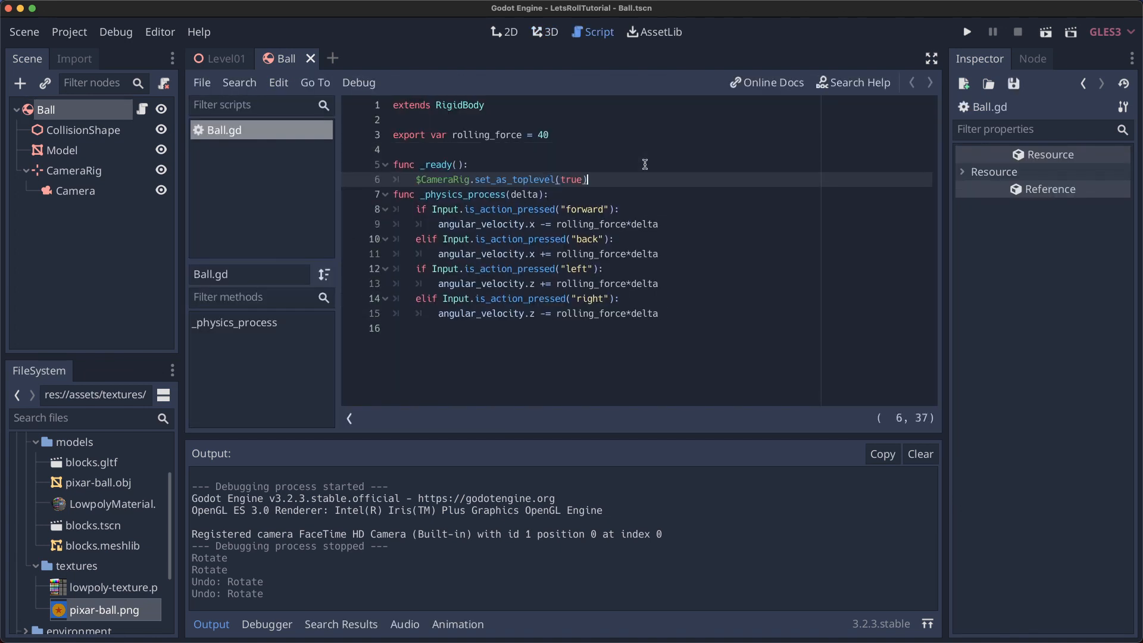
Add `func _ready(): $CameraRig.set_as_toplevel(true)` and run the game to test the detached camera.
{"action": "key", "text": "Return"}
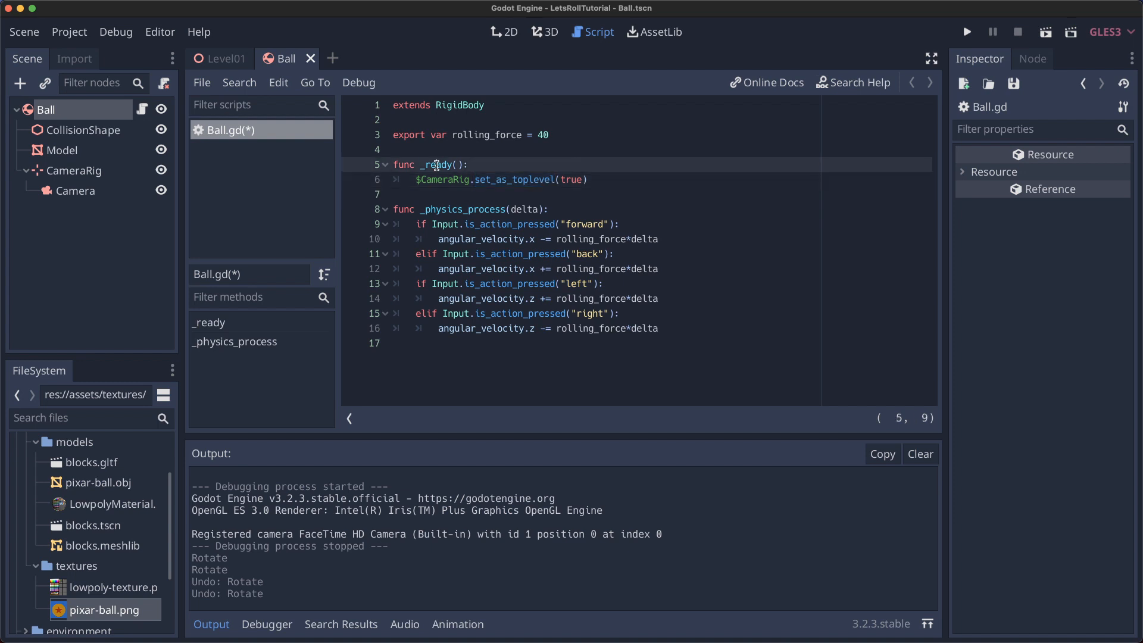
{"action": "double_click", "coordinate": [437, 164]}
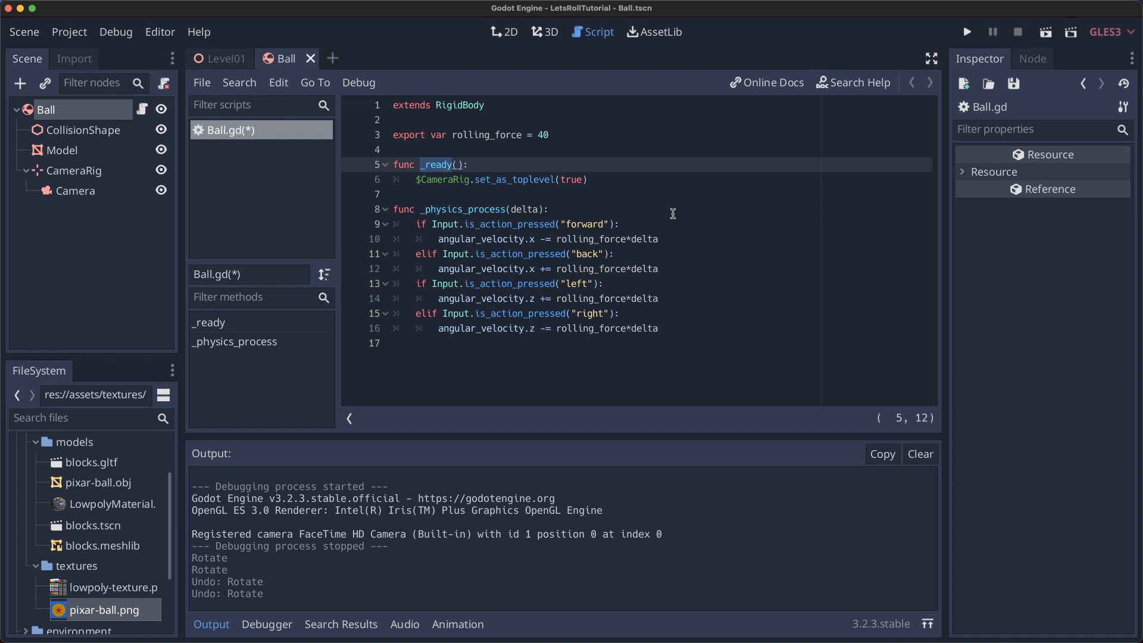
{"action": "left_click", "coordinate": [966, 31]}
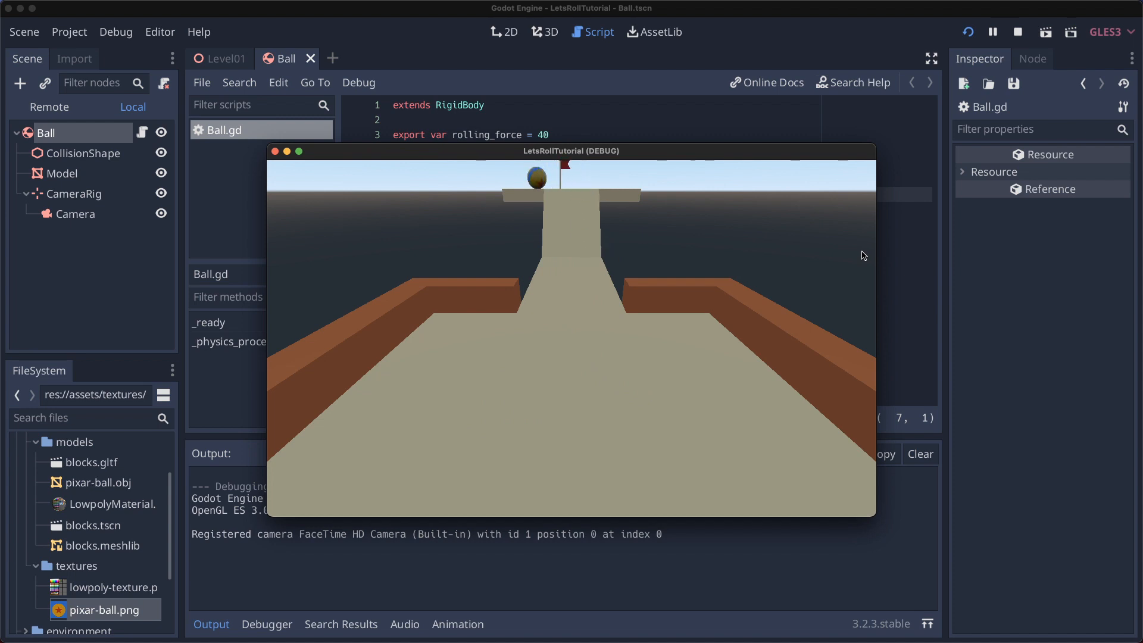
Lerp the CameraRig origin toward the ball's position each physics frame and test-run it.
{"action": "left_click", "coordinate": [1018, 31]}
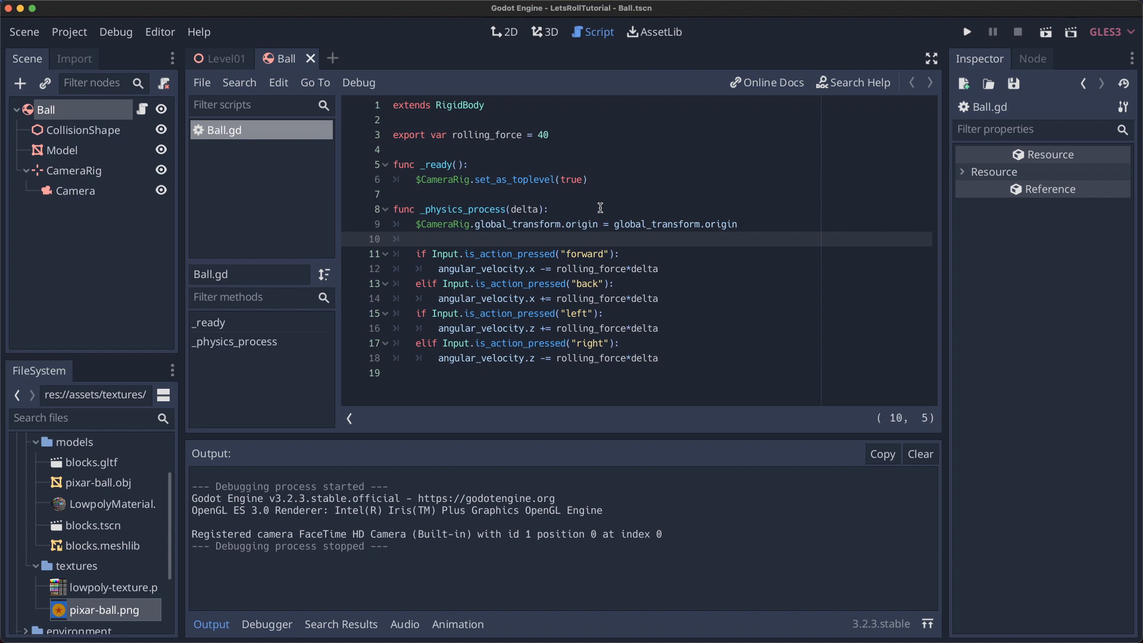
{"action": "double_click", "coordinate": [655, 224]}
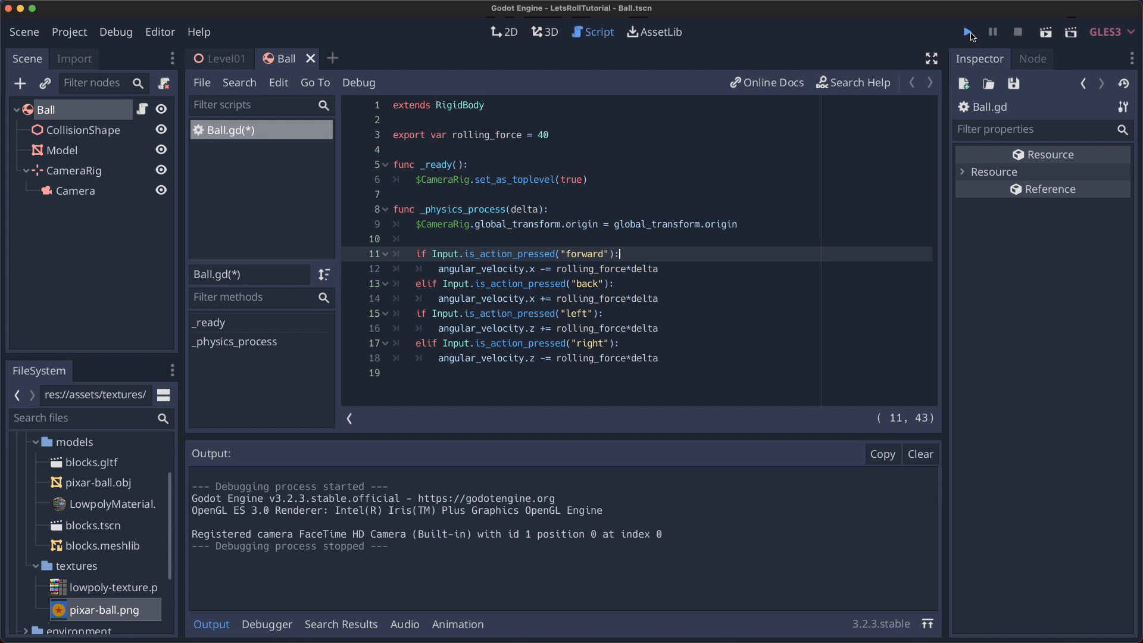
{"action": "left_click", "coordinate": [969, 31]}
{"action": "type", "text": "var new_camera_pos = lerp(old_camera_pos, ball_pos, 0.01)"}
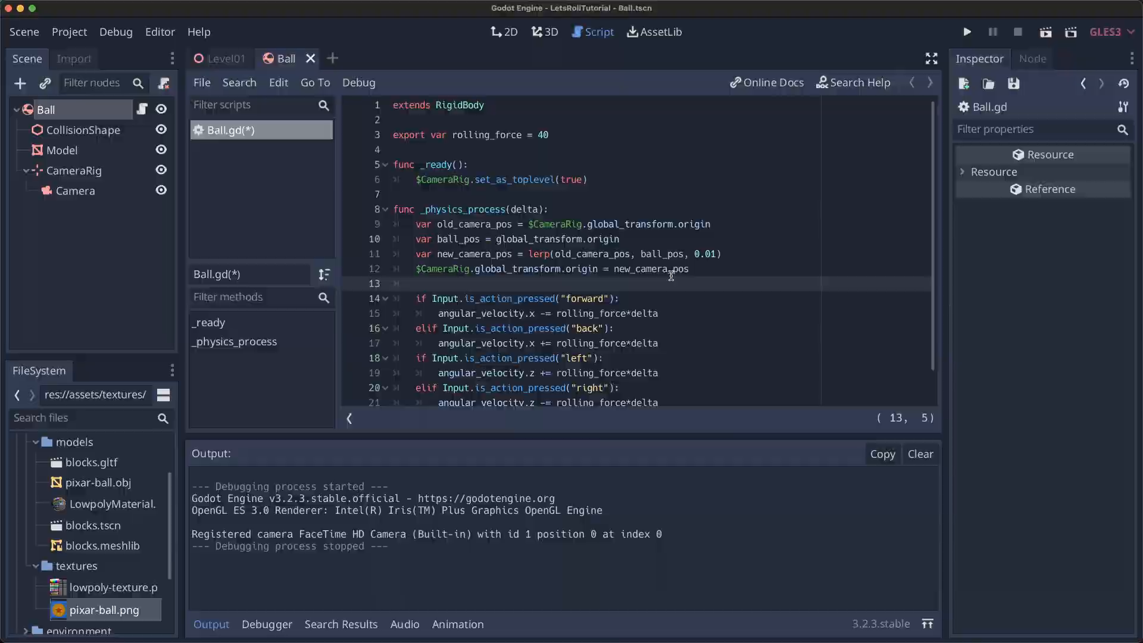
Review the two camera lerp lines and run the game again to watch the camera follow the ball.
{"action": "left_click_drag", "start_coordinate": [417, 254], "coordinate": [691, 268]}
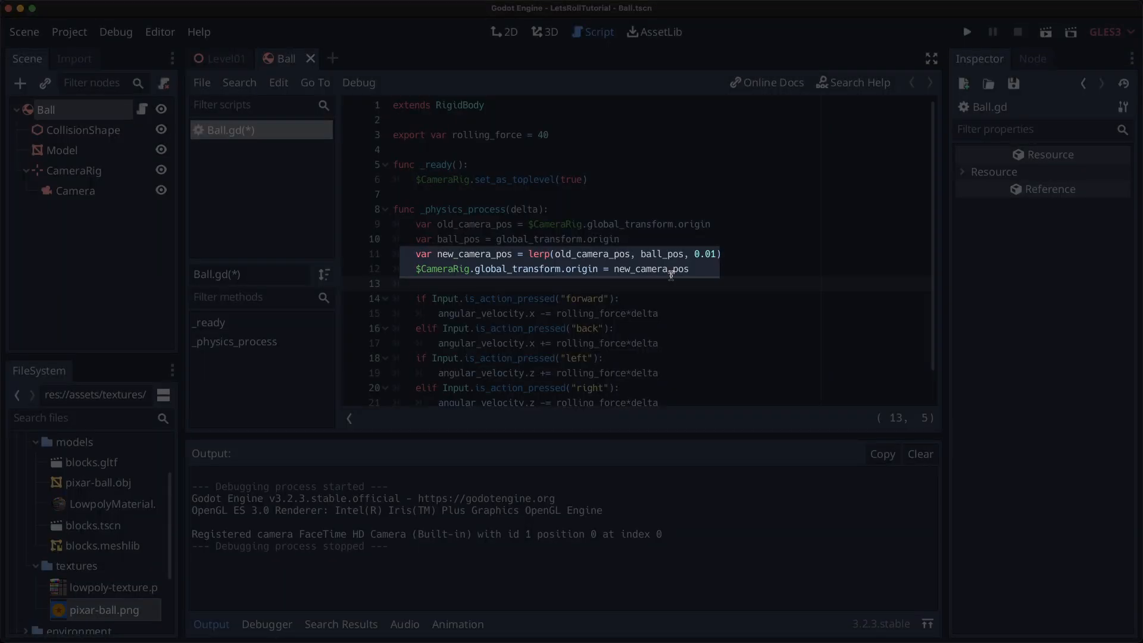
{"action": "left_click", "coordinate": [965, 31]}
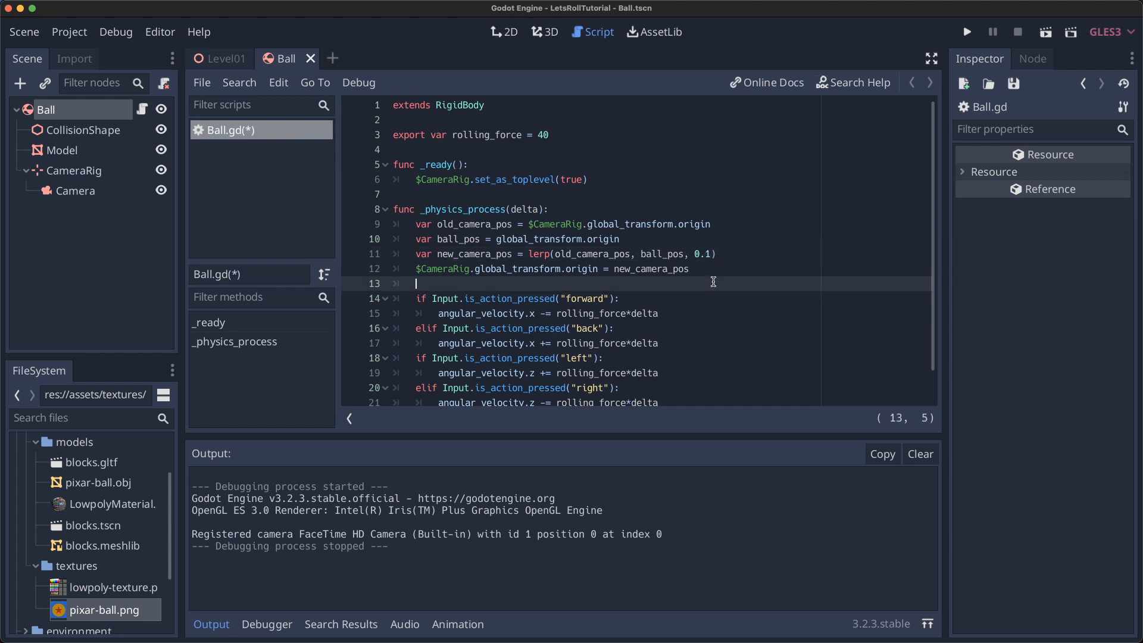
{"action": "left_click", "coordinate": [965, 31]}
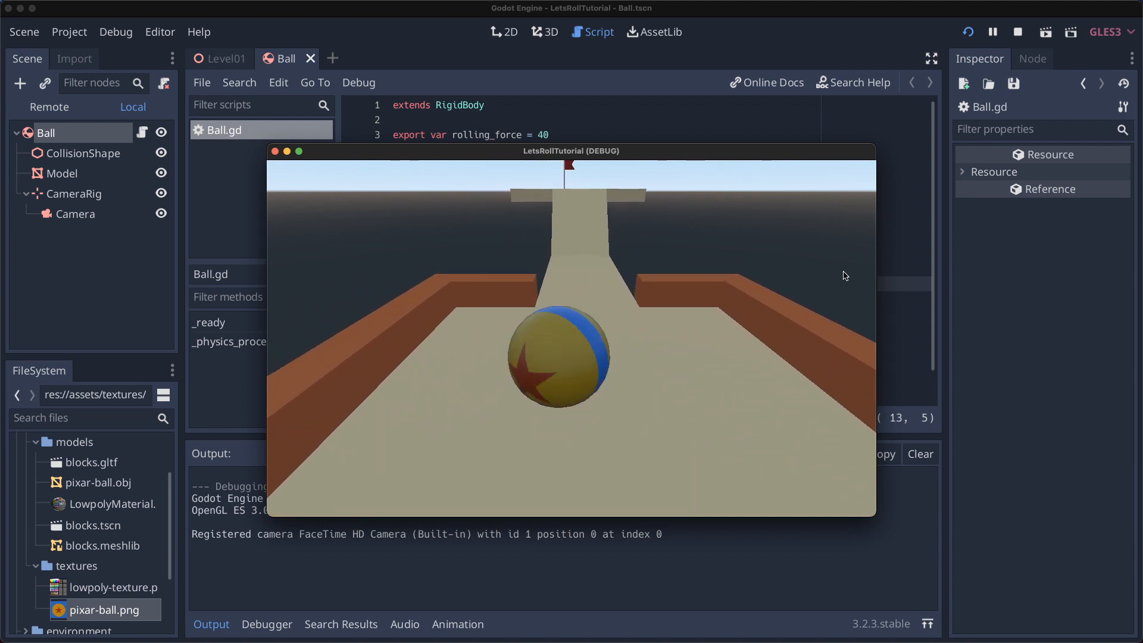
{"action": "left_click", "coordinate": [1017, 31]}
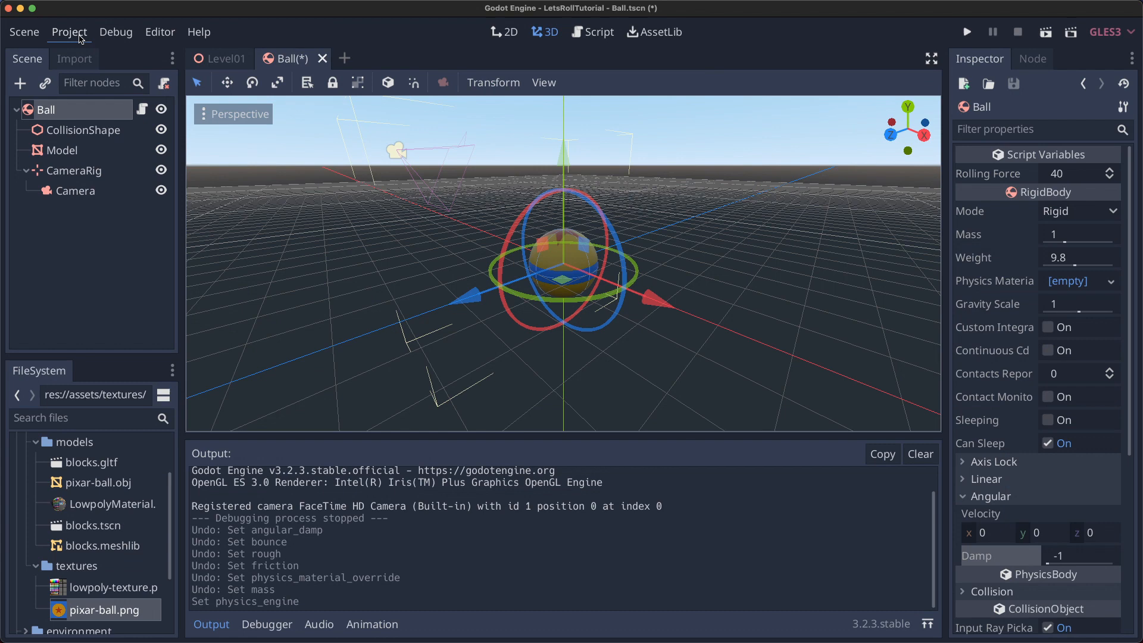
Switch to GodotPhysics and set the ball's mass 100, friction 4, rough, bounce 0.5, angular damp 1.
{"action": "left_click", "coordinate": [69, 31]}
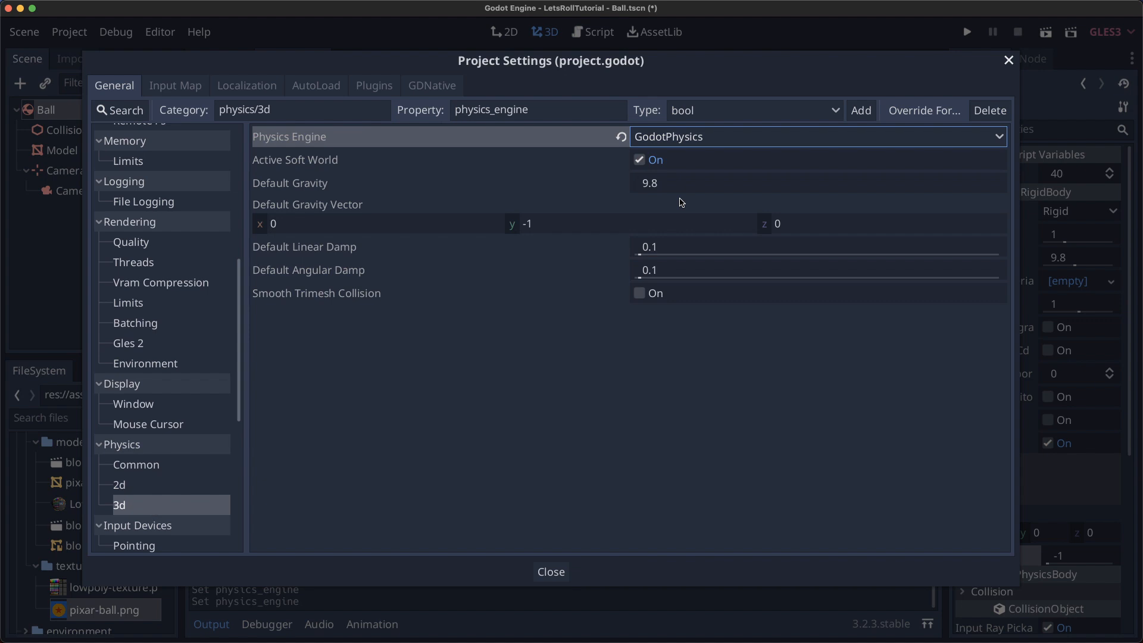
{"action": "left_click", "coordinate": [550, 572]}
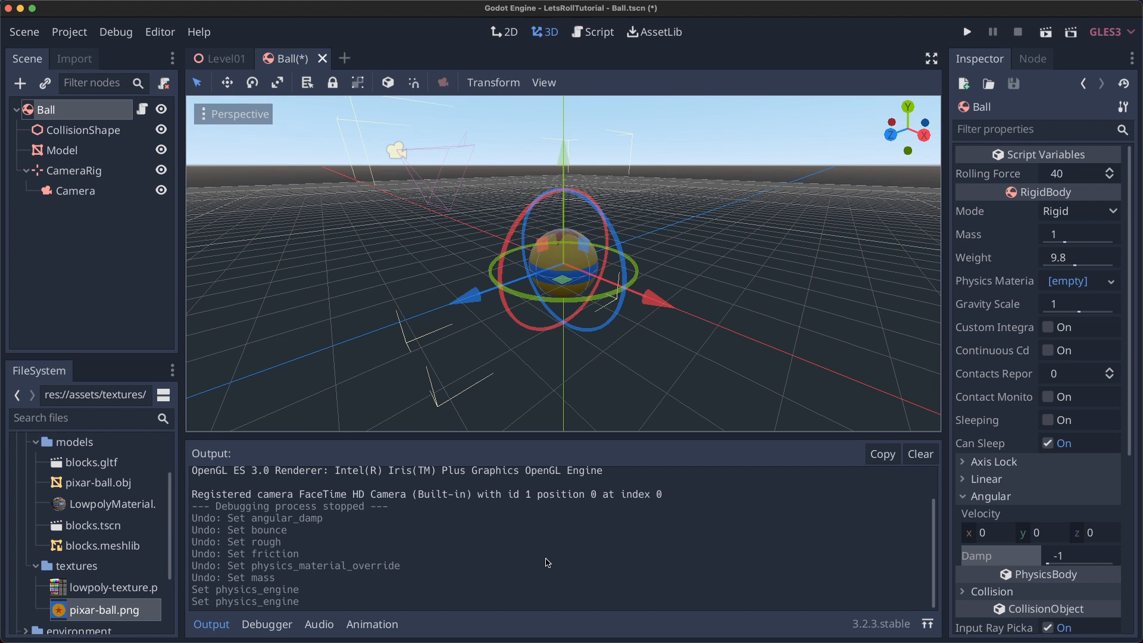
{"action": "left_click", "coordinate": [1110, 281]}
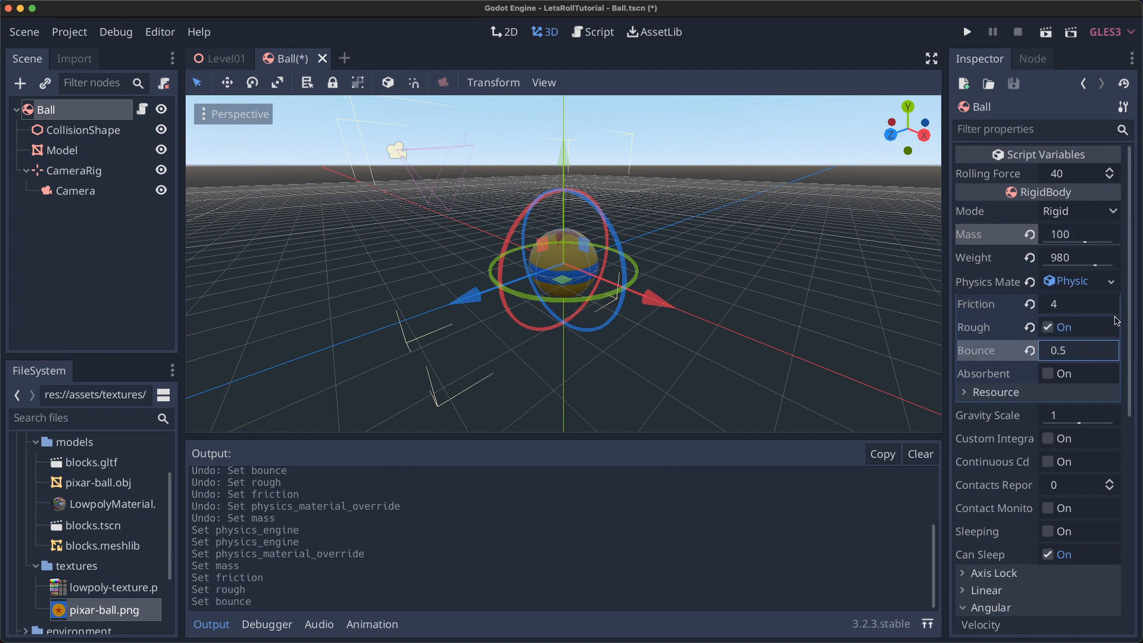
{"action": "scroll", "scroll_direction": "down", "scroll_amount": 3}
{"action": "type", "text": "1"}
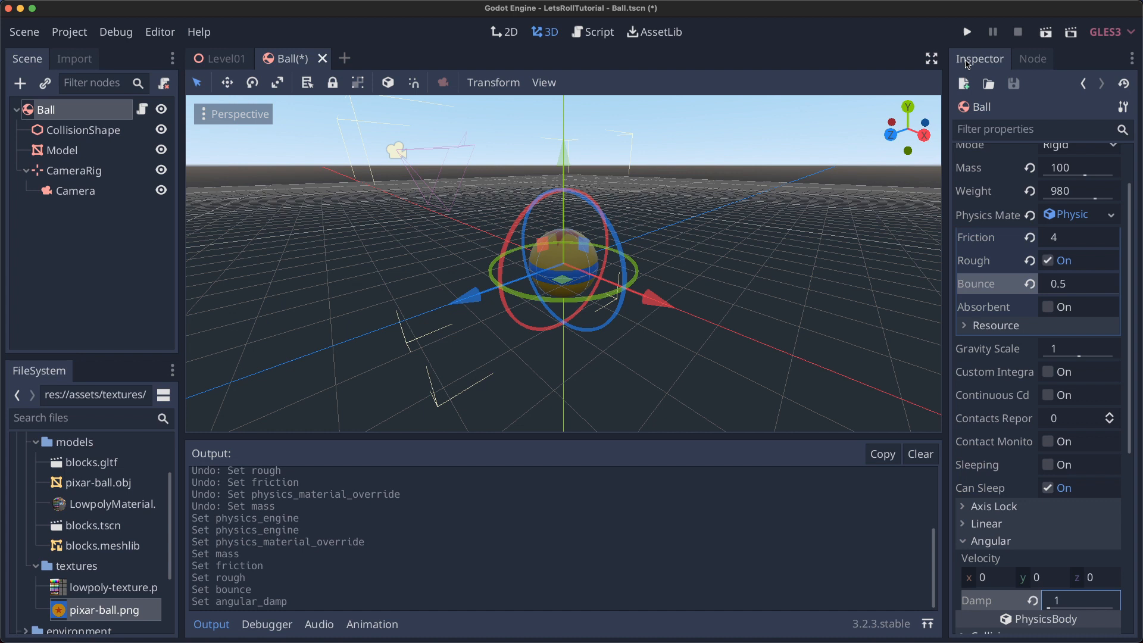
{"action": "left_click", "coordinate": [966, 31]}
{"action": "type", "text": "RayCast"}
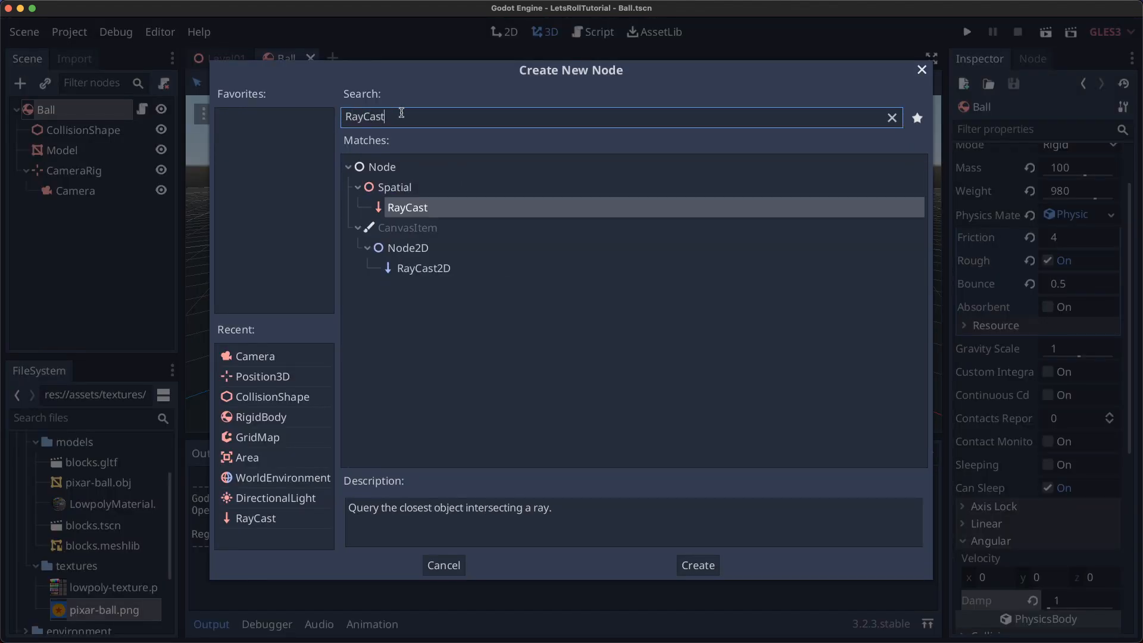
Create a RayCast child named FloorCheck, enabled, with Cast To y set to -1.5.
{"action": "left_click", "coordinate": [695, 564]}
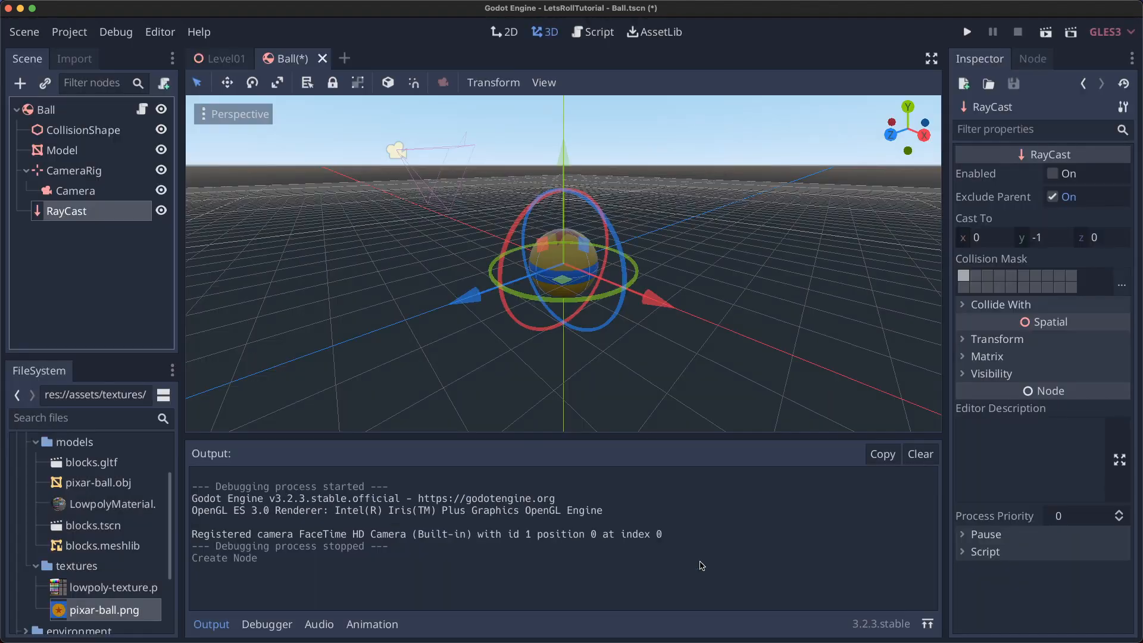
{"action": "type", "text": "FloorCheck"}
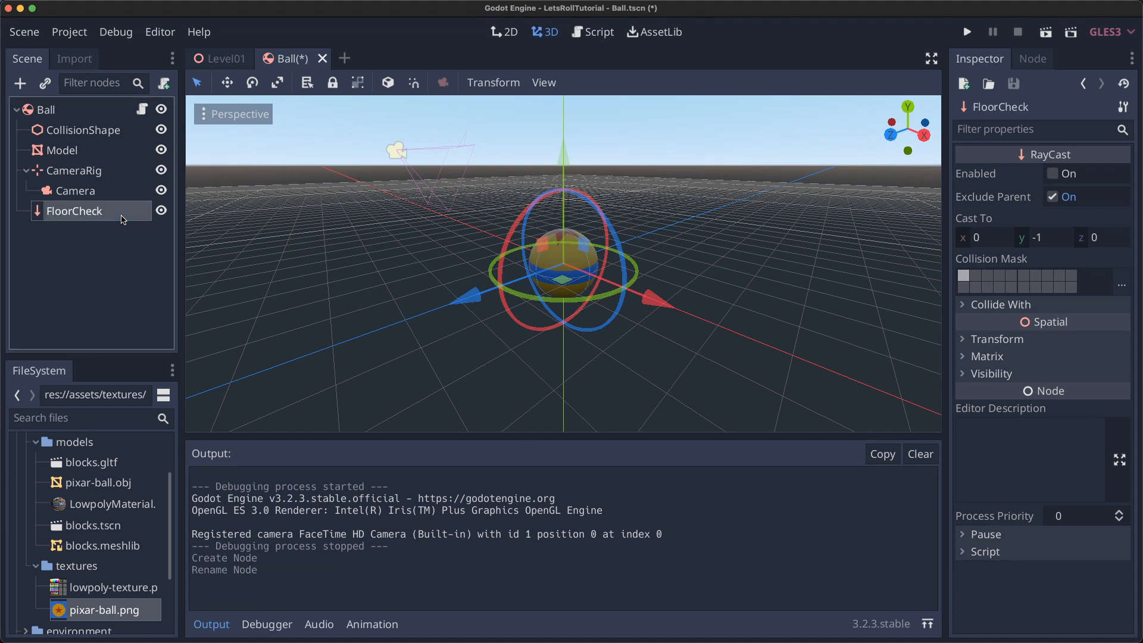
{"action": "left_click", "coordinate": [1053, 174]}
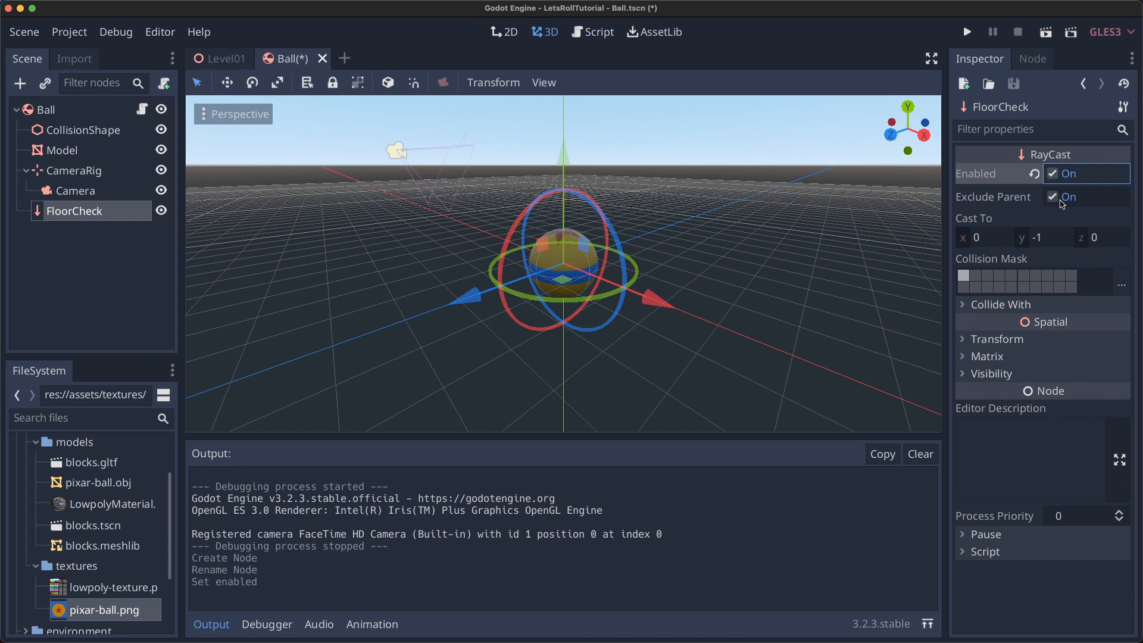
{"action": "type", "text": "-1.5"}
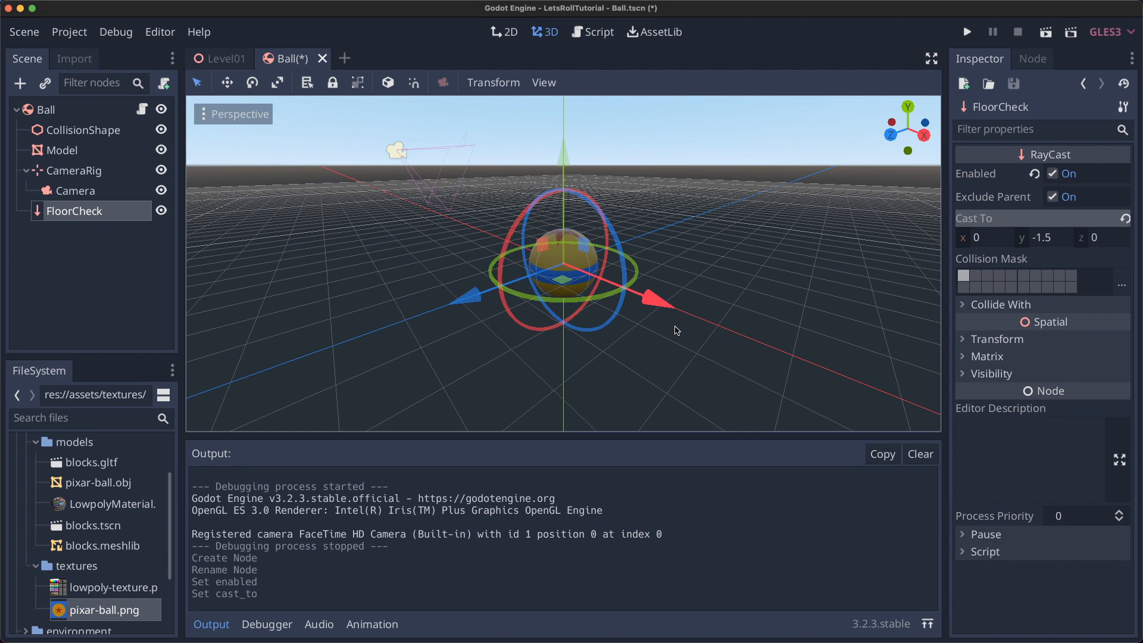
{"action": "scroll", "scroll_direction": "down", "scroll_amount": 3}
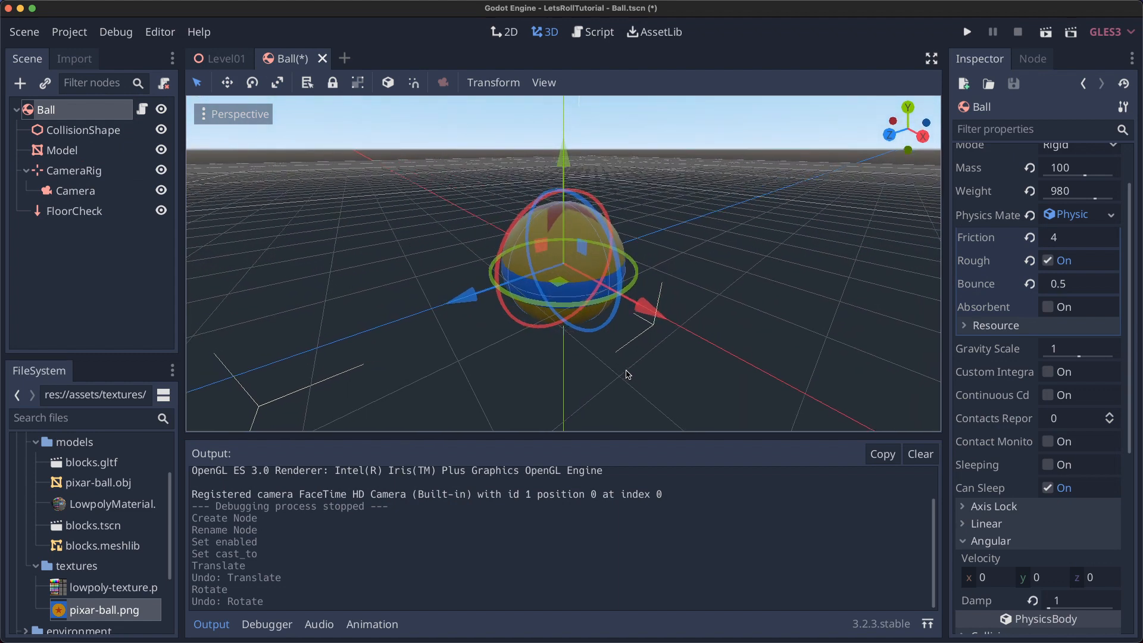
{"action": "left_click_drag", "start_coordinate": [619, 292], "coordinate": [612, 299]}
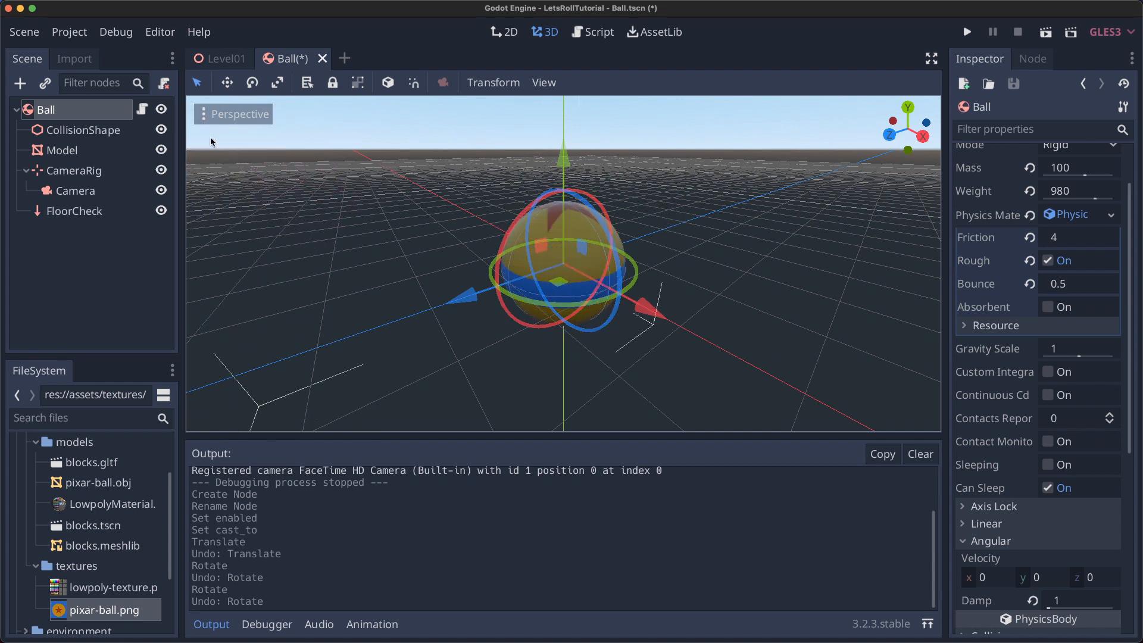
Sync FloorCheck's origin to the ball each frame and declare `export var jump_impulse = 1000`.
{"action": "left_click", "coordinate": [593, 31]}
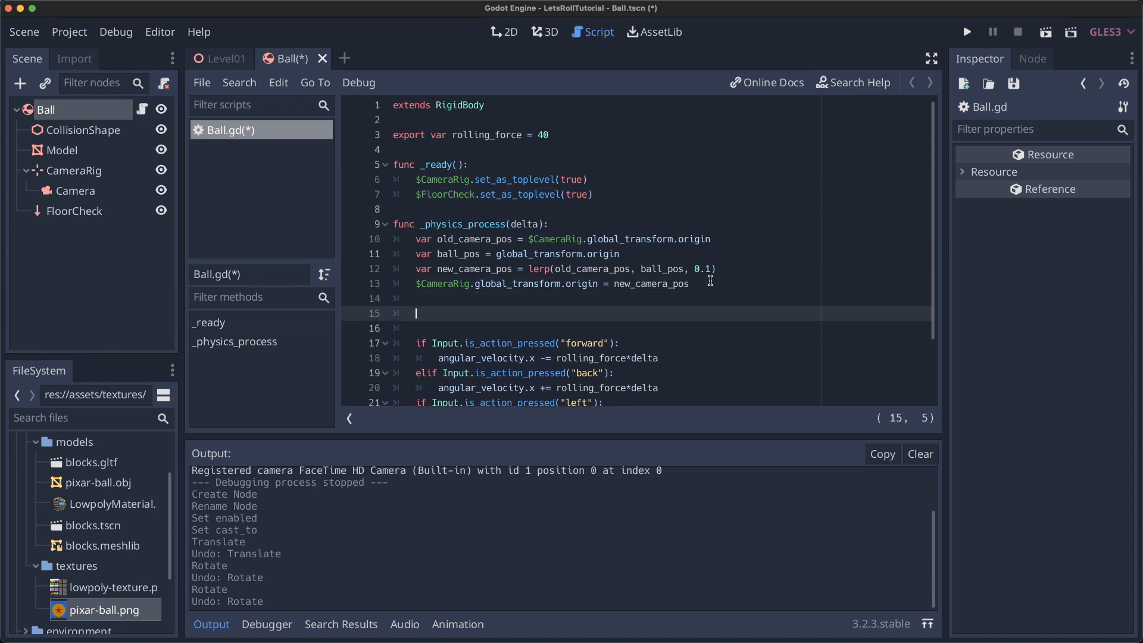
{"action": "type", "text": "$FloorCheck.global_transform.origin = global_transform.origin"}
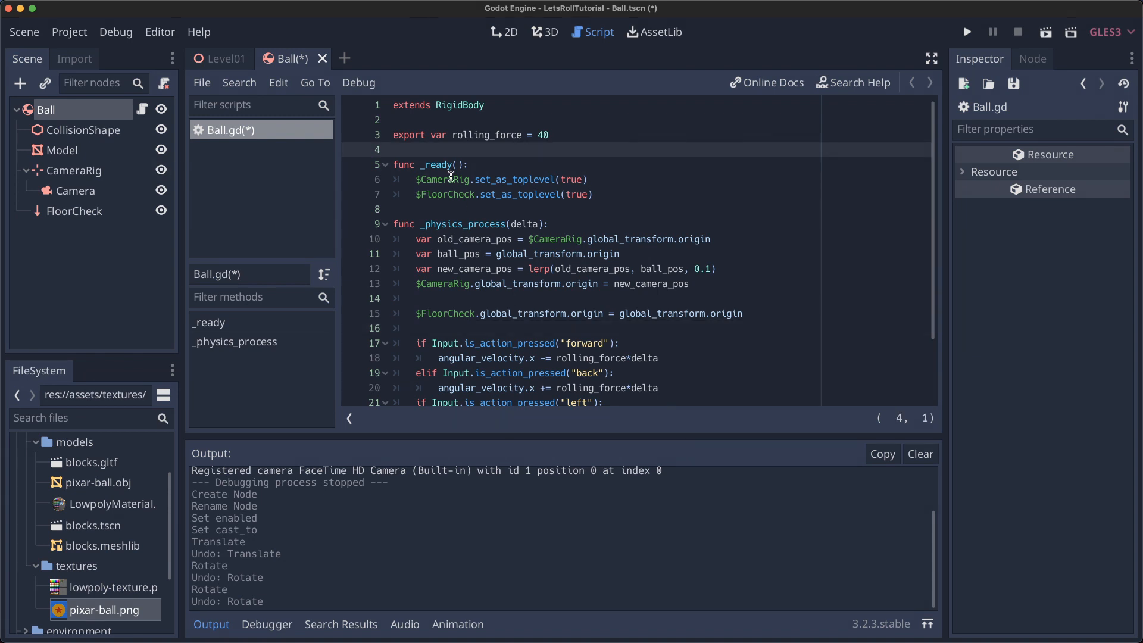
{"action": "type", "text": "export var jump_impulse = 1000"}
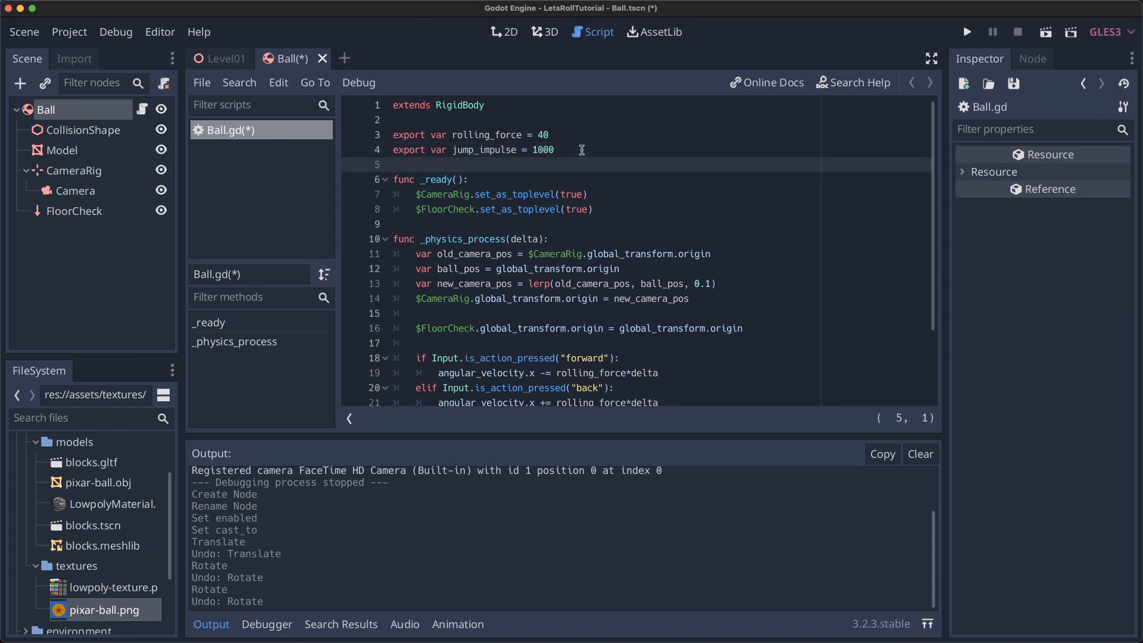
{"action": "scroll", "scroll_direction": "down", "scroll_amount": 3}
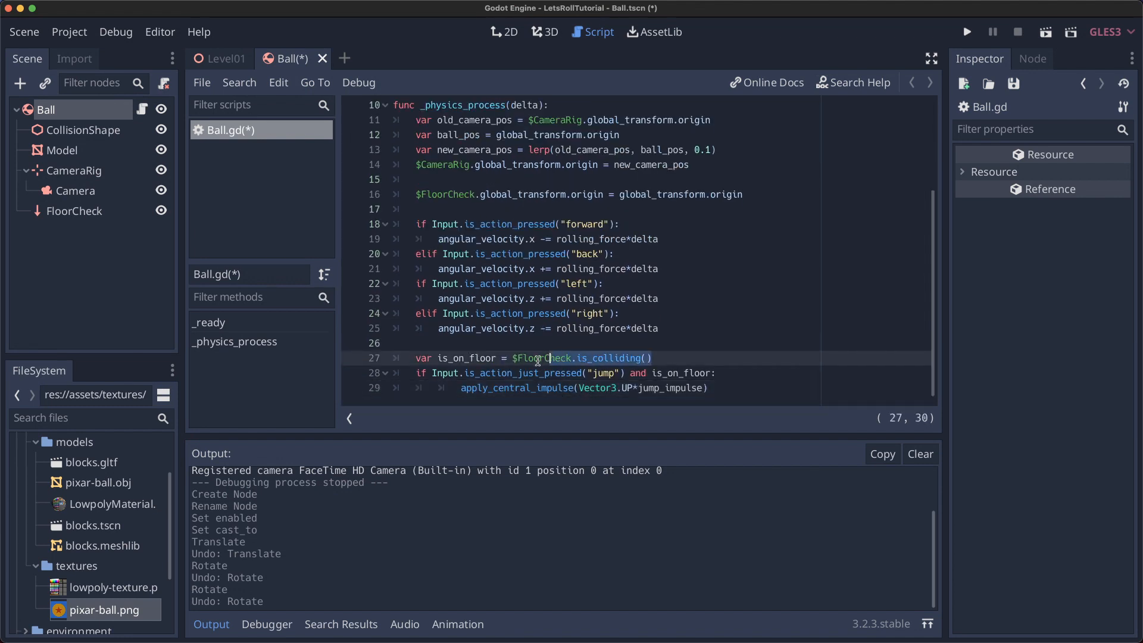
Apply a central jump impulse when jump is pressed and FloorCheck is colliding, then show Level01.
{"action": "double_click", "coordinate": [468, 358]}
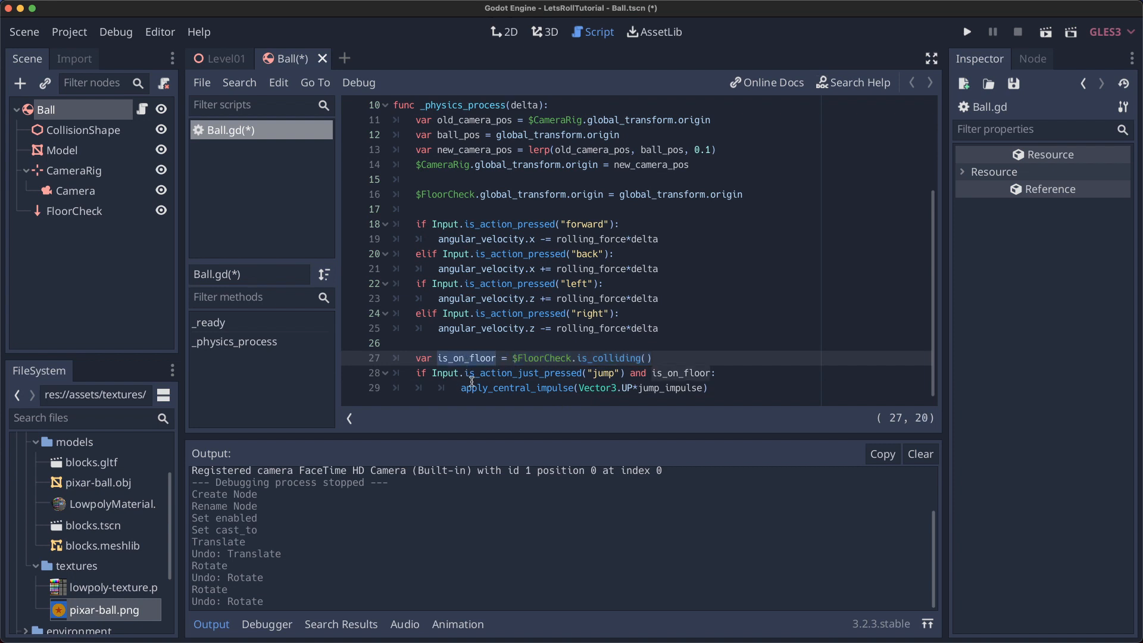
{"action": "mouse_move", "coordinate": [605, 393]}
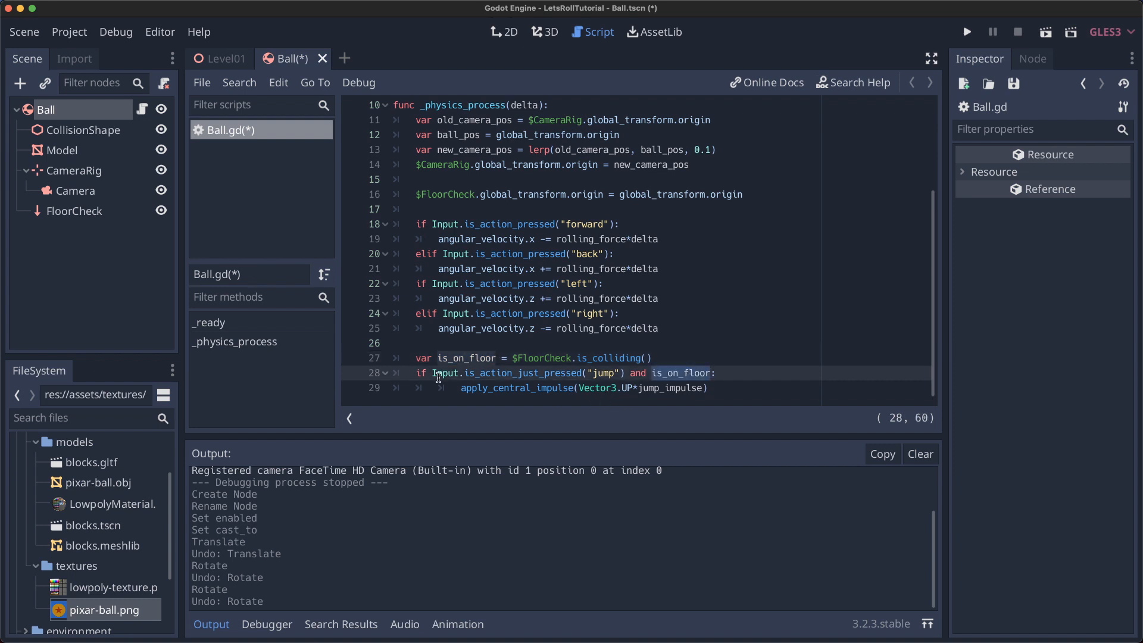
{"action": "double_click", "coordinate": [518, 388]}
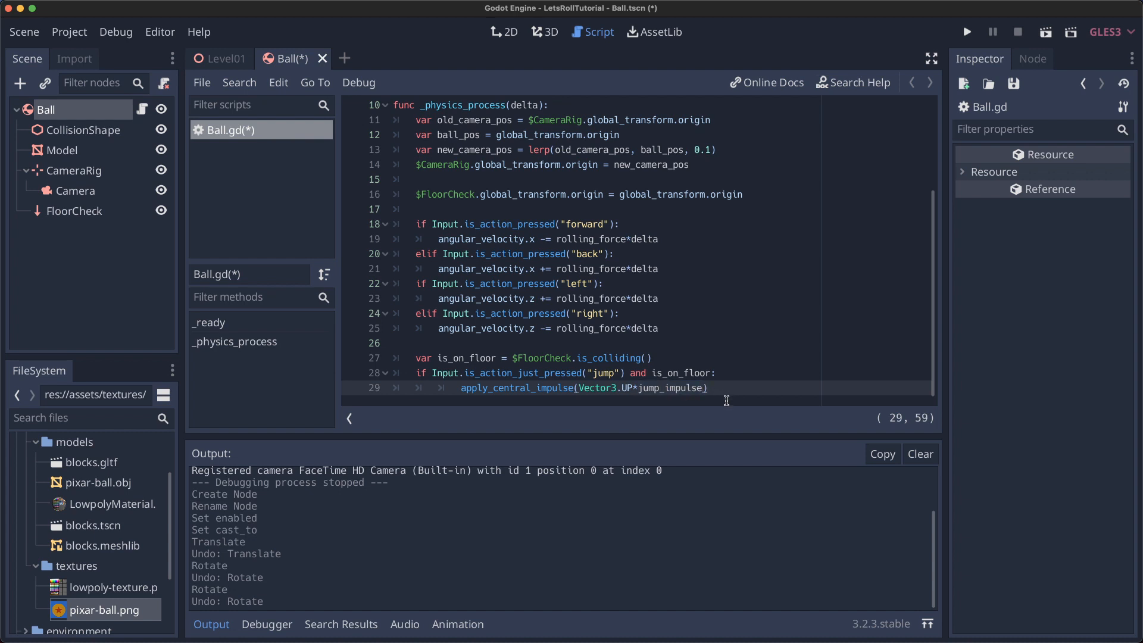
{"action": "key", "text": "enter"}
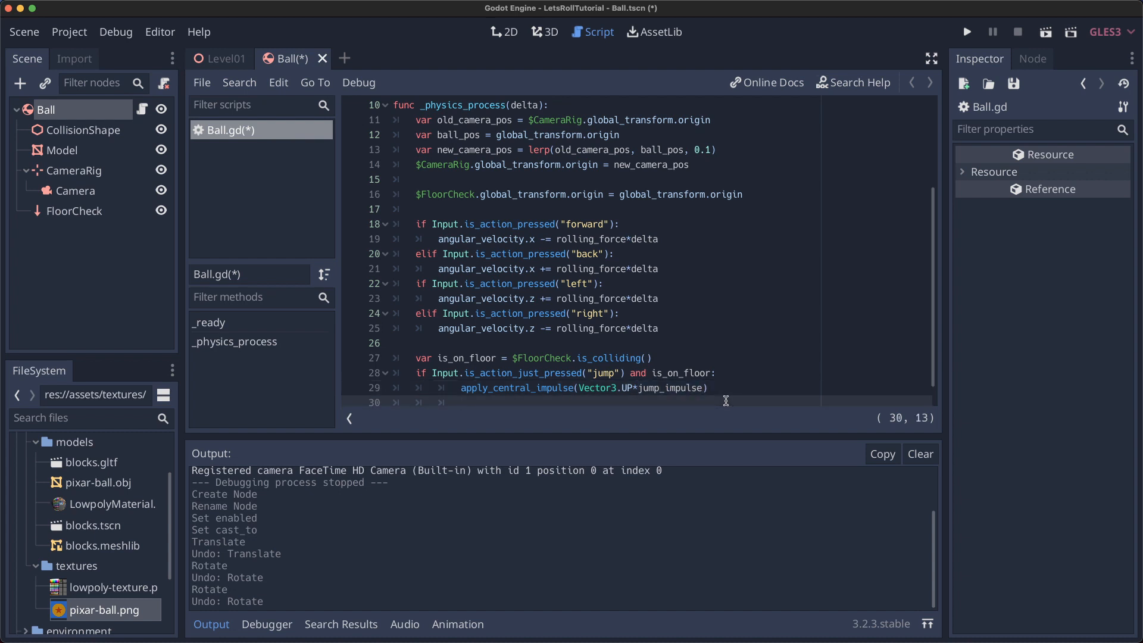
{"action": "left_click", "coordinate": [966, 31]}
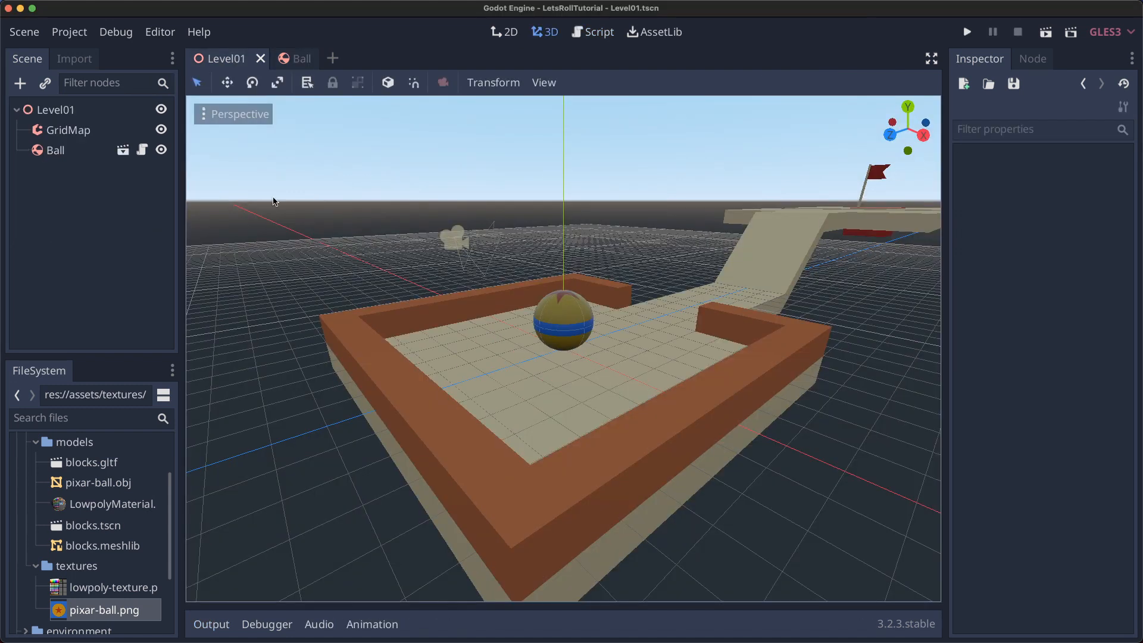
Set the project's window stretch mode to 2d in Project Settings.
{"action": "left_click", "coordinate": [70, 31]}
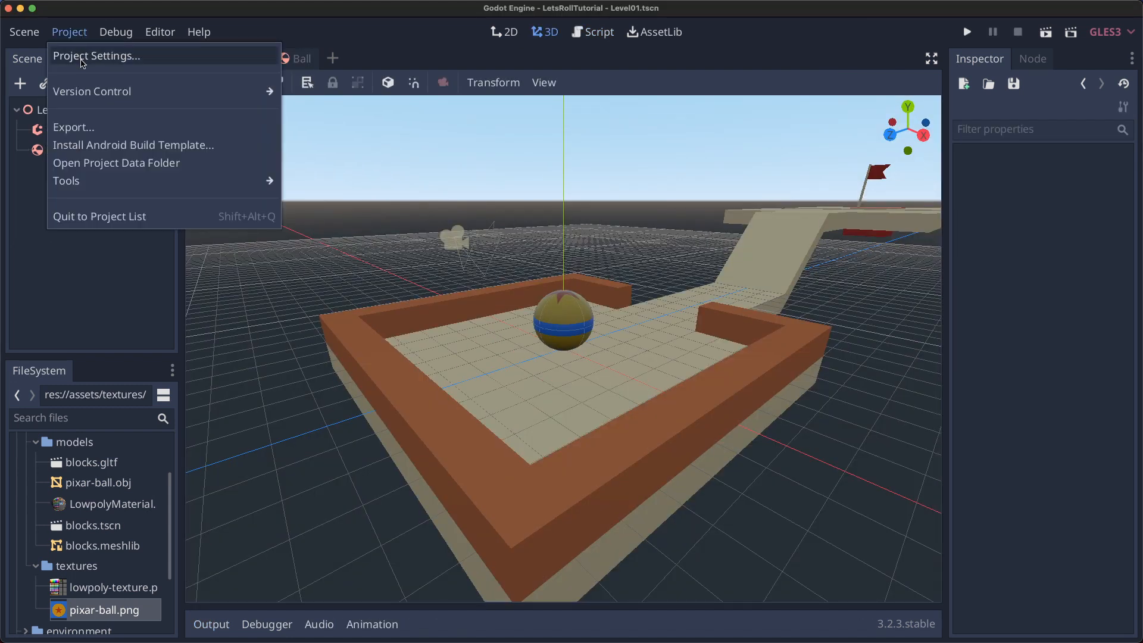
{"action": "left_click", "coordinate": [95, 56]}
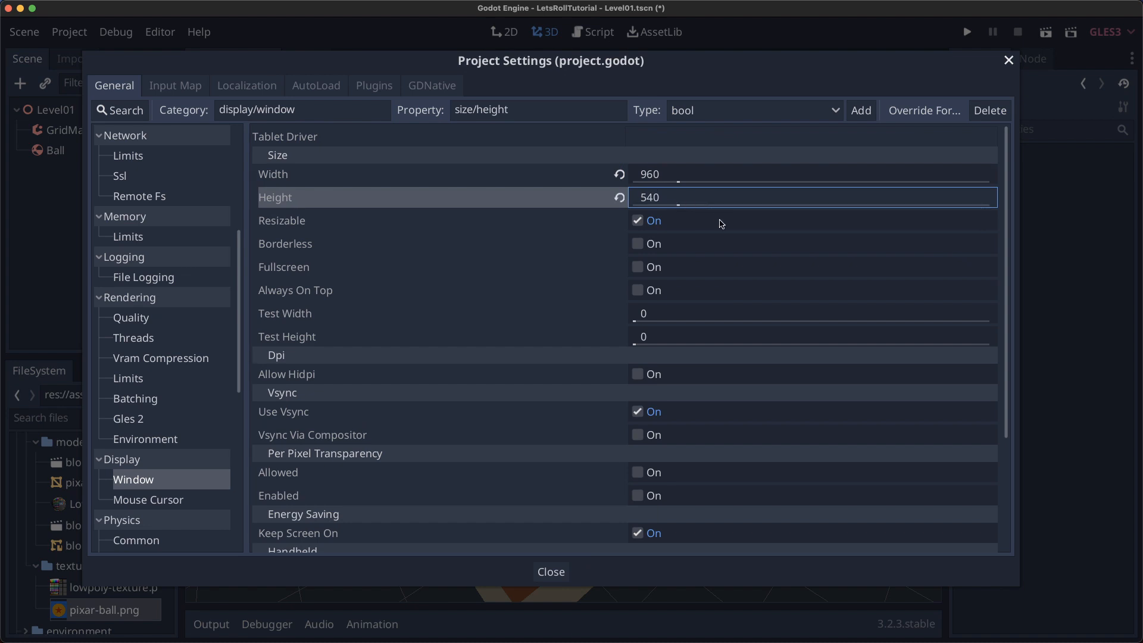
{"action": "left_click", "coordinate": [810, 493]}
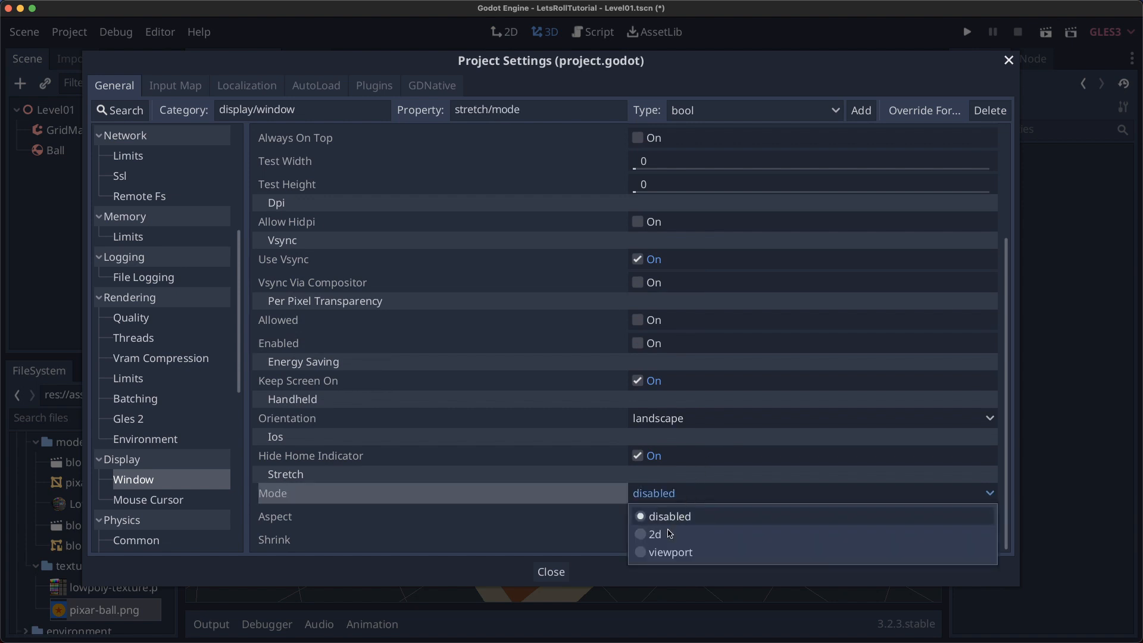
{"action": "left_click", "coordinate": [655, 516]}
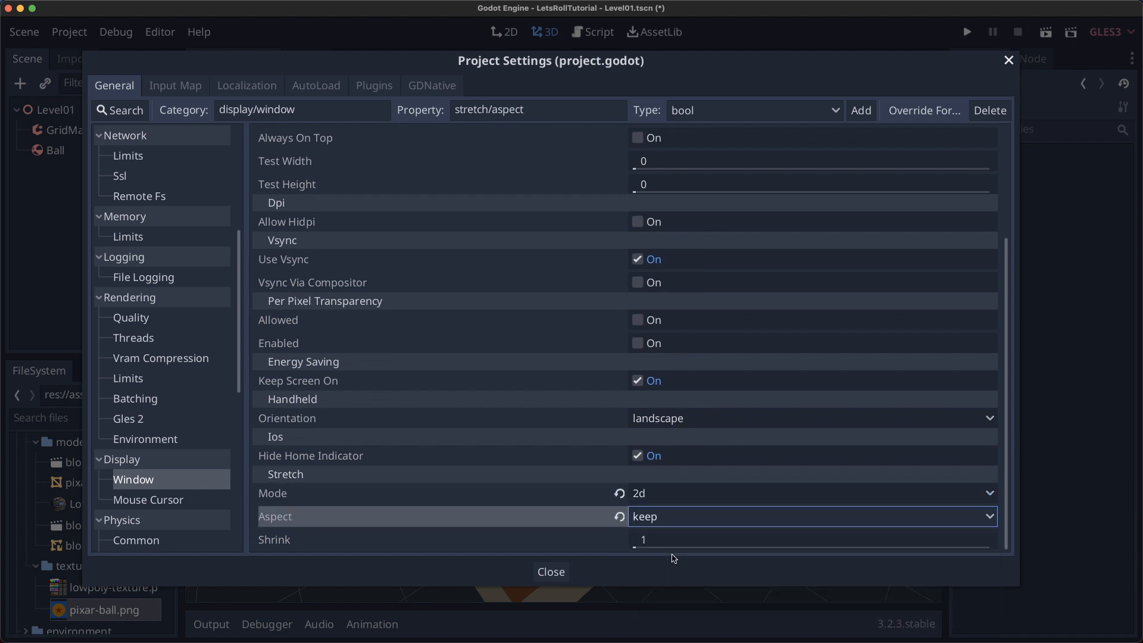
{"action": "mouse_move", "coordinate": [690, 525]}
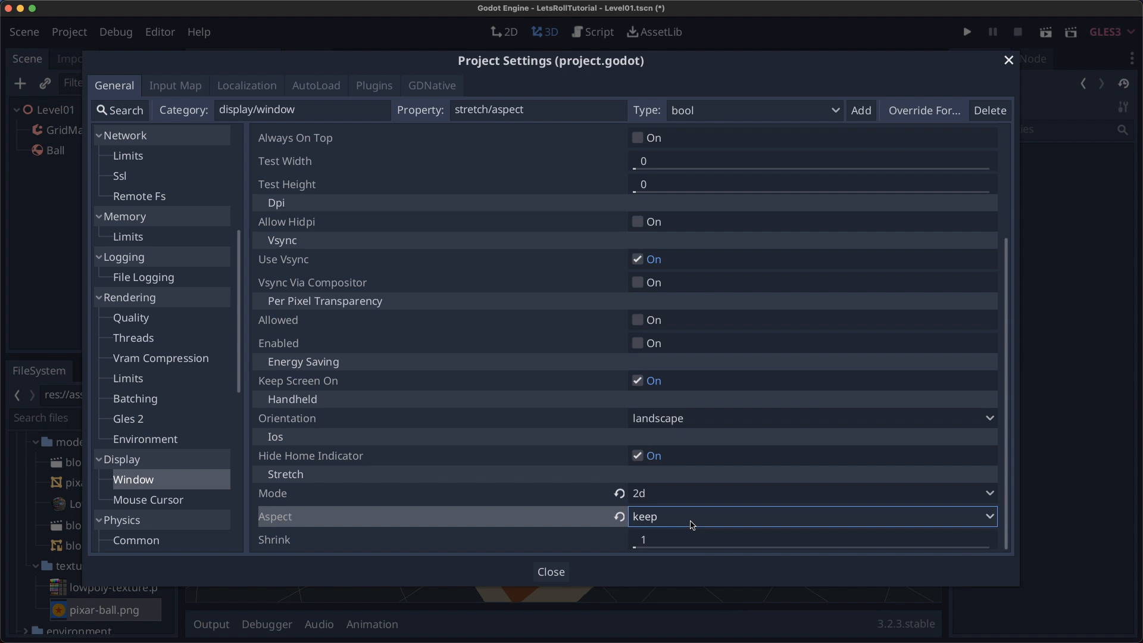
{"action": "mouse_move", "coordinate": [174, 322]}
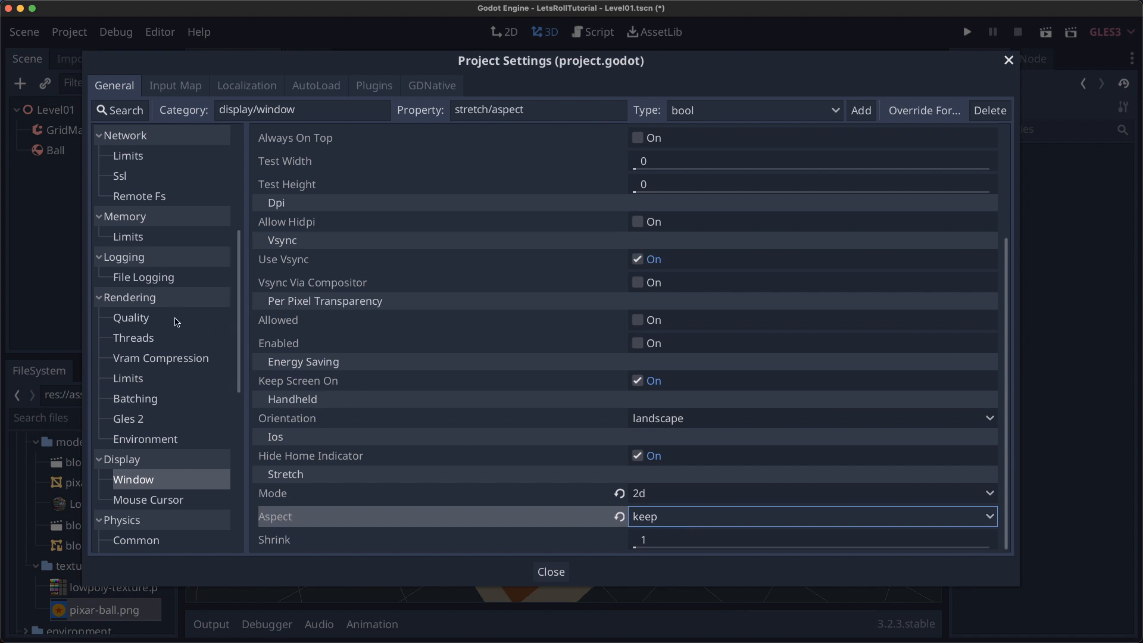
Set rendering quality MSAA to 4x and close the project settings.
{"action": "left_click", "coordinate": [131, 317]}
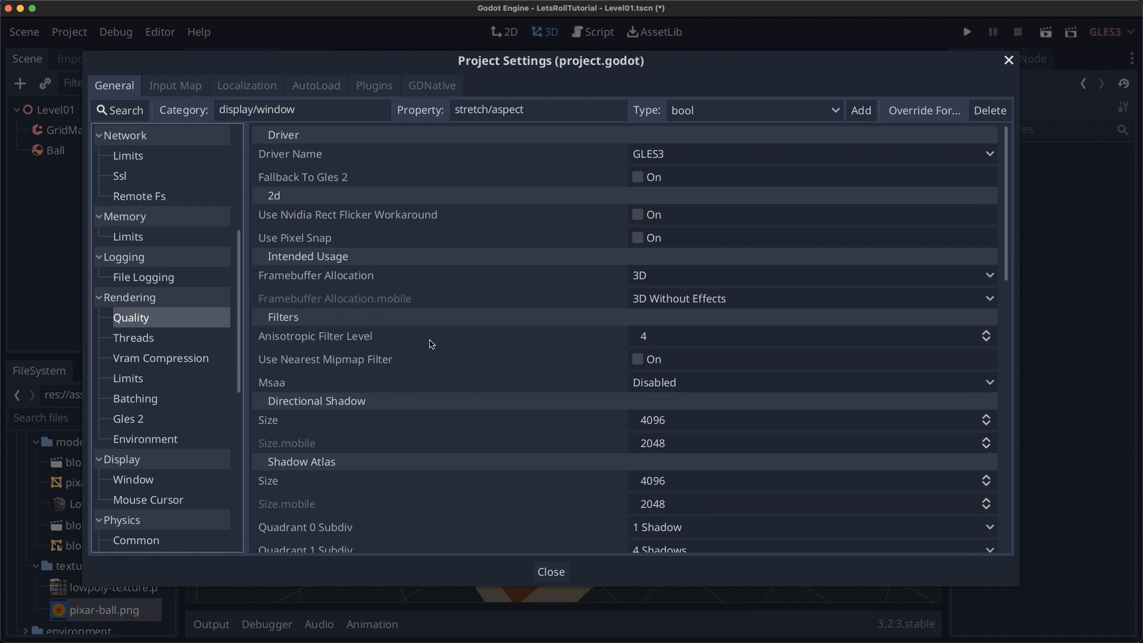
{"action": "left_click", "coordinate": [809, 382]}
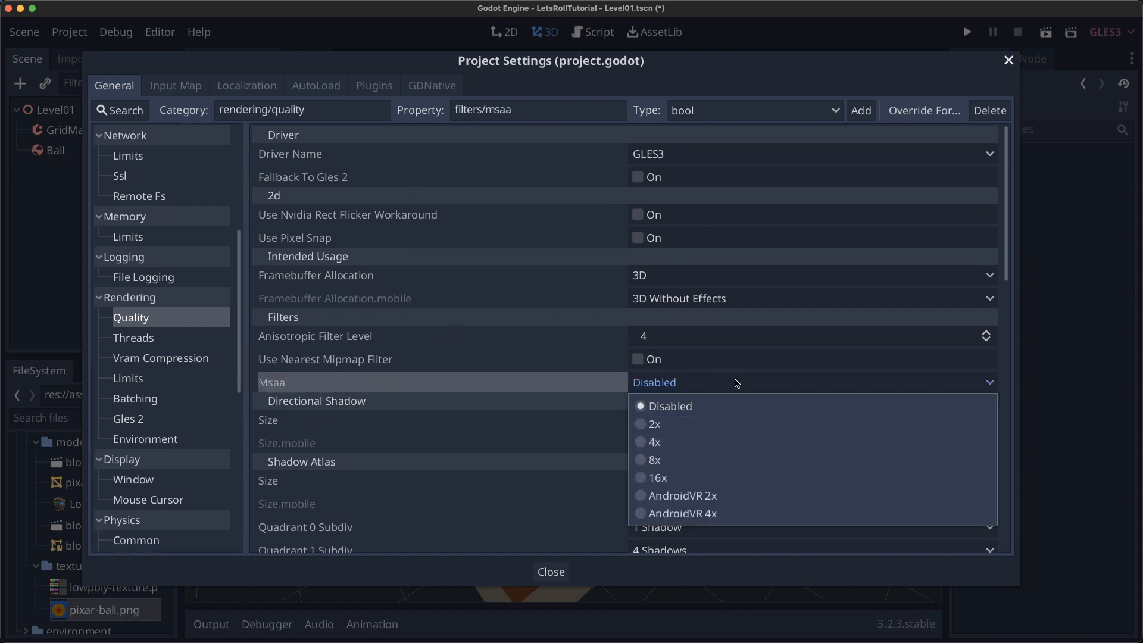
{"action": "left_click", "coordinate": [654, 441]}
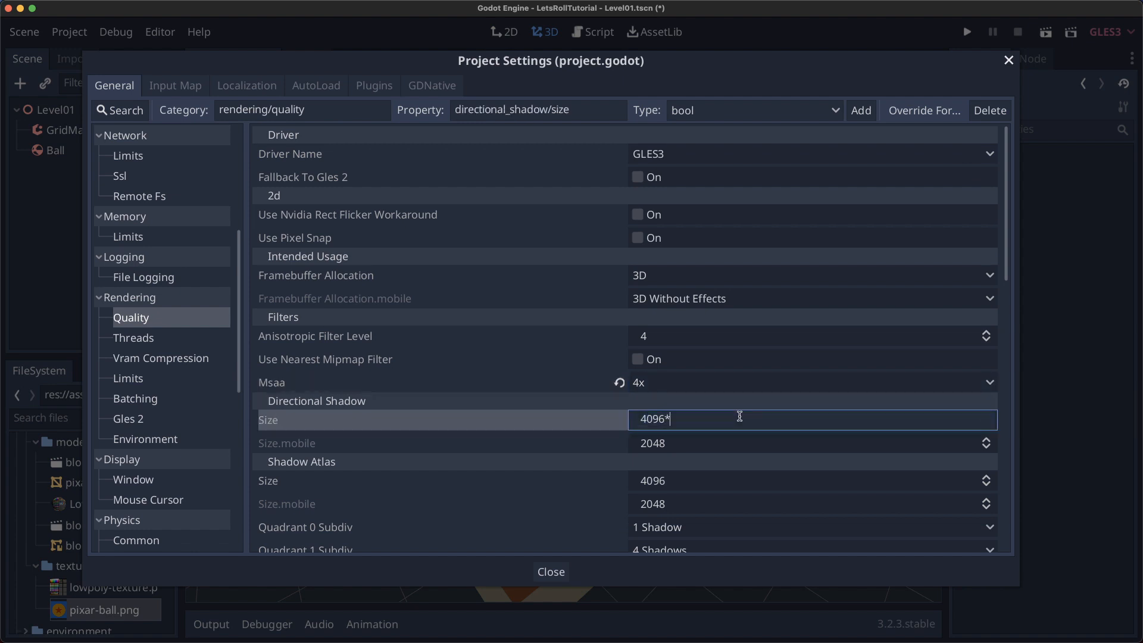
{"action": "left_click", "coordinate": [550, 571]}
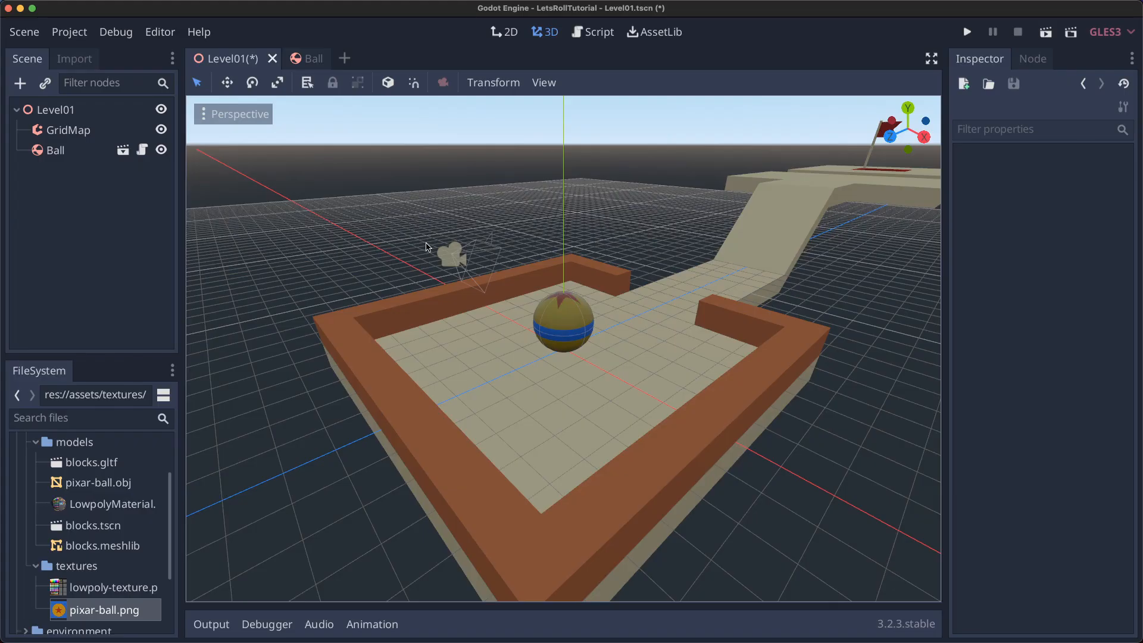
Add a DirectionalLight sun rotated -60/60 at height 5 with shadows enabled.
{"action": "left_click", "coordinate": [58, 109]}
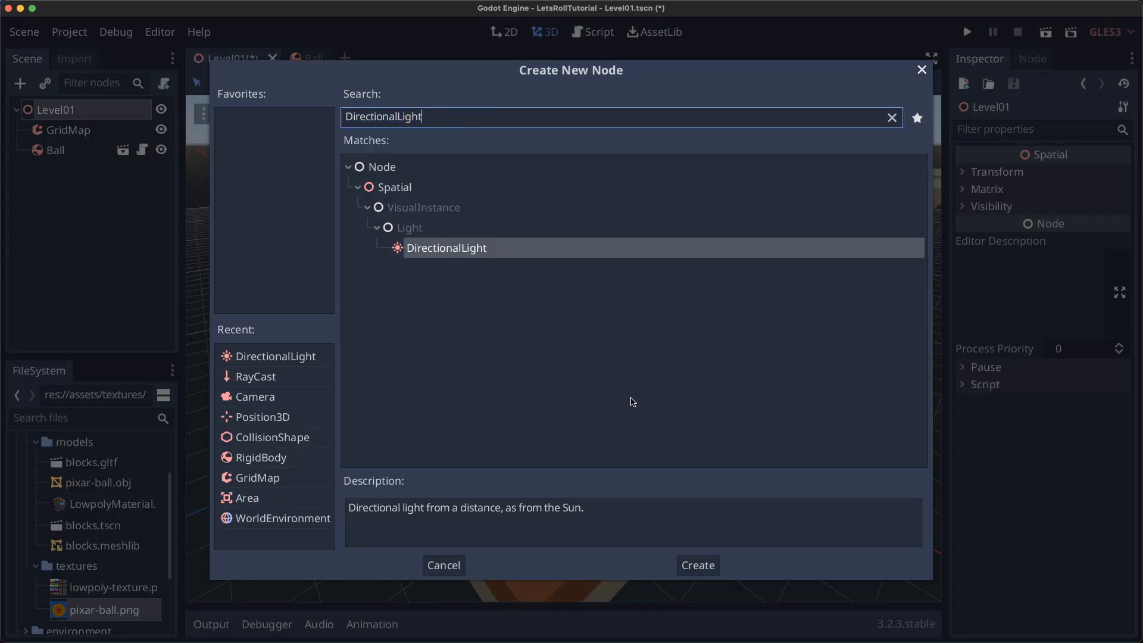
{"action": "left_click", "coordinate": [696, 564]}
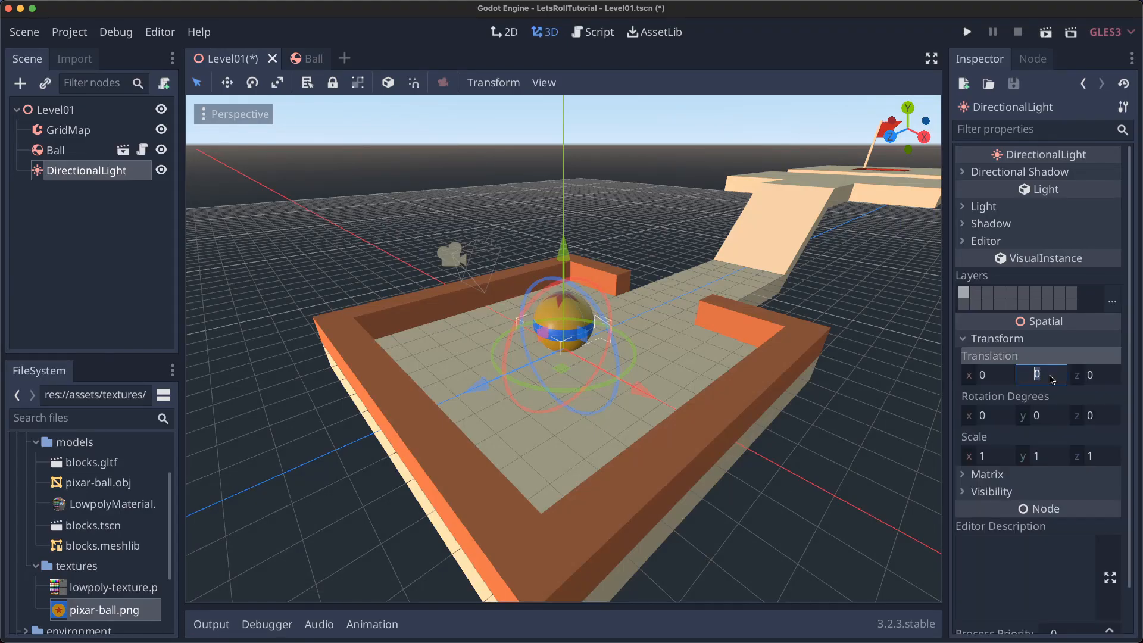
{"action": "type", "text": "60"}
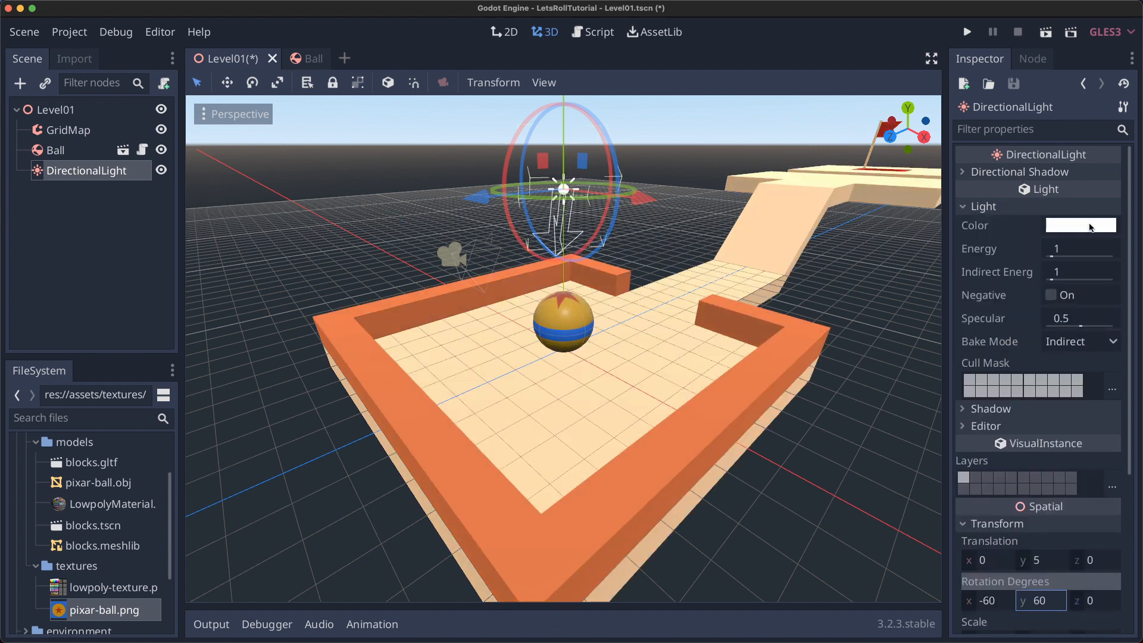
{"action": "left_click", "coordinate": [1080, 225]}
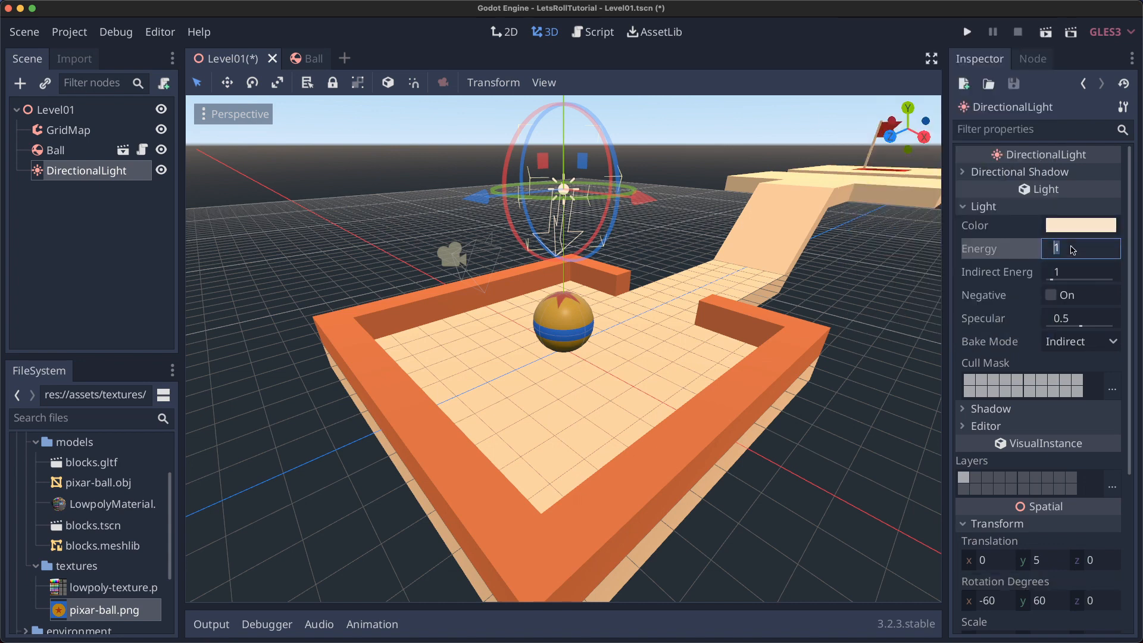
{"action": "left_click_drag", "start_coordinate": [1058, 249], "coordinate": [1057, 233]}
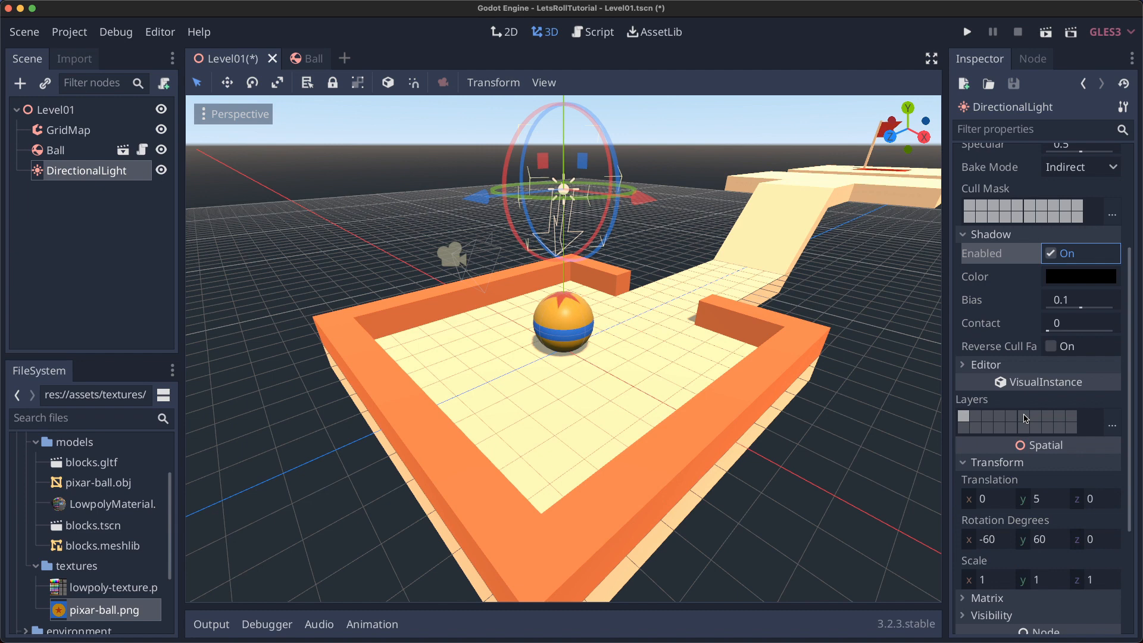
Add a WorldEnvironment with a custom blue background colour, ambient light and fog.
{"action": "left_click", "coordinate": [56, 109]}
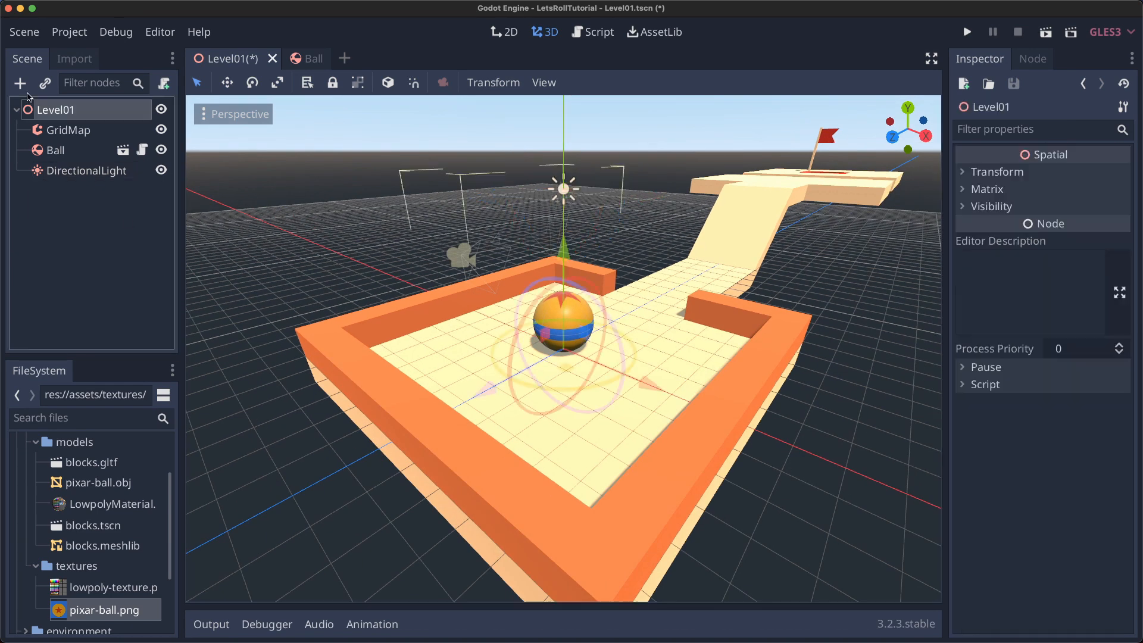
{"action": "type", "text": "world"}
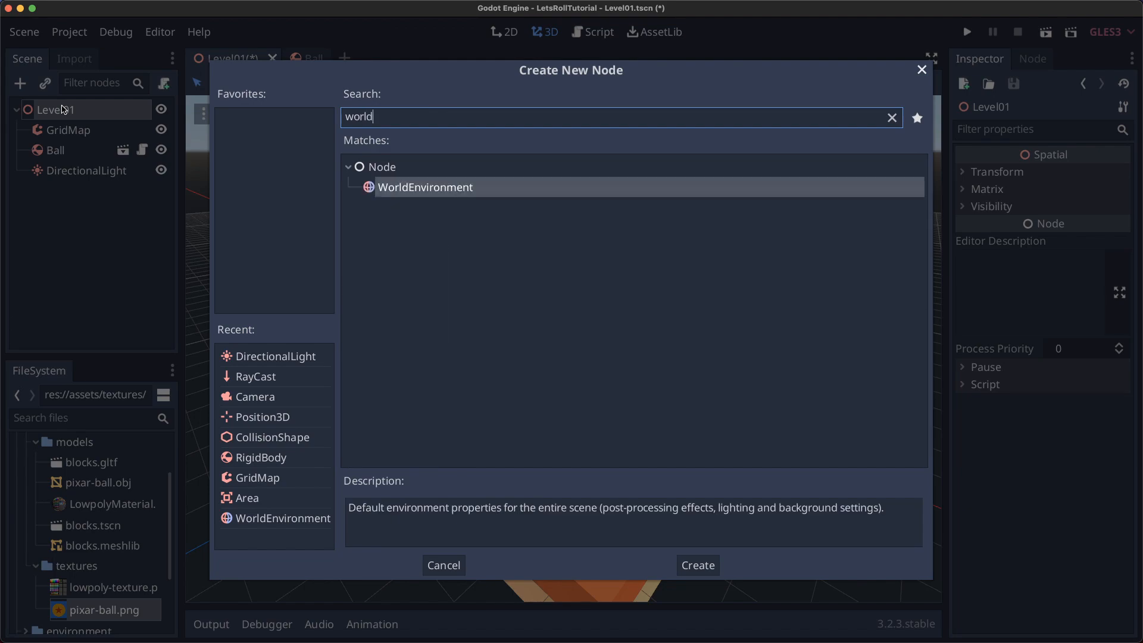
{"action": "left_click", "coordinate": [697, 564]}
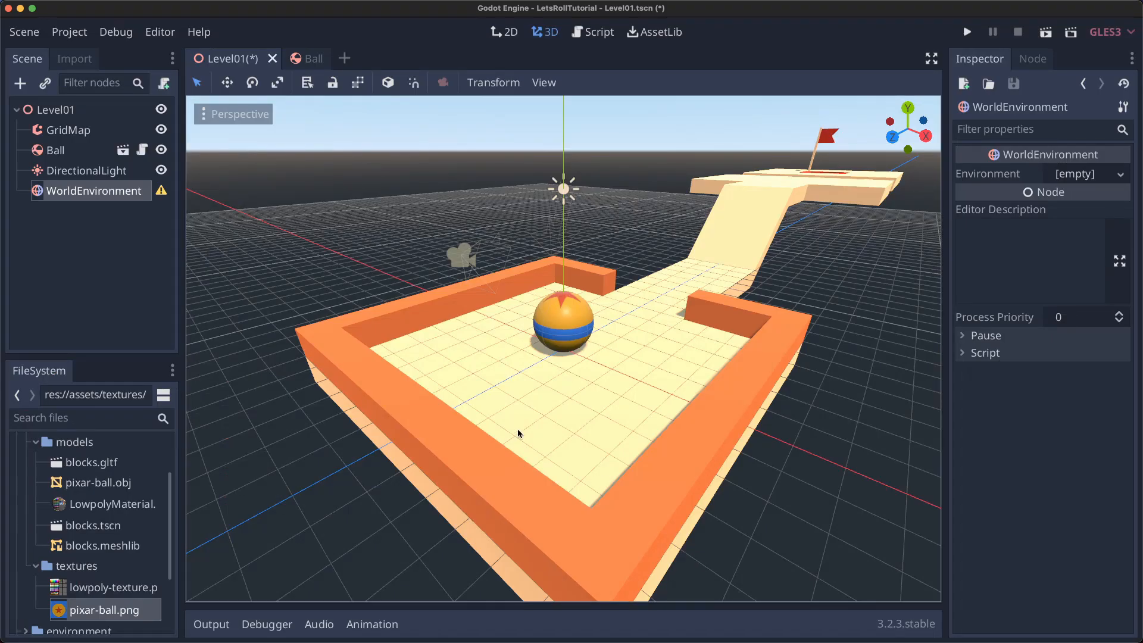
{"action": "mouse_move", "coordinate": [1088, 189]}
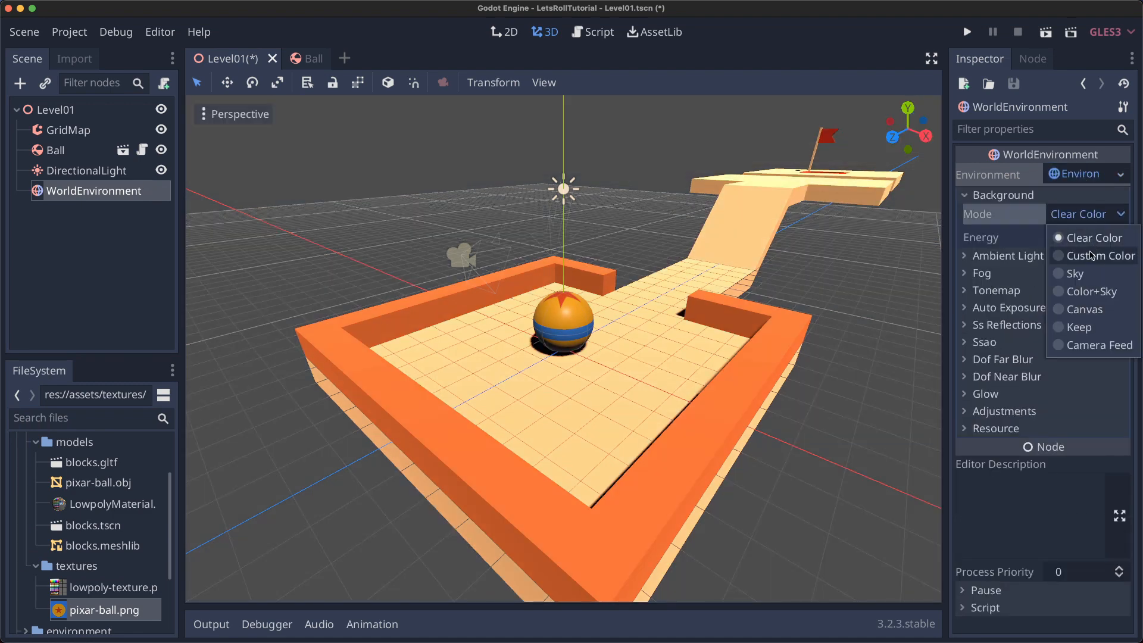
{"action": "left_click", "coordinate": [1099, 255]}
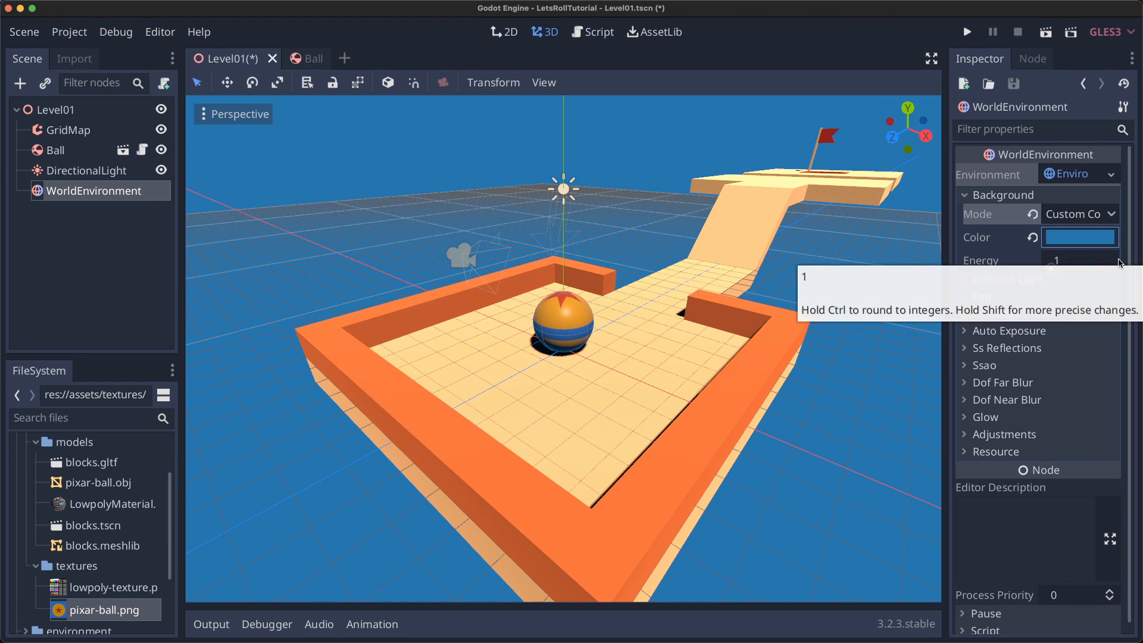
{"action": "left_click", "coordinate": [1079, 236]}
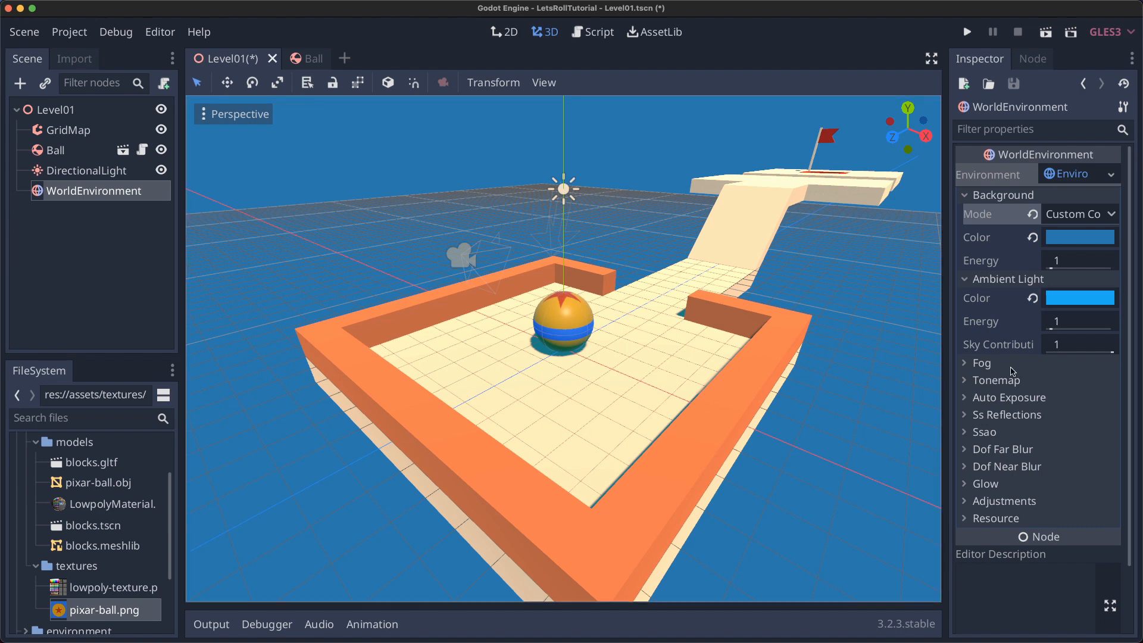
{"action": "left_click", "coordinate": [981, 362]}
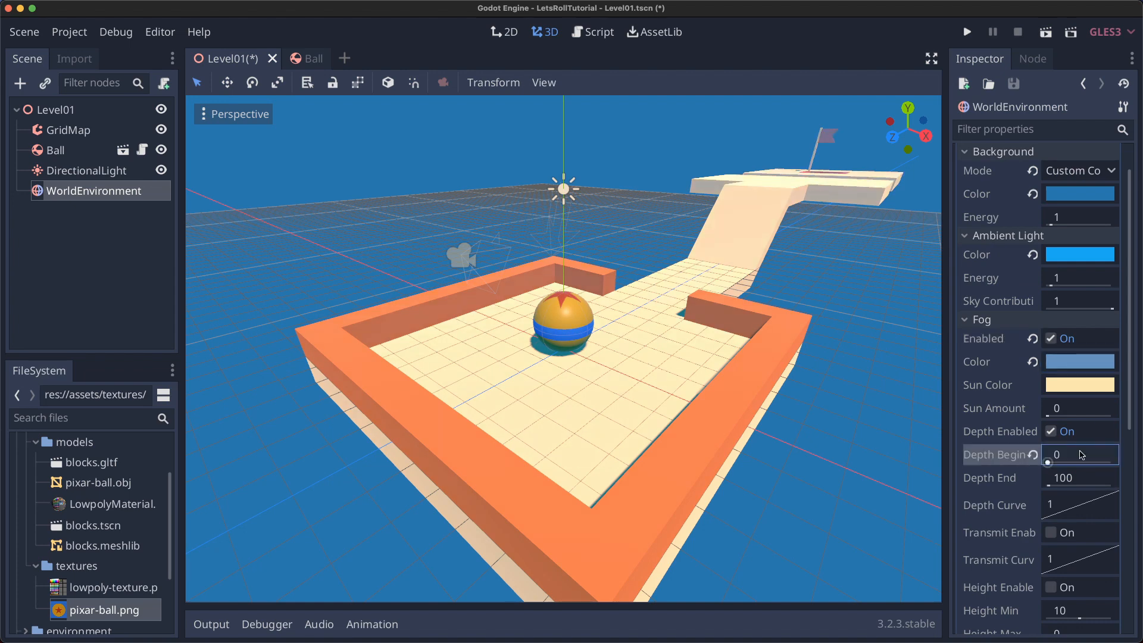
Set ACES tonemapping and adjustments brightness 0.75, contrast 1.5, saturation 1.2, then run the level.
{"action": "scroll", "scroll_direction": "down", "scroll_amount": 3}
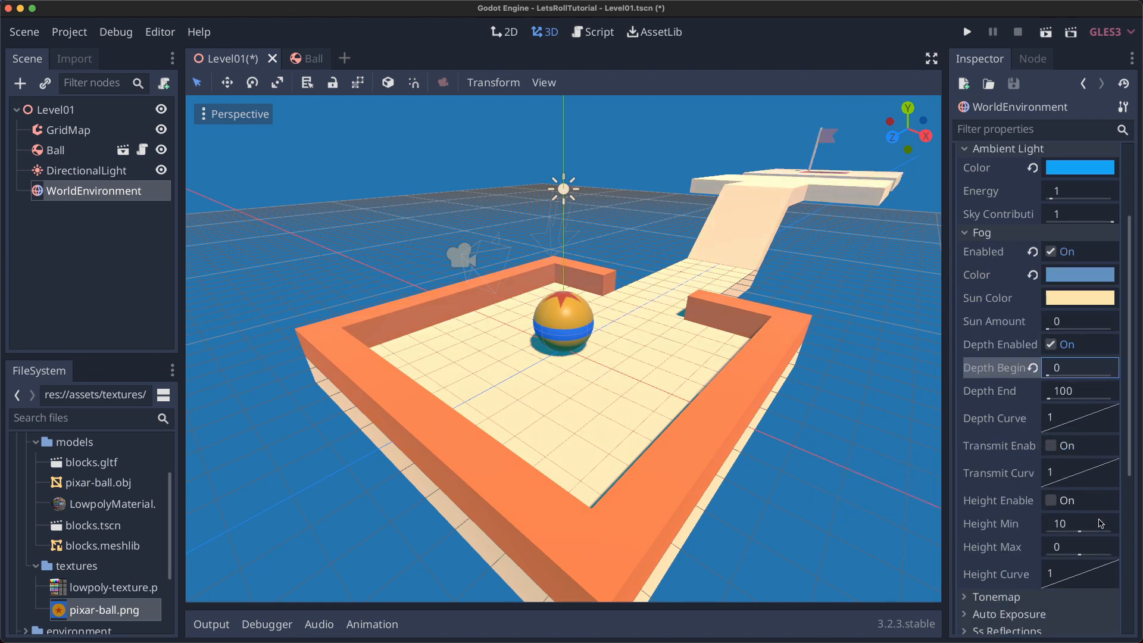
{"action": "scroll", "scroll_direction": "down", "scroll_amount": 3}
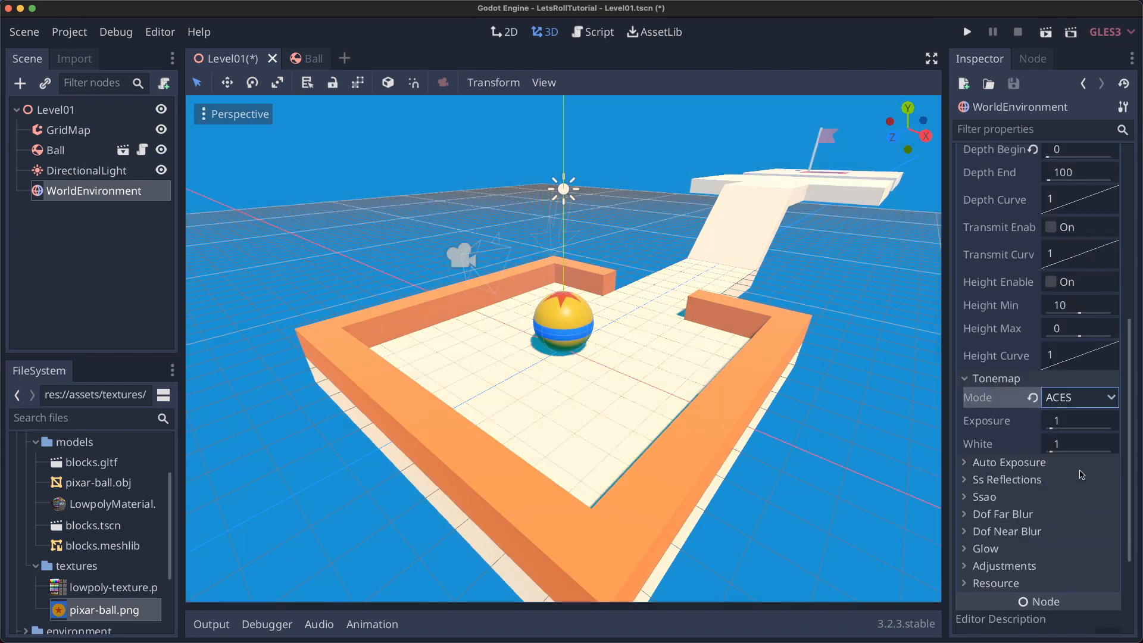
{"action": "mouse_move", "coordinate": [1060, 469]}
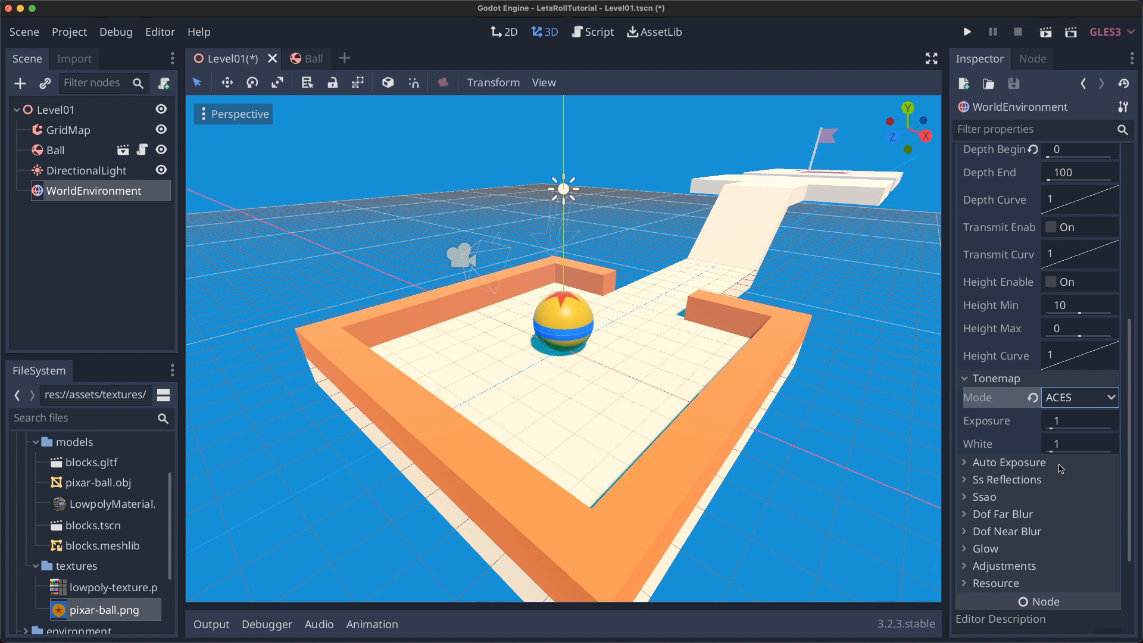
{"action": "left_click", "coordinate": [966, 566]}
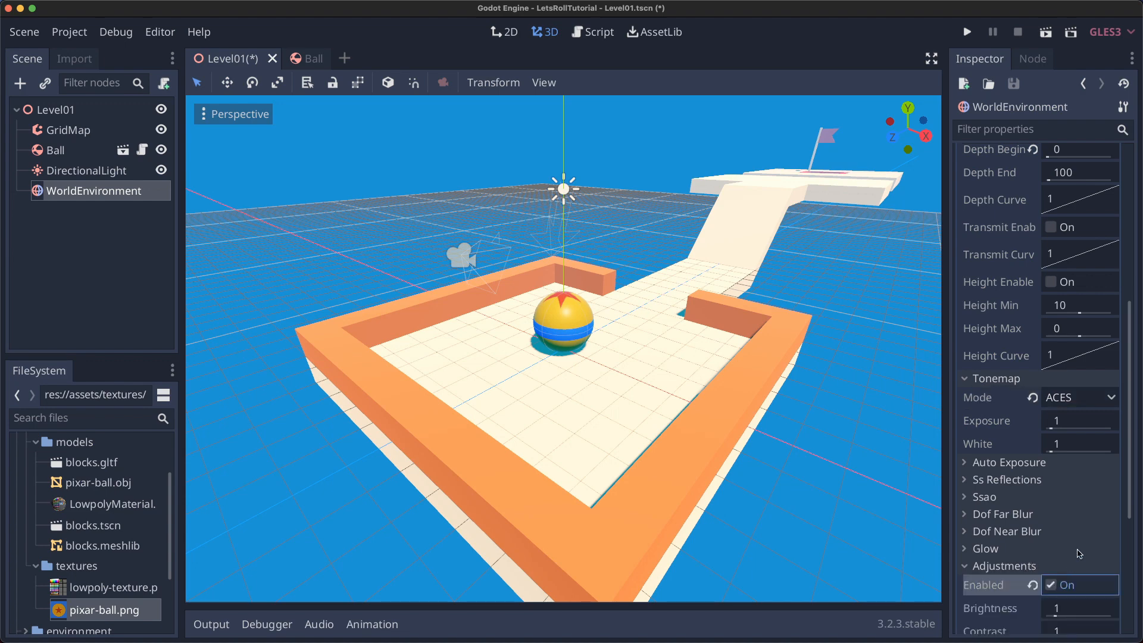
{"action": "left_click", "coordinate": [1079, 433]}
{"action": "type", "text": "0.75"}
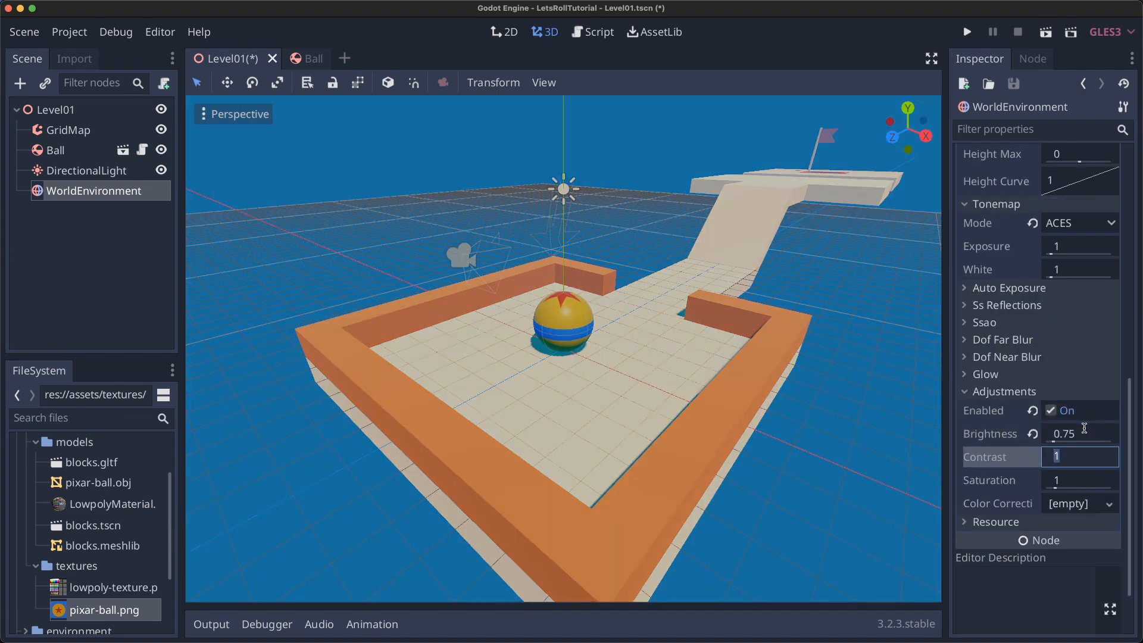
{"action": "type", "text": "1.5"}
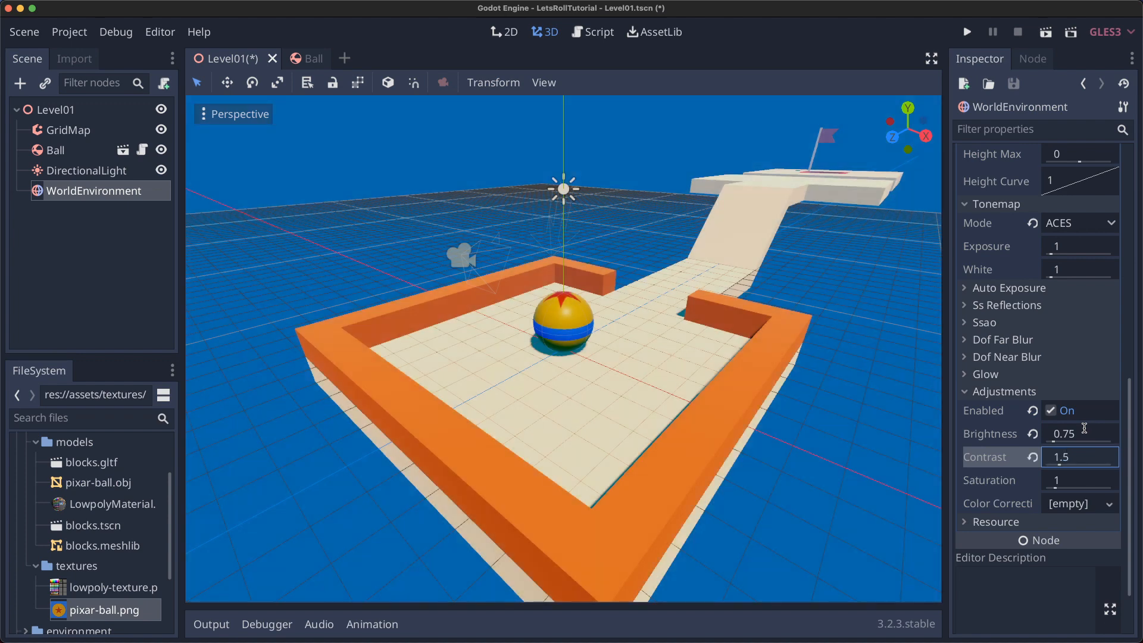
{"action": "type", "text": "1.2"}
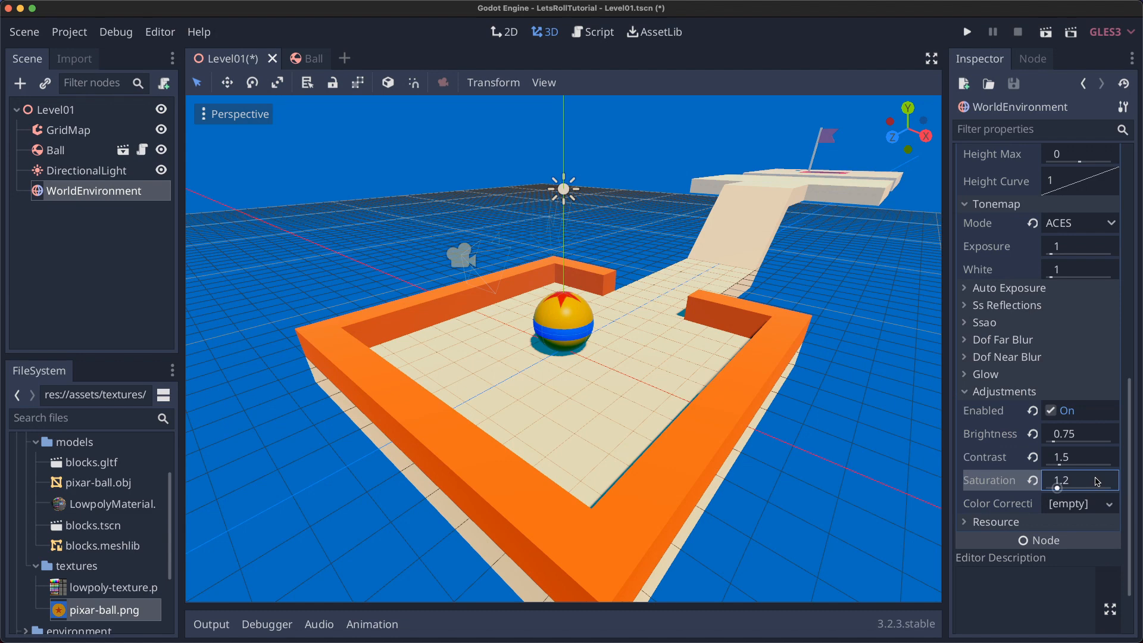
{"action": "left_click", "coordinate": [967, 31]}
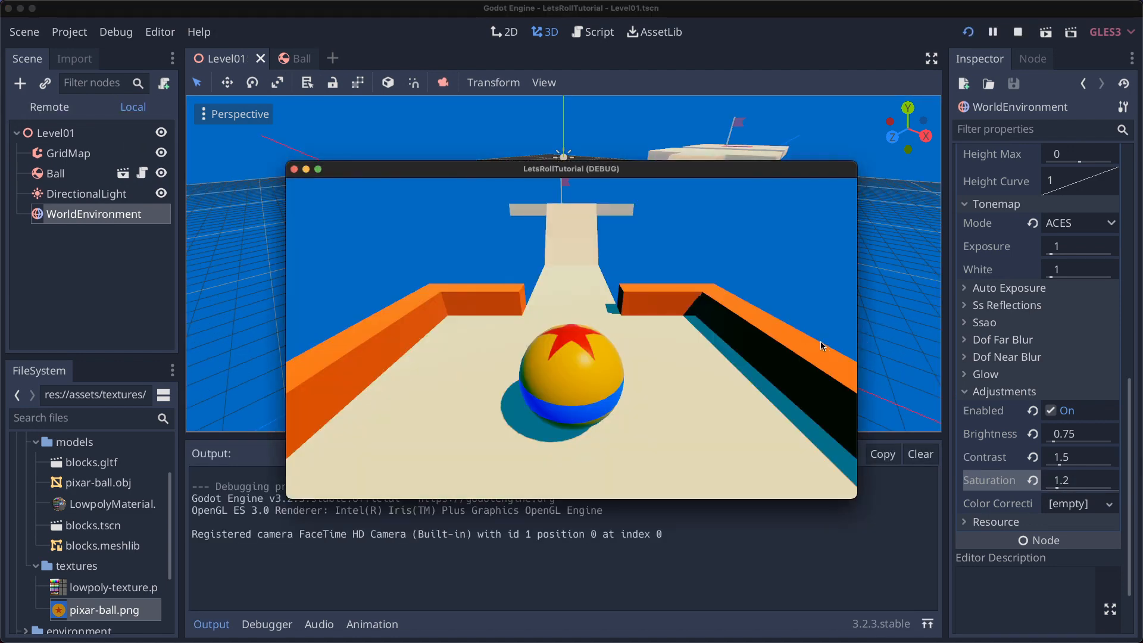
Give the DeathZone area a BoxShape of extents 150,1,150 lowered to y -10.
{"action": "left_click", "coordinate": [1018, 30]}
{"action": "type", "text": "Co"}
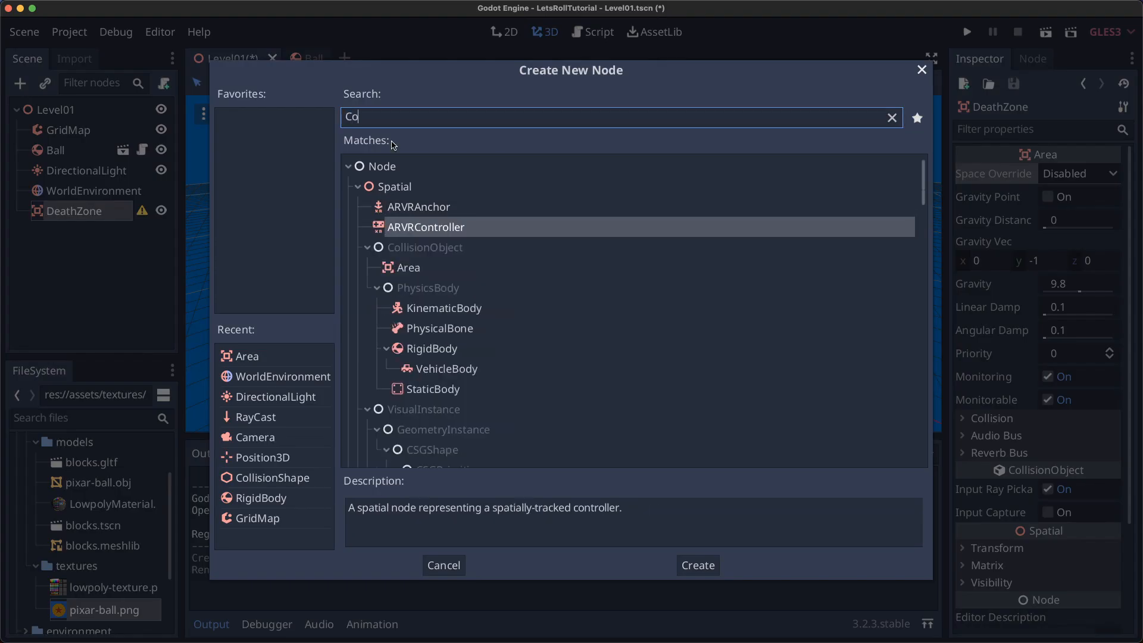
{"action": "left_click", "coordinate": [697, 564]}
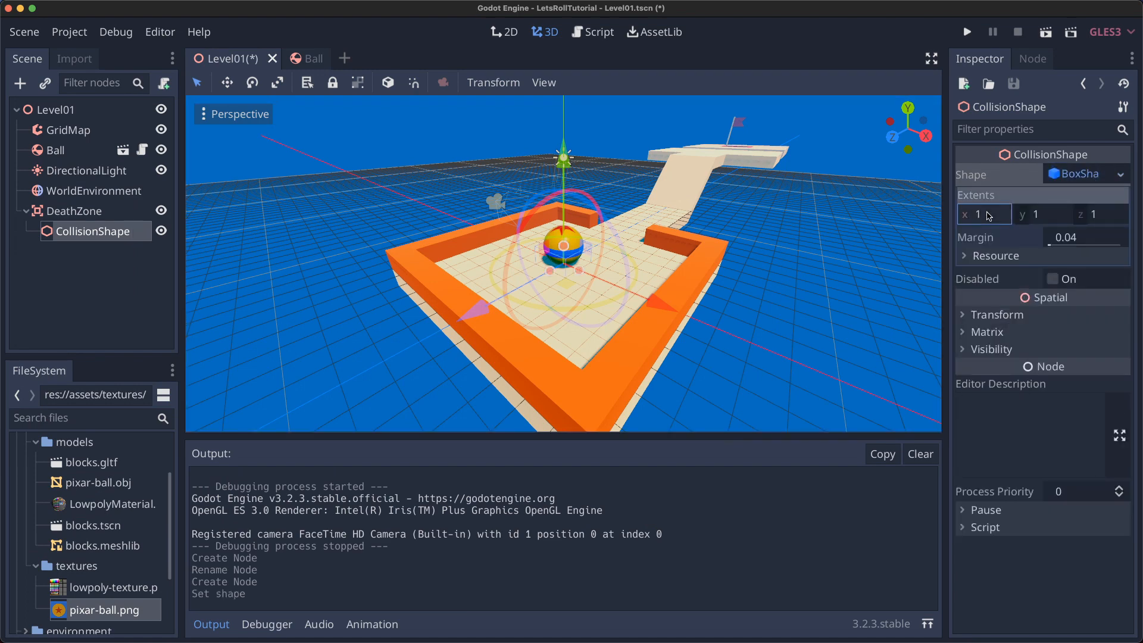
{"action": "type", "text": "150"}
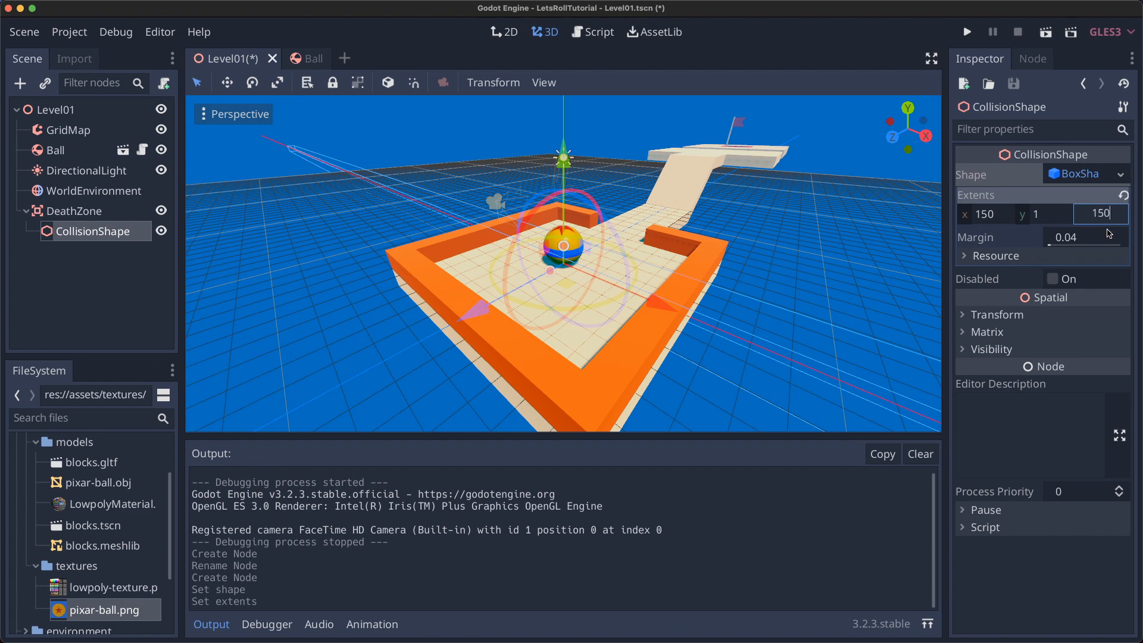
{"action": "left_click", "coordinate": [962, 314]}
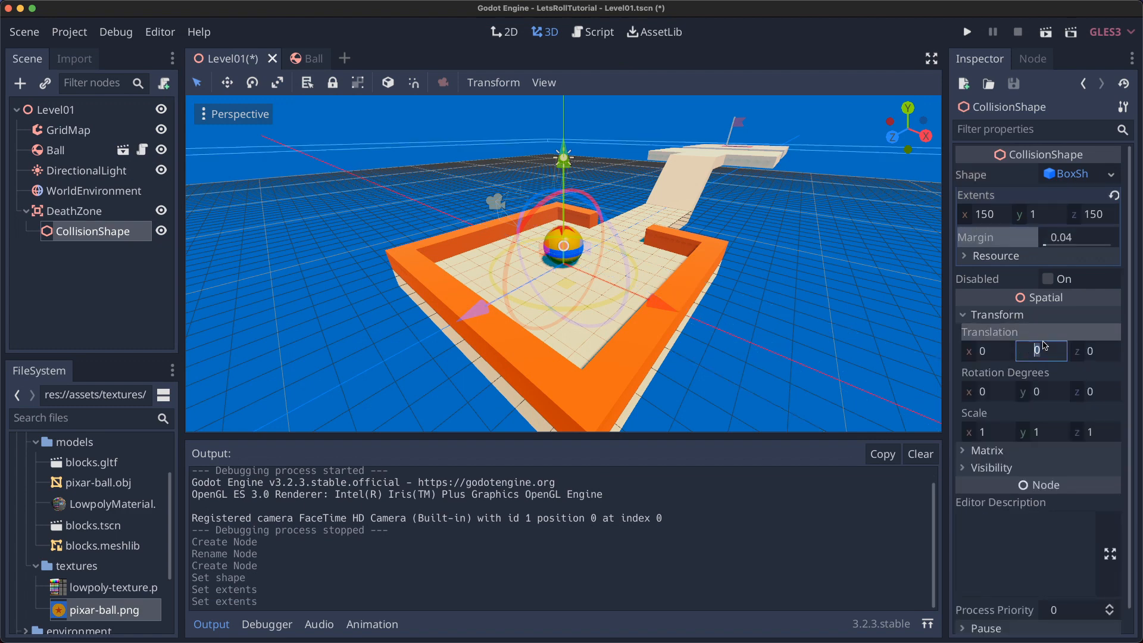
{"action": "type", "text": "-10"}
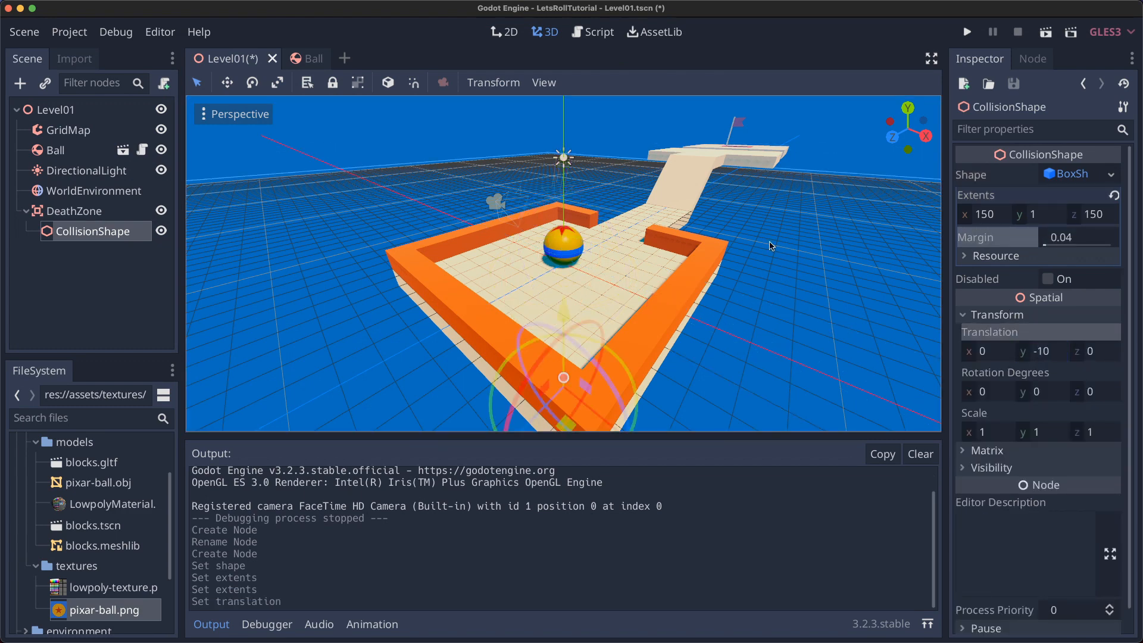
{"action": "scroll", "scroll_direction": "down", "scroll_amount": 3}
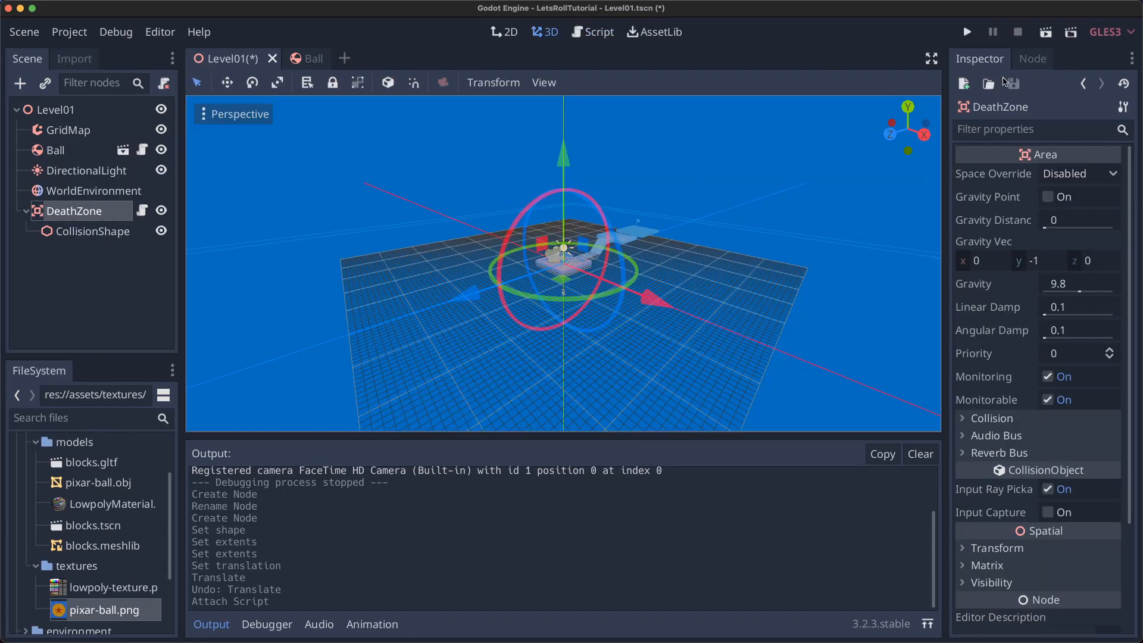
Connect DeathZone's body_entered to reload the current scene when the Ball enters, then run the game.
{"action": "double_click", "coordinate": [1054, 211]}
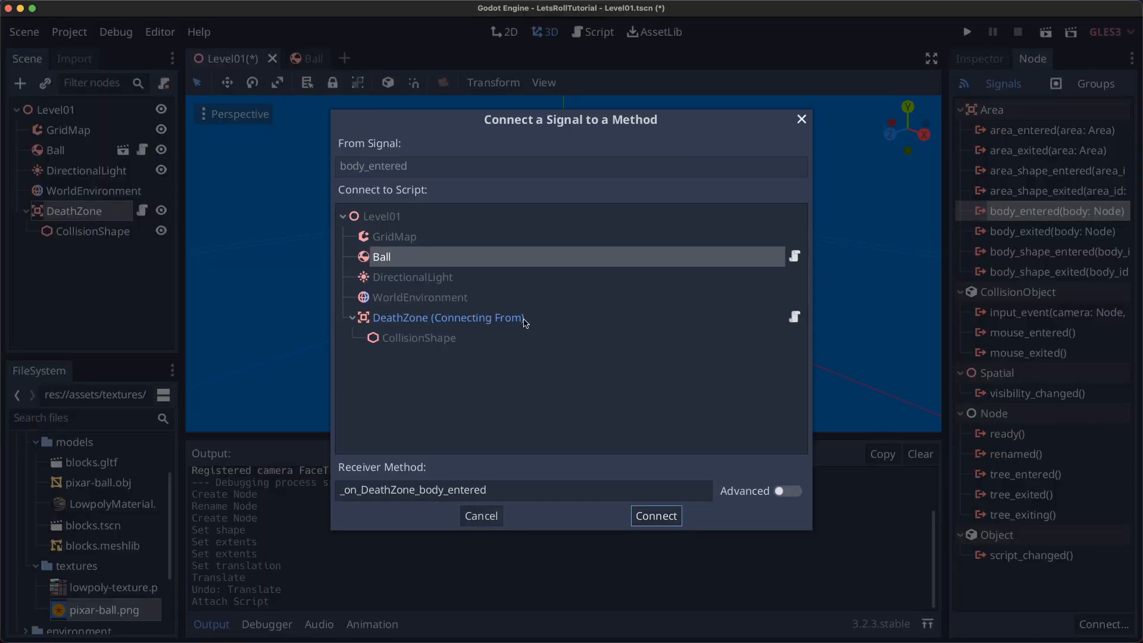
{"action": "left_click", "coordinate": [655, 515]}
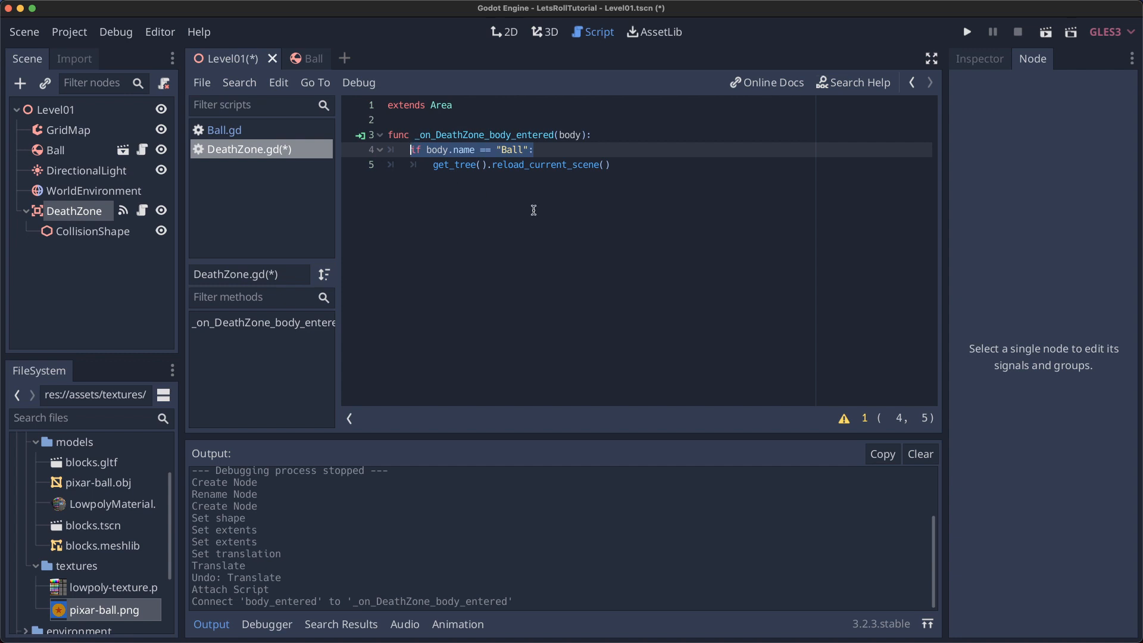
{"action": "left_click", "coordinate": [430, 164]}
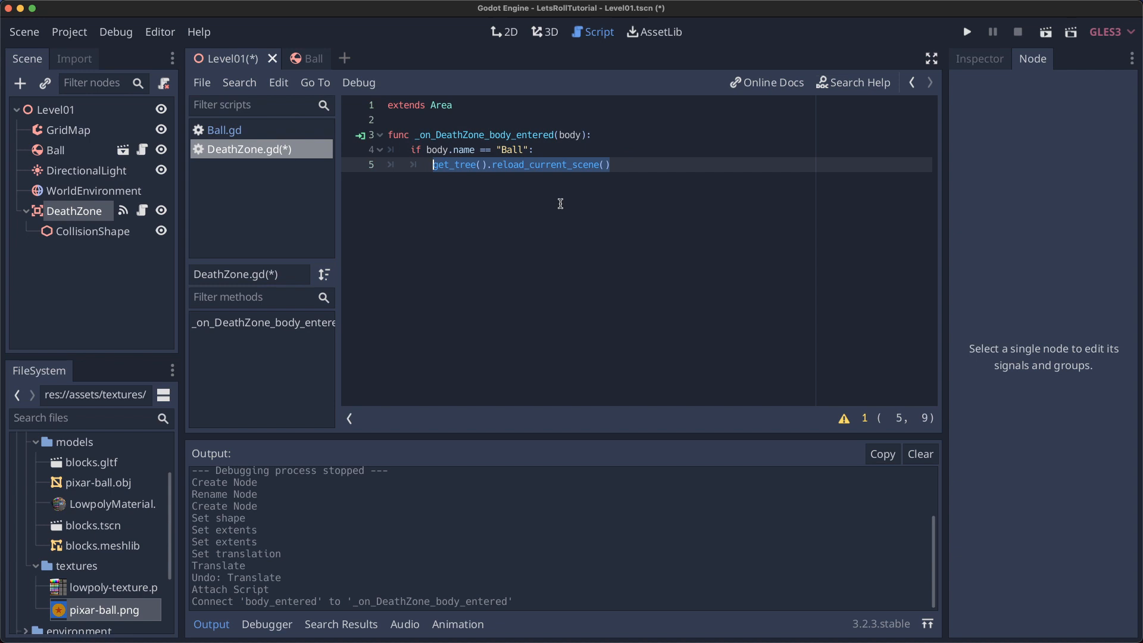
{"action": "left_click", "coordinate": [967, 31]}
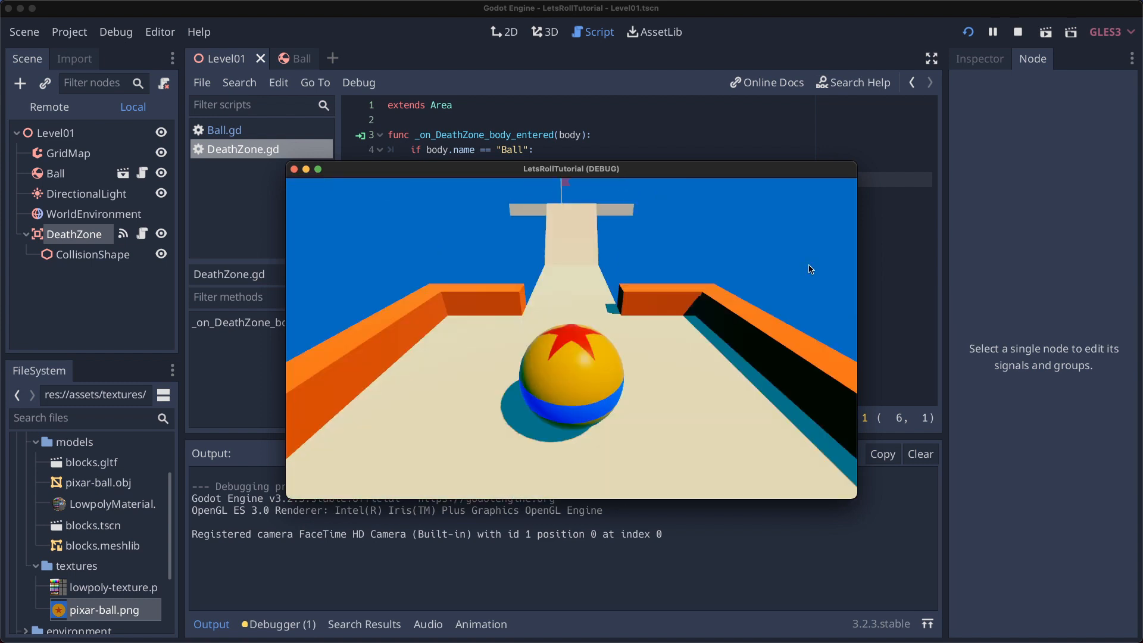
Add a VictoryZone area with a CollisionShape at the flag and attach its script.
{"action": "left_click", "coordinate": [1018, 31]}
{"action": "type", "text": "CollisionS"}
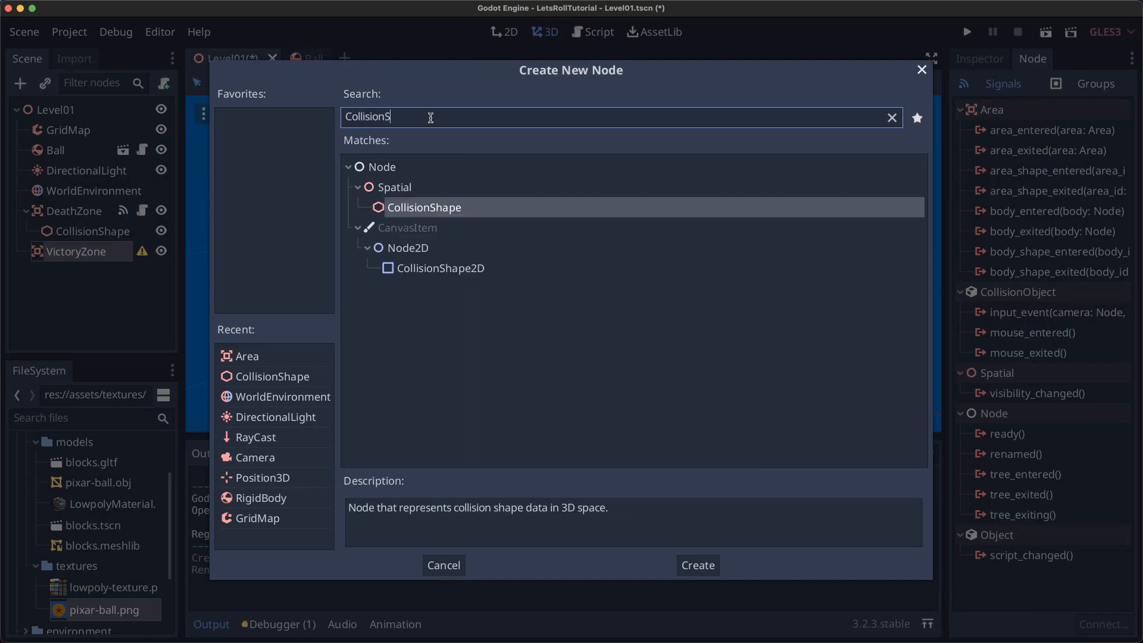
{"action": "left_click", "coordinate": [696, 565]}
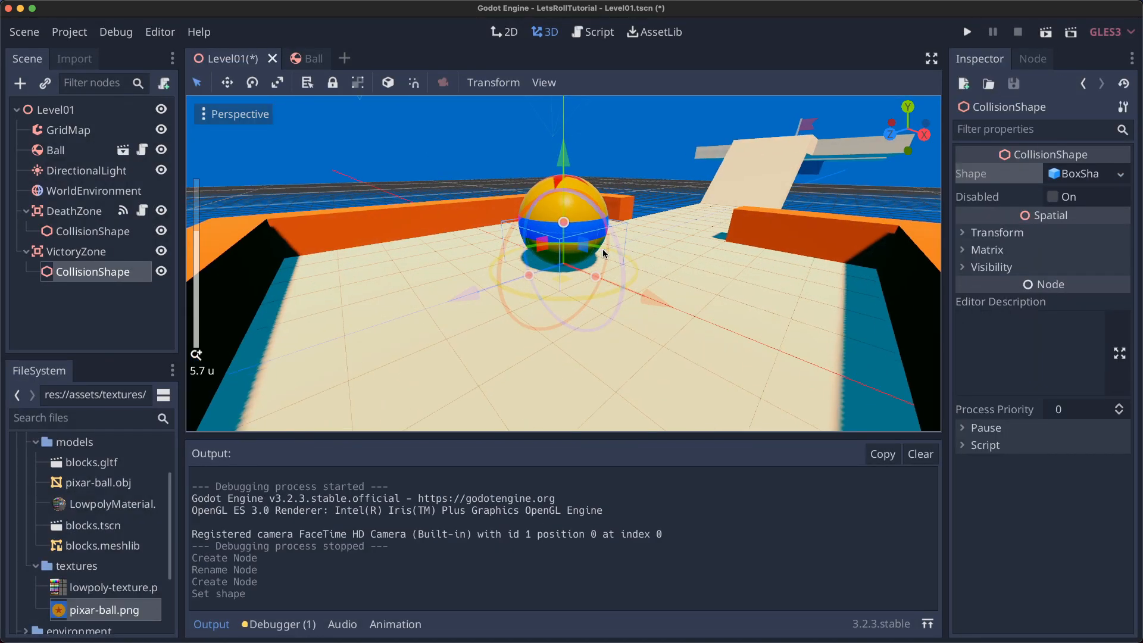
{"action": "left_click", "coordinate": [77, 251]}
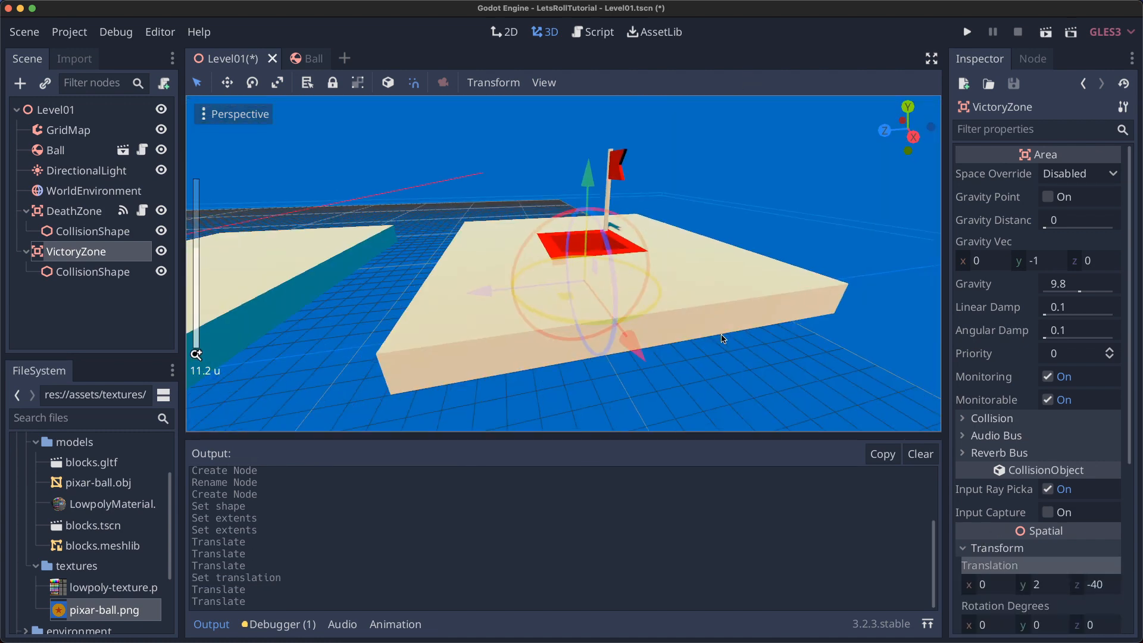
{"action": "left_click", "coordinate": [597, 31]}
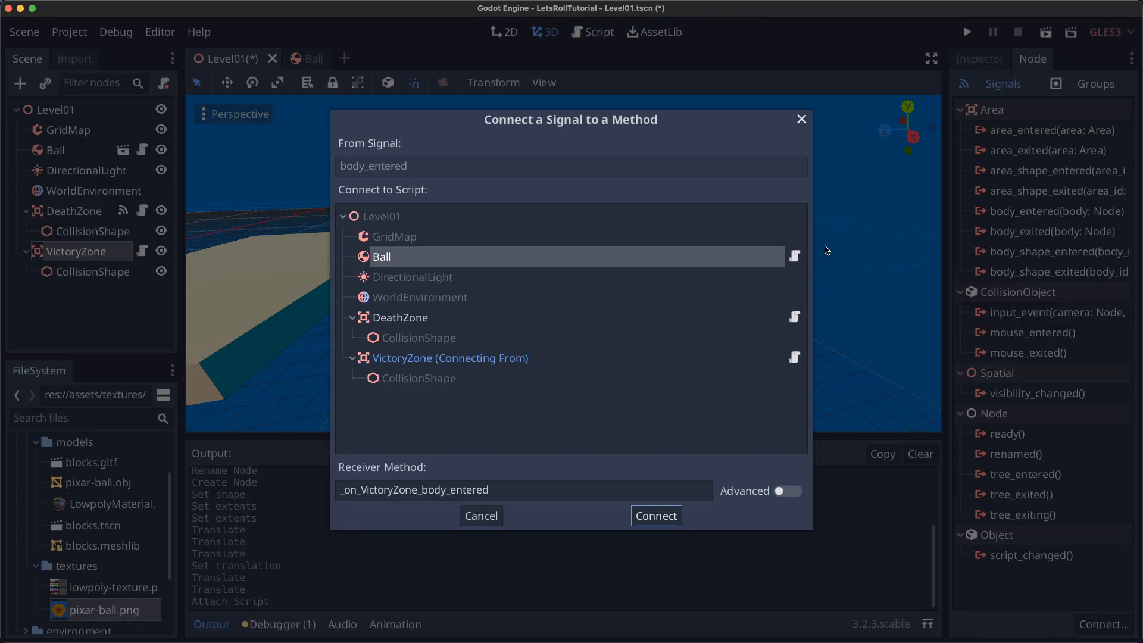
In VictoryZone.gd export a NEXT_LEVEL .tscn file path and change_scene to it when the Ball enters.
{"action": "left_click", "coordinate": [653, 515]}
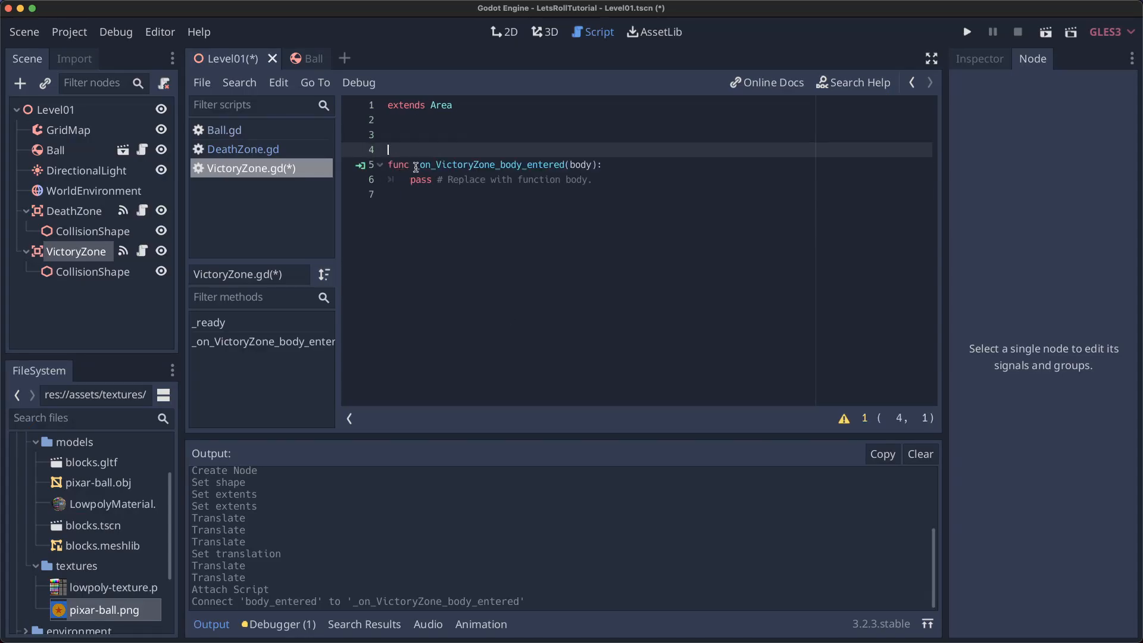
{"action": "type", "text": "export(String, FILE, \"*.tscn\") var NEXT_LEVEL = \"\""}
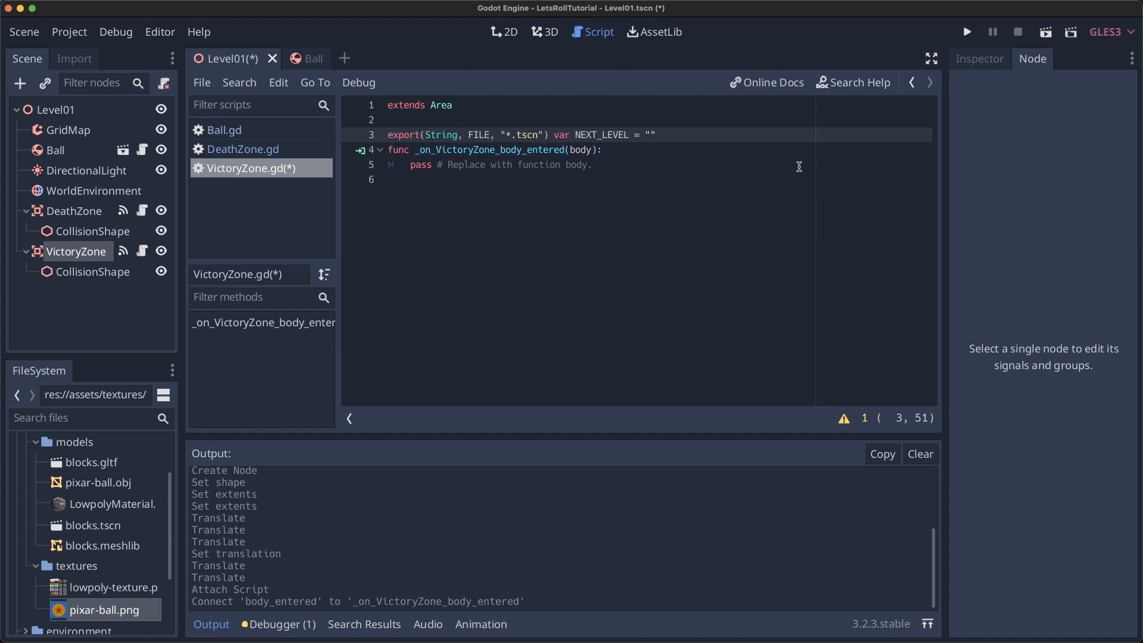
{"action": "key", "text": "enter"}
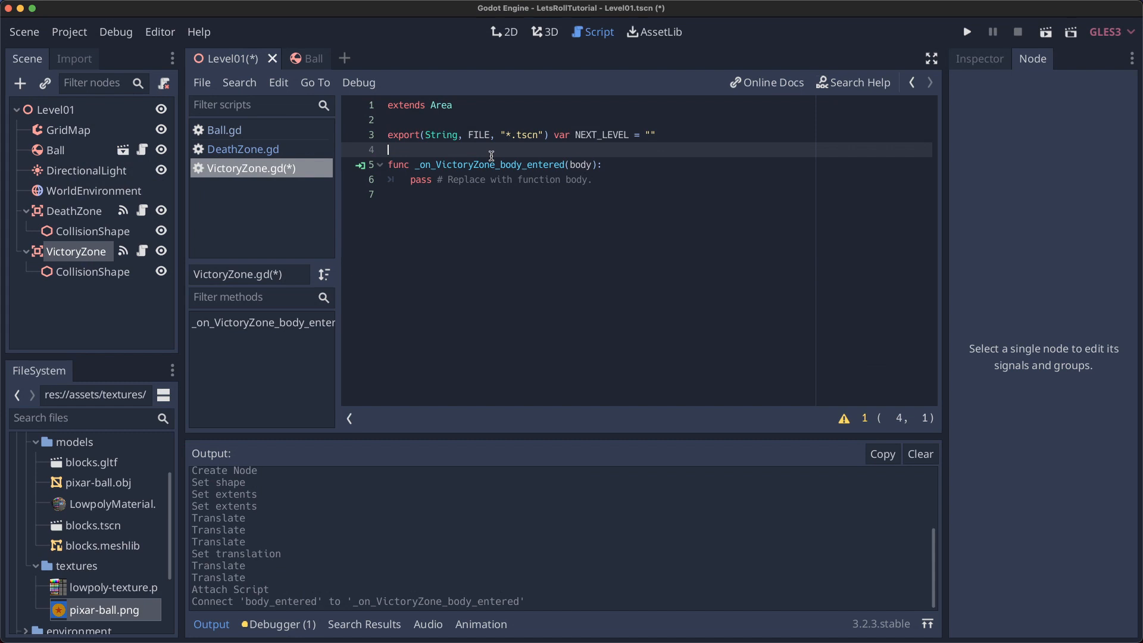
{"action": "double_click", "coordinate": [478, 135]}
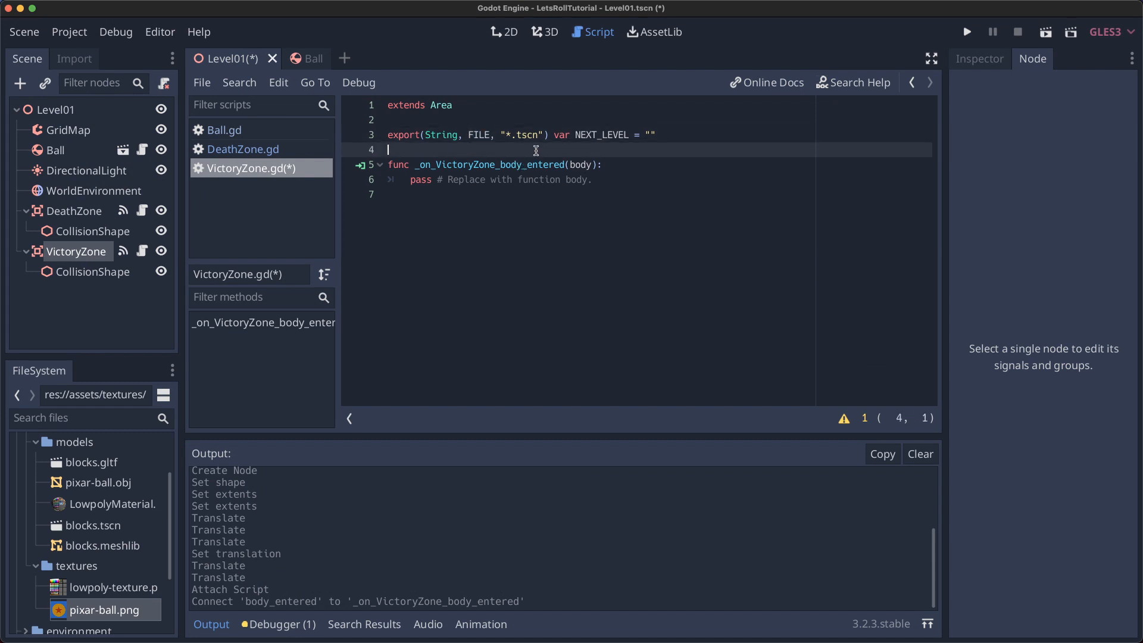
Check the exported Next Level property in the Inspector and create the inherited Level02 scene.
{"action": "left_click", "coordinate": [544, 31]}
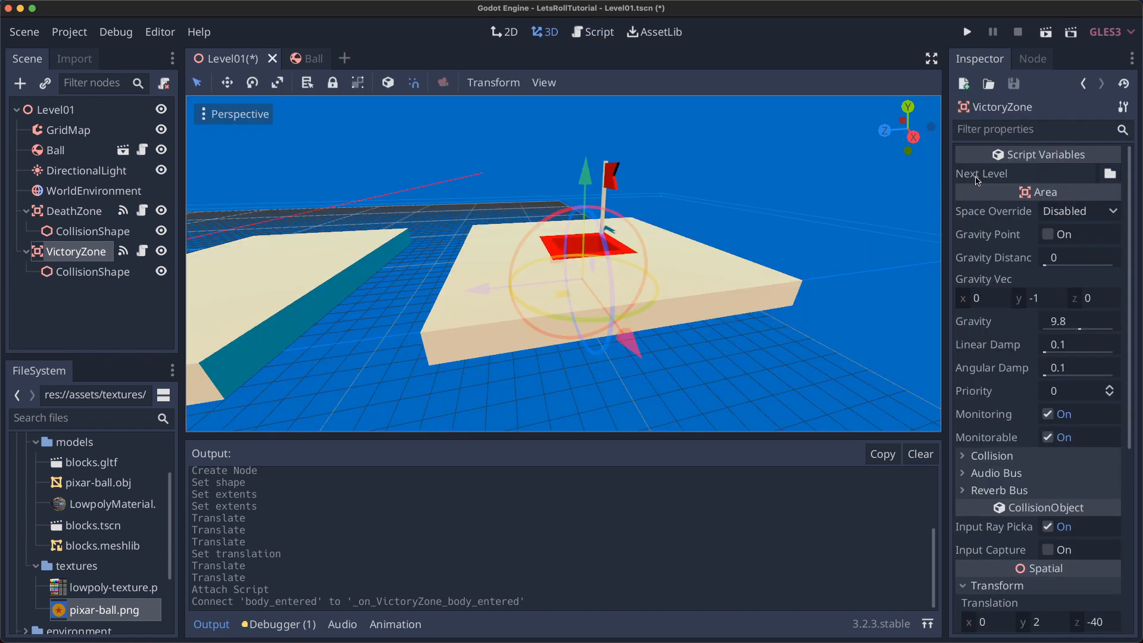
{"action": "left_click", "coordinate": [1110, 174]}
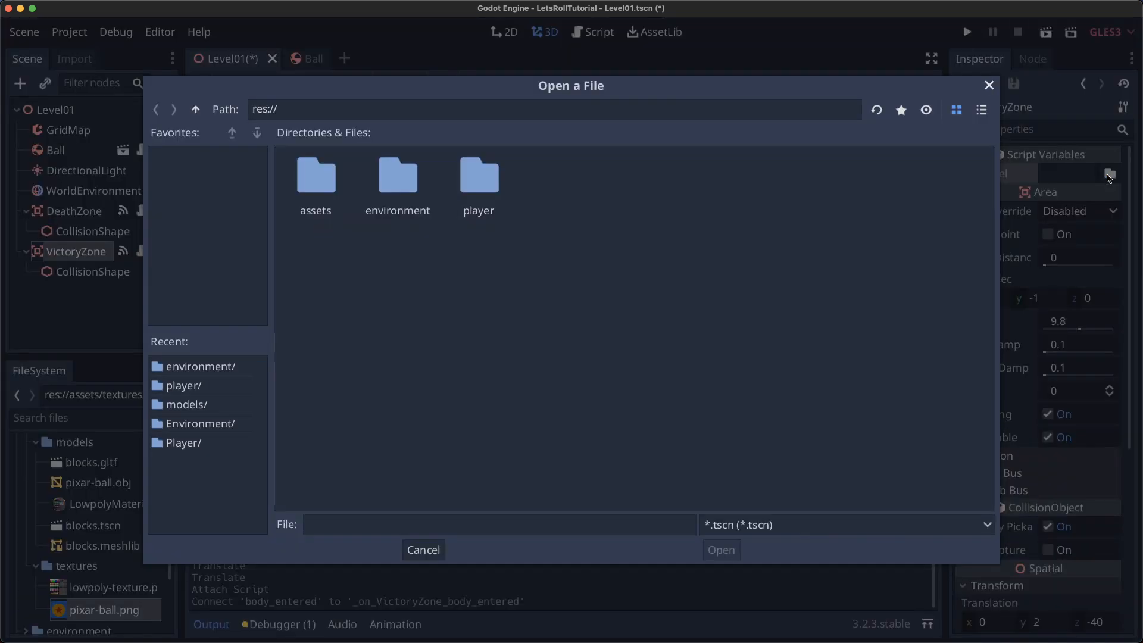
{"action": "left_click", "coordinate": [422, 550]}
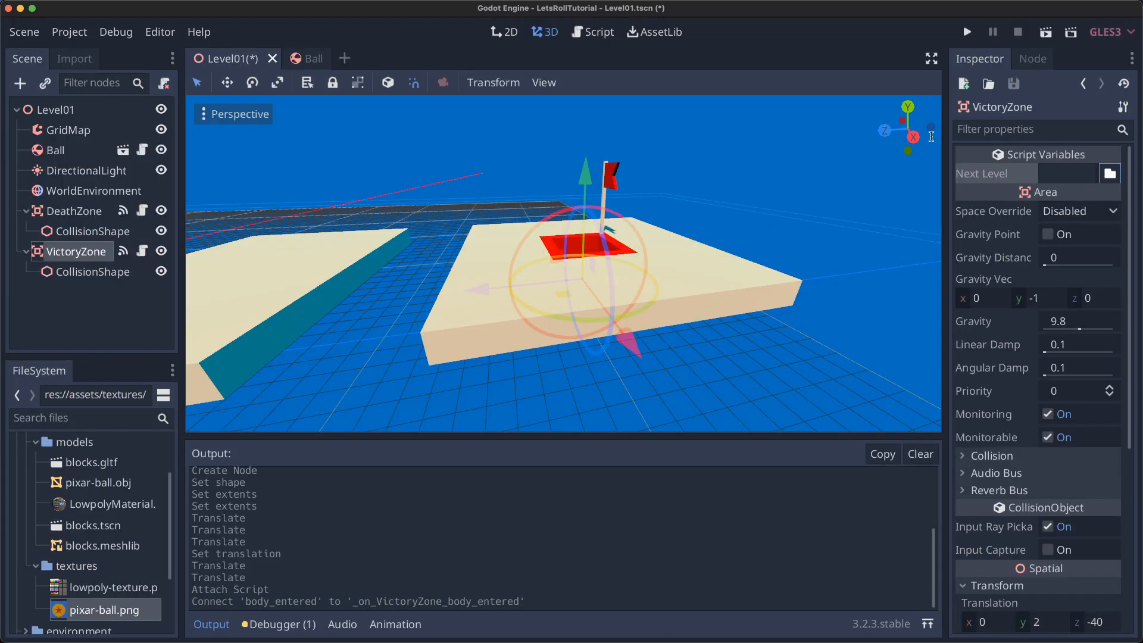
{"action": "left_click", "coordinate": [592, 31]}
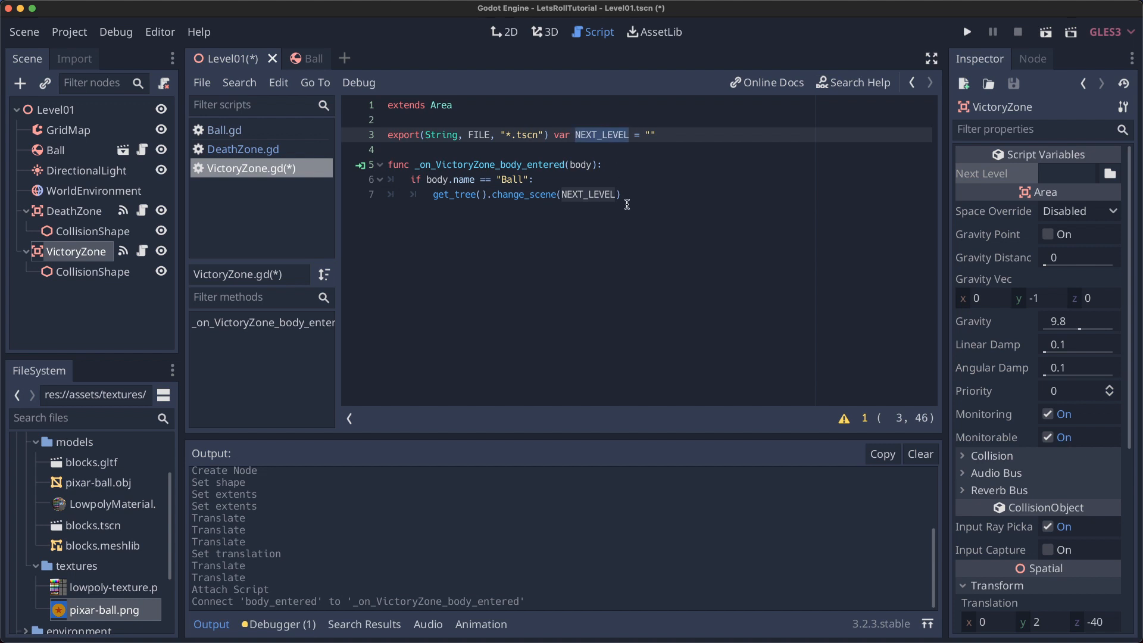
{"action": "left_click", "coordinate": [543, 31]}
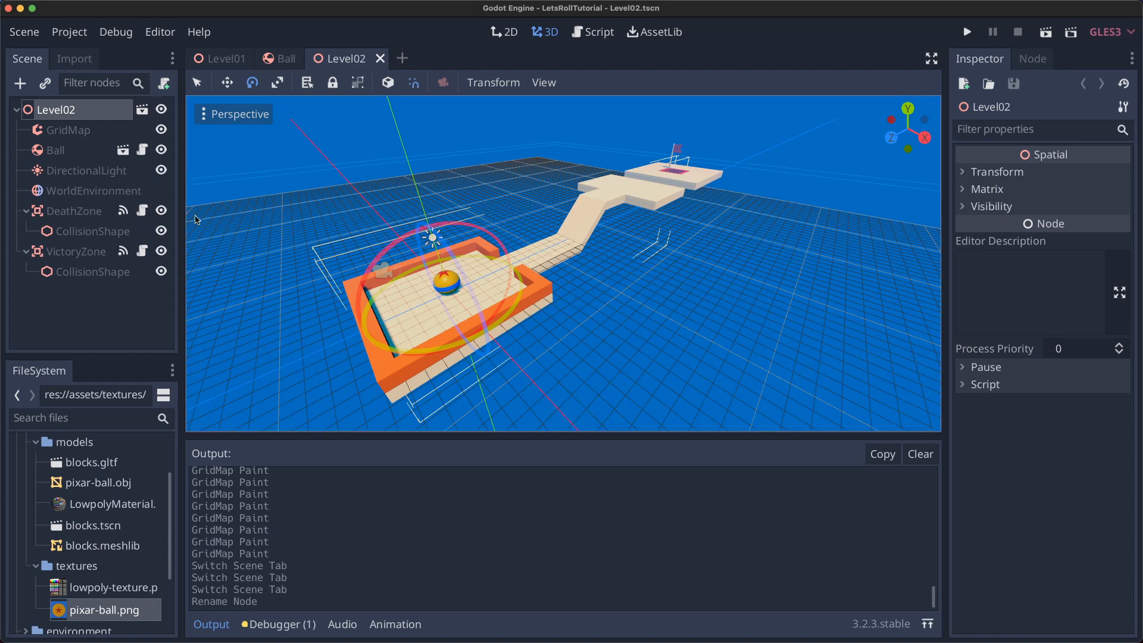
Save the inherited scene as Level03.tscn, paint new floor tiles and move VictoryZone to the far platform.
{"action": "left_click", "coordinate": [70, 130]}
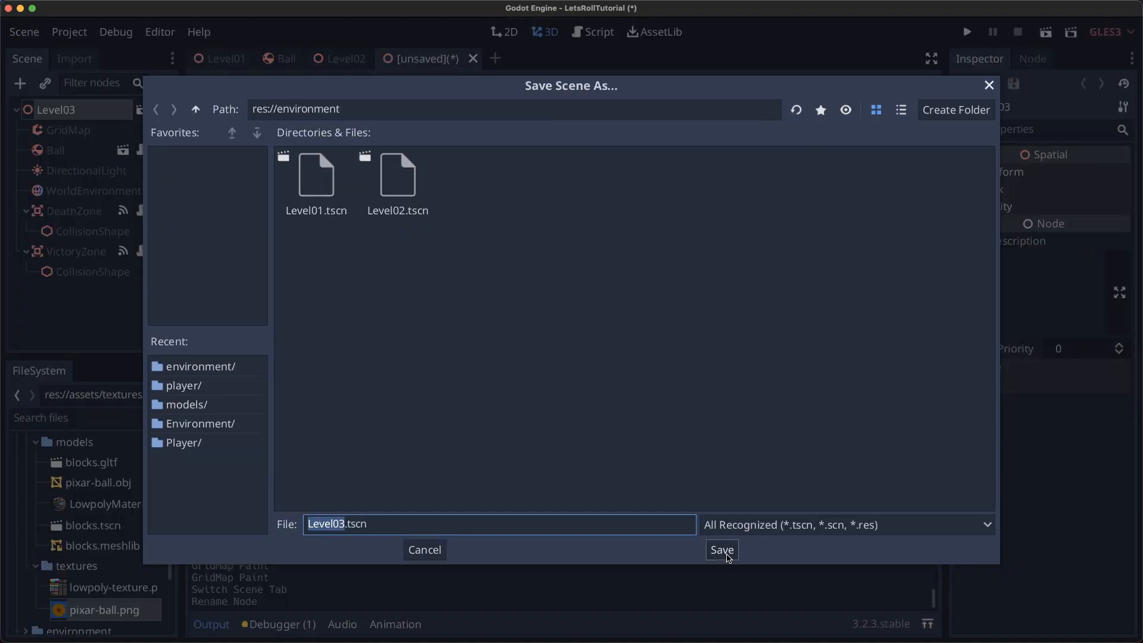
{"action": "left_click", "coordinate": [720, 550]}
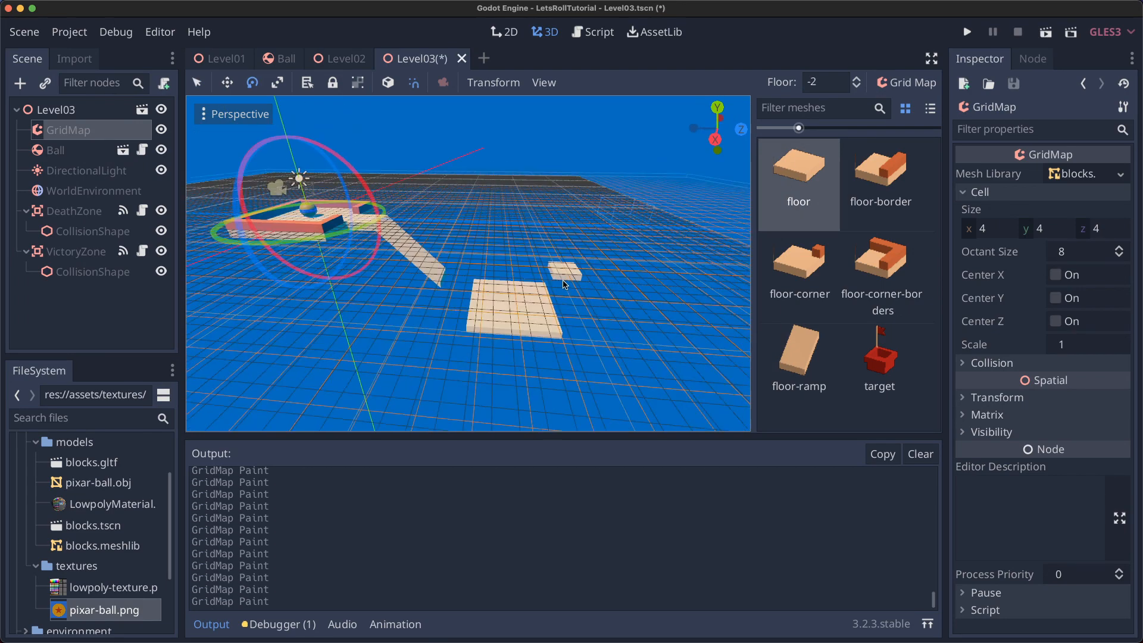
{"action": "left_click", "coordinate": [64, 110]}
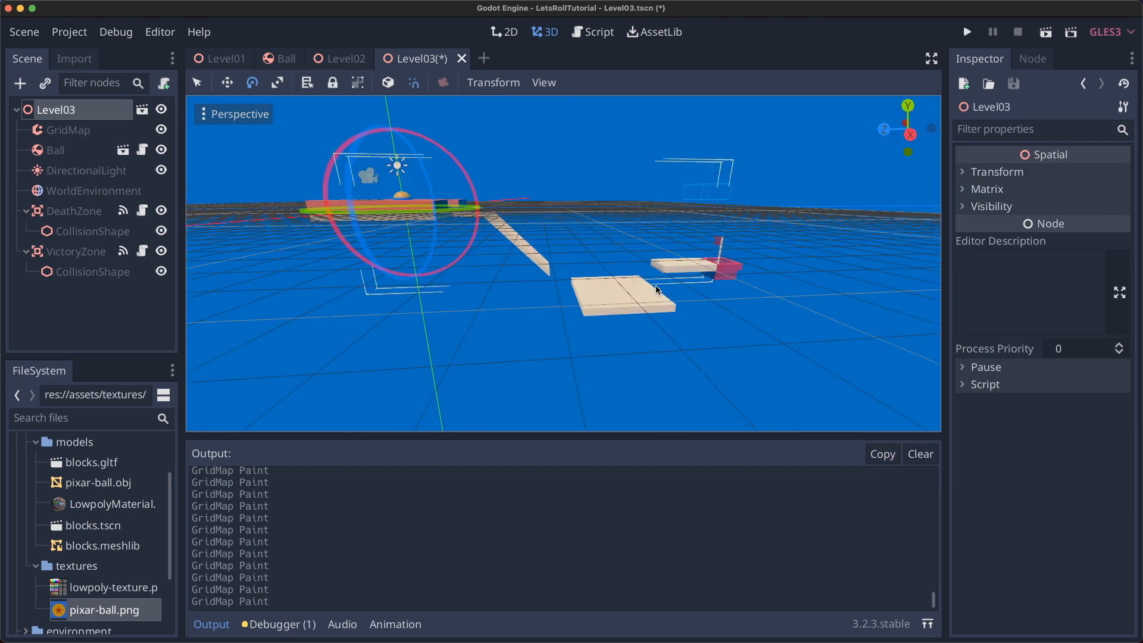
{"action": "left_click", "coordinate": [75, 251]}
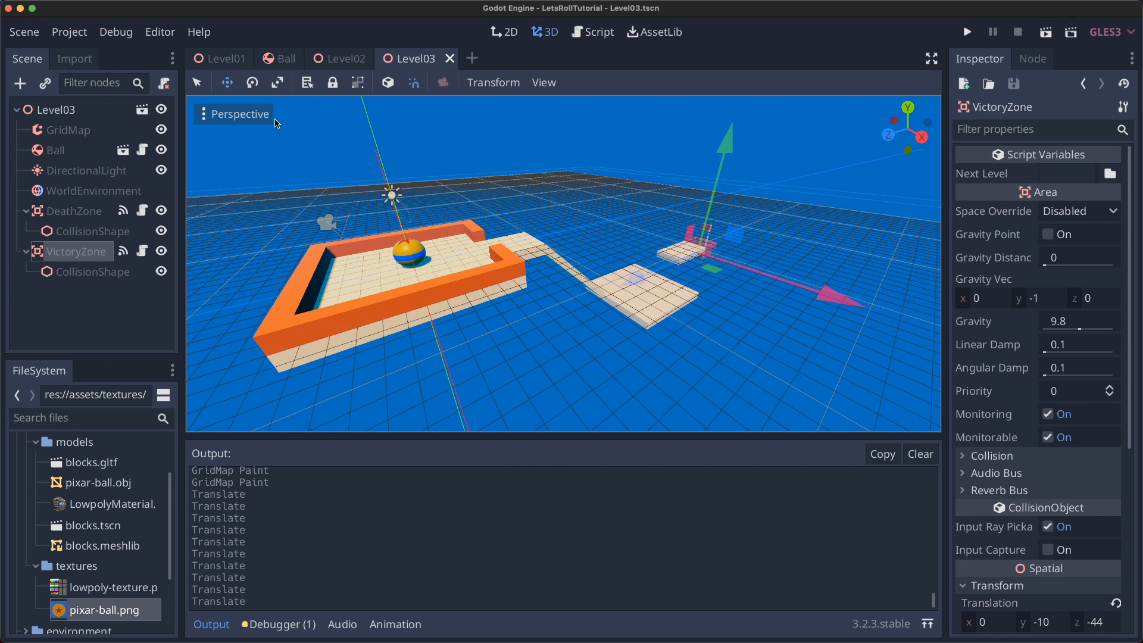
Point Level01's VictoryZone at Level02.tscn and Level02's at Level03.tscn, then run the game.
{"action": "left_click", "coordinate": [223, 58]}
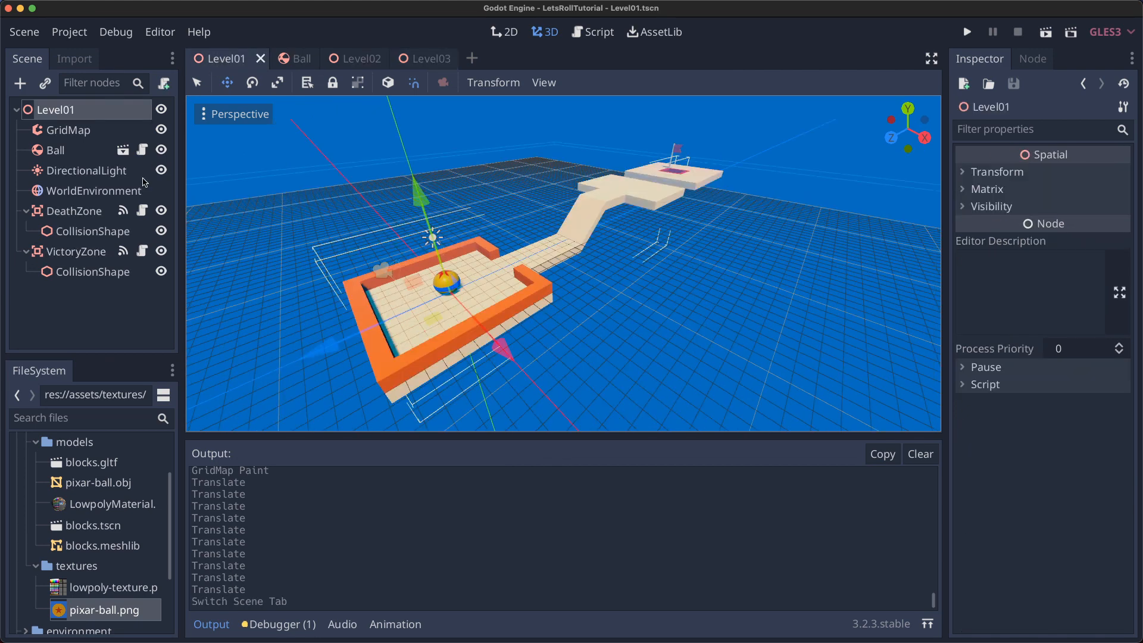
{"action": "left_click", "coordinate": [73, 251]}
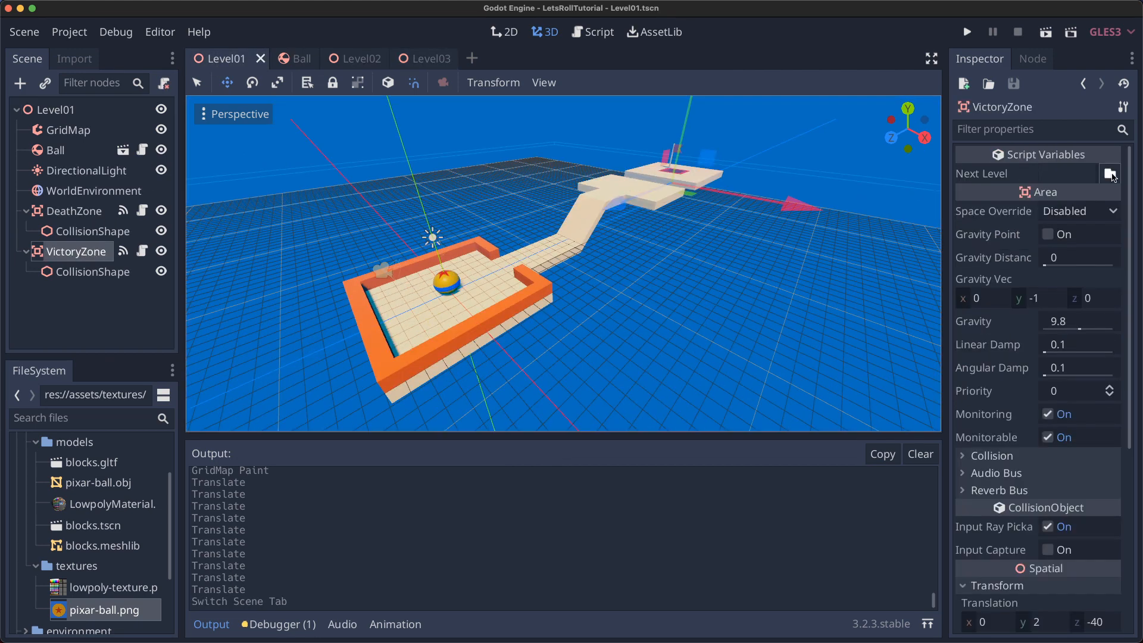
{"action": "left_click", "coordinate": [1110, 174]}
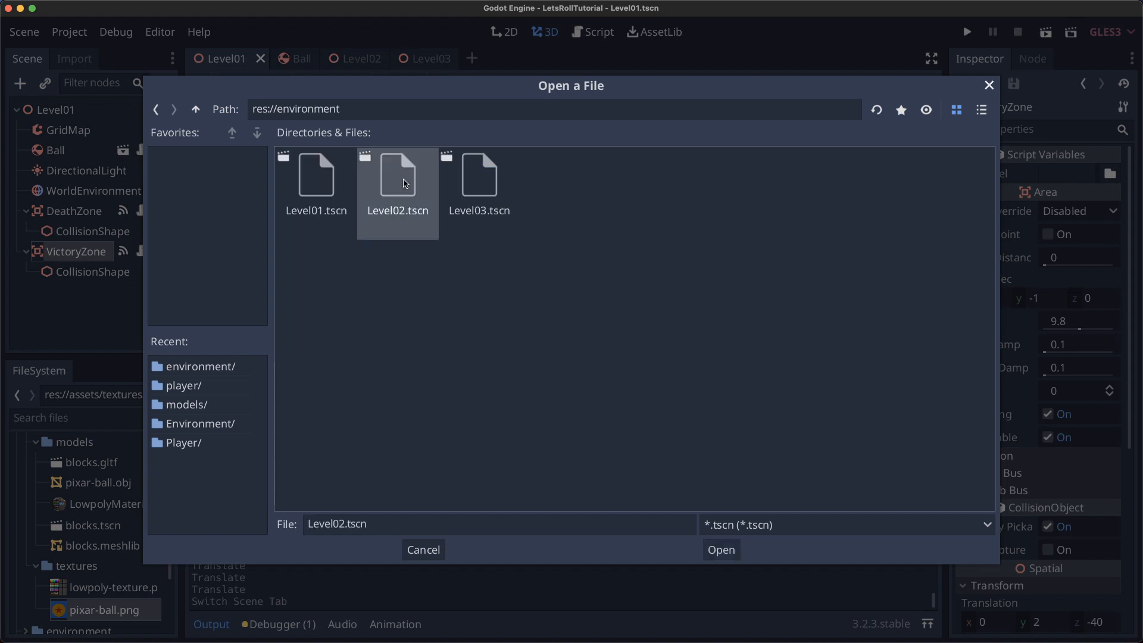
{"action": "left_click", "coordinate": [719, 550]}
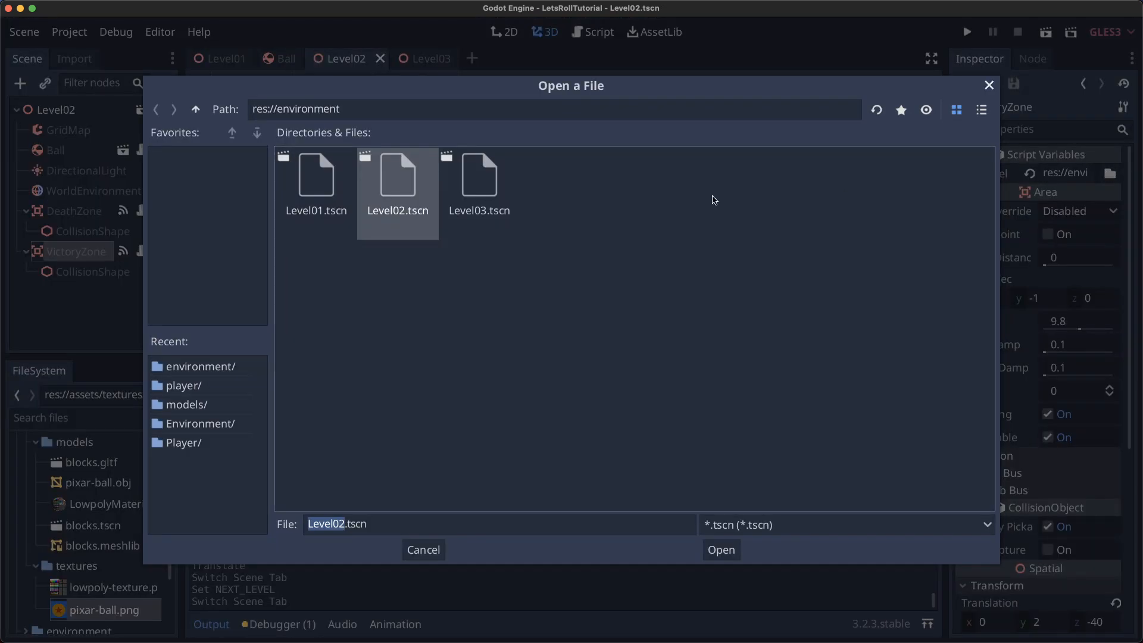
{"action": "left_click", "coordinate": [721, 550]}
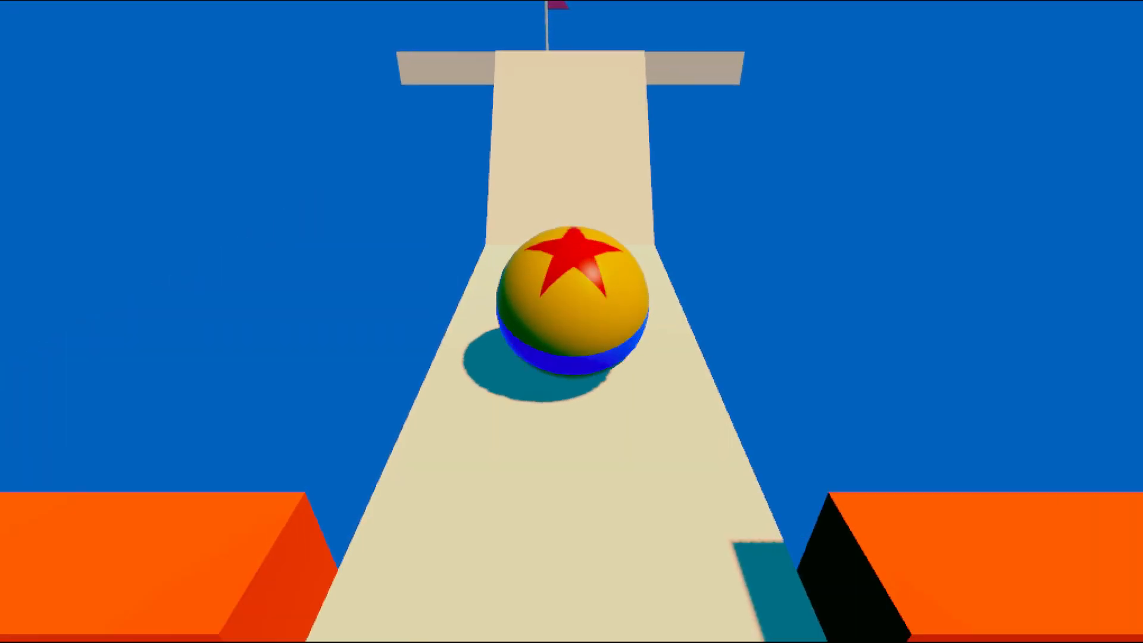